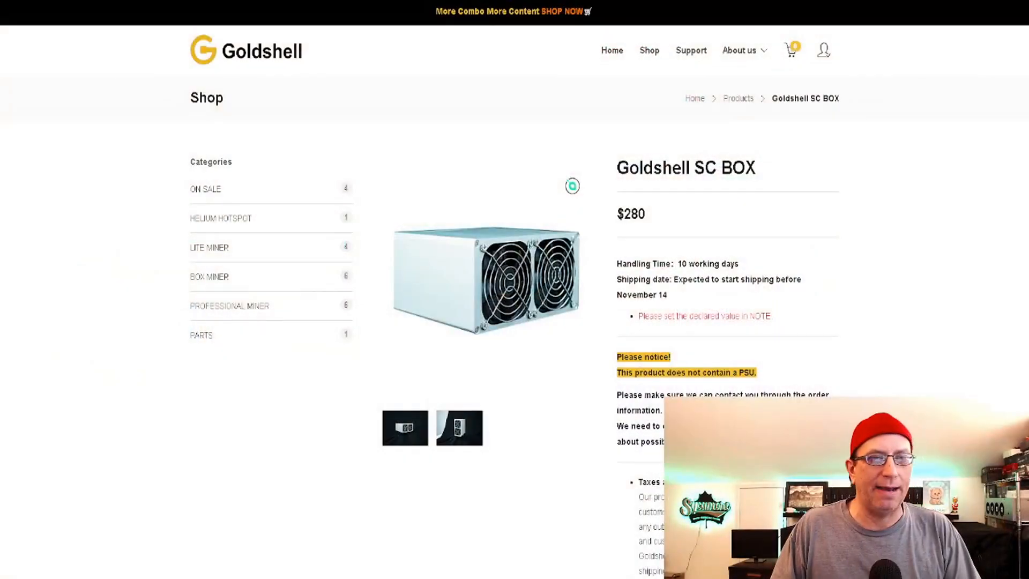
# - Scroll through the SC BOX $280 product page and its parameter table
pyautogui.scroll(-3)
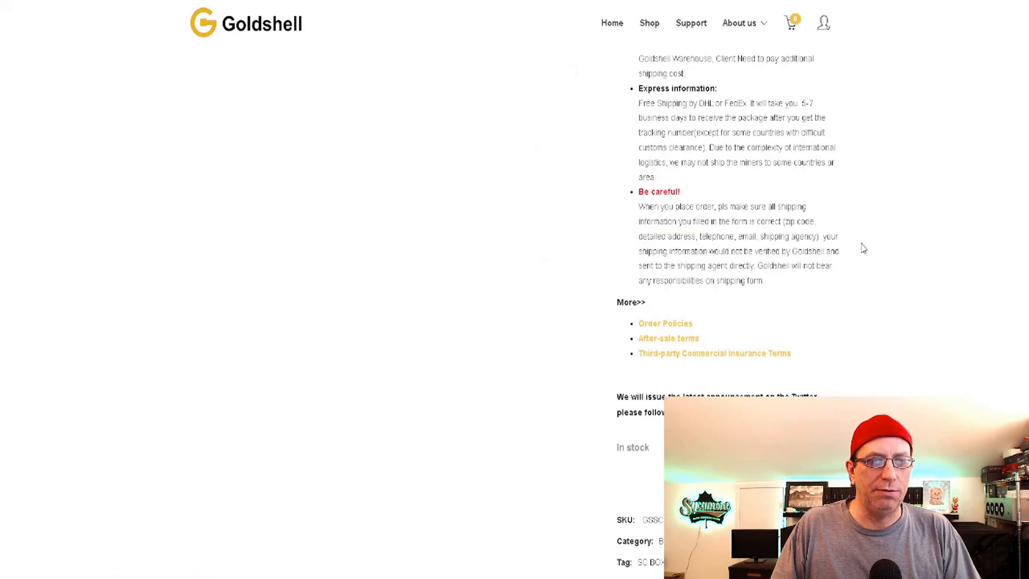
pyautogui.scroll(-3)
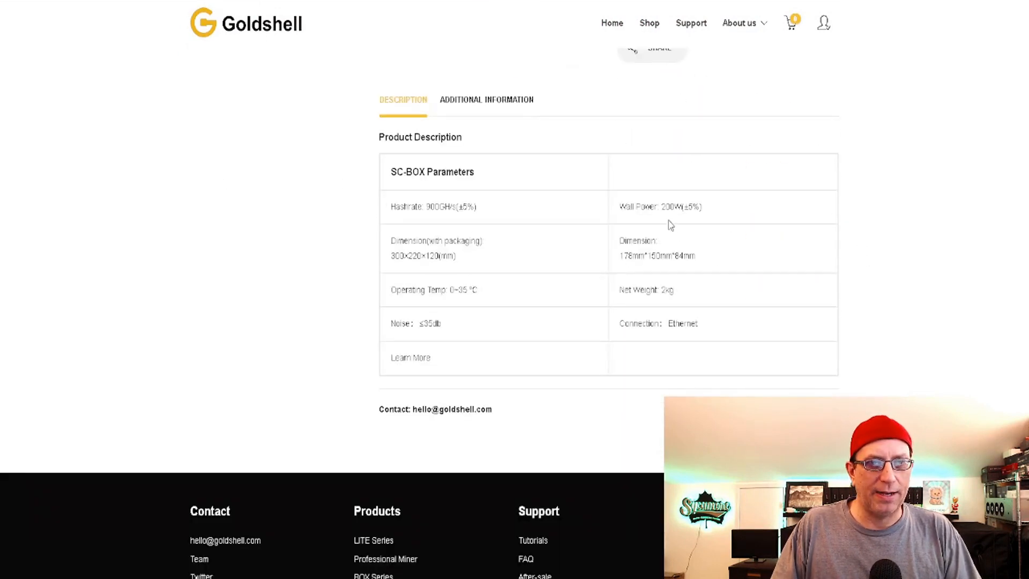
pyautogui.moveTo(690, 219)
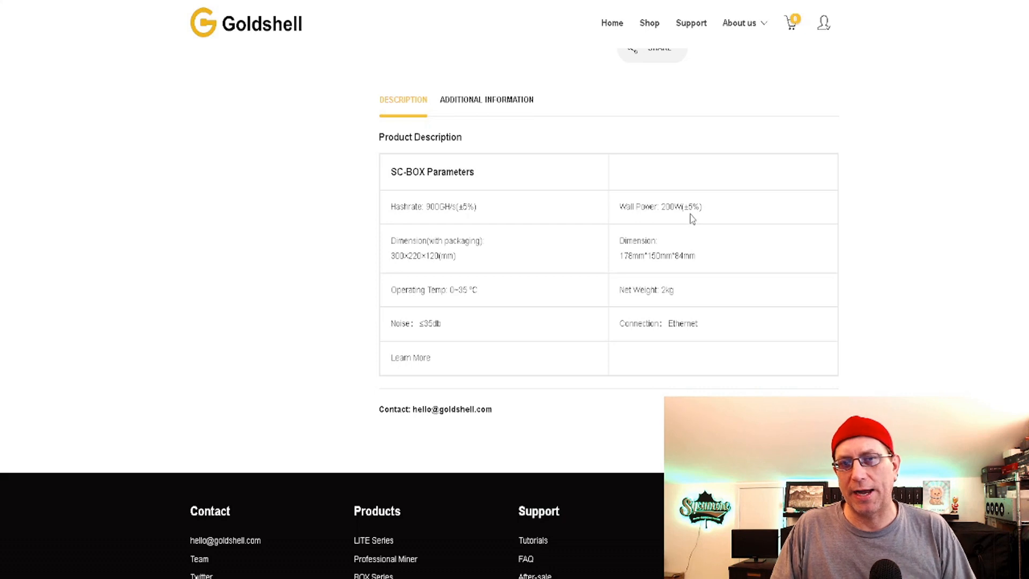
pyautogui.moveTo(689, 222)
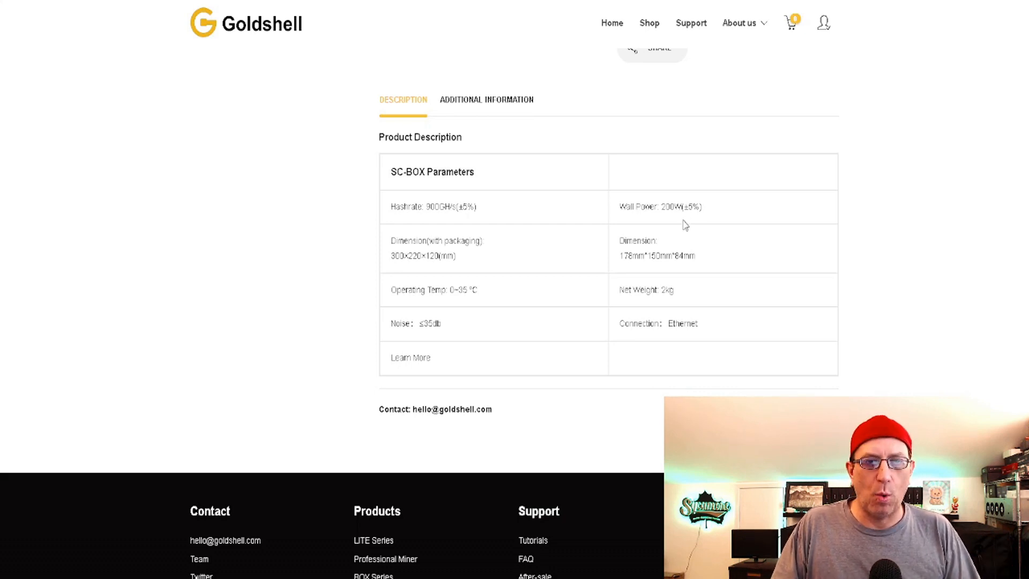
pyautogui.scroll(3)
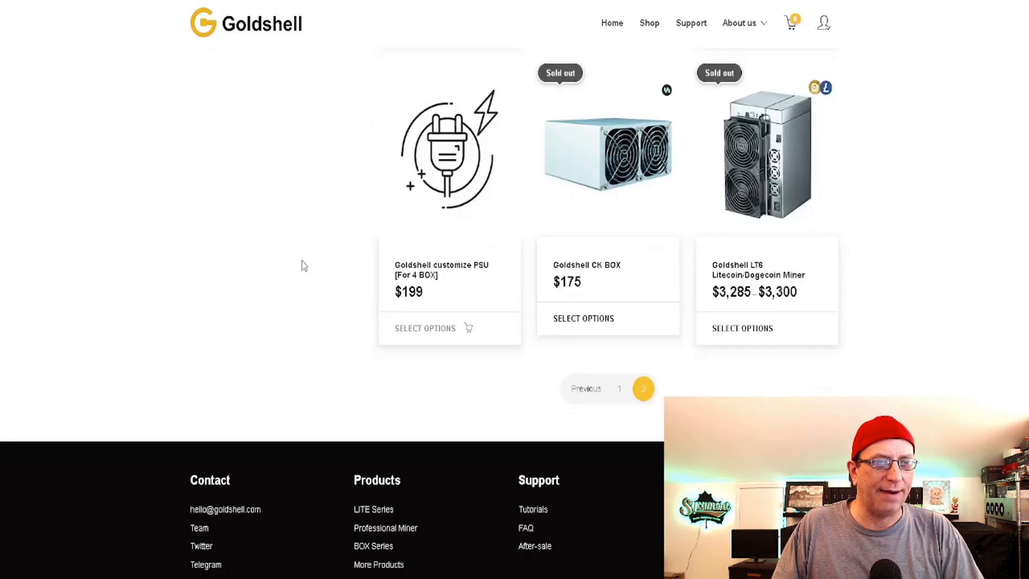
pyautogui.moveTo(330, 211)
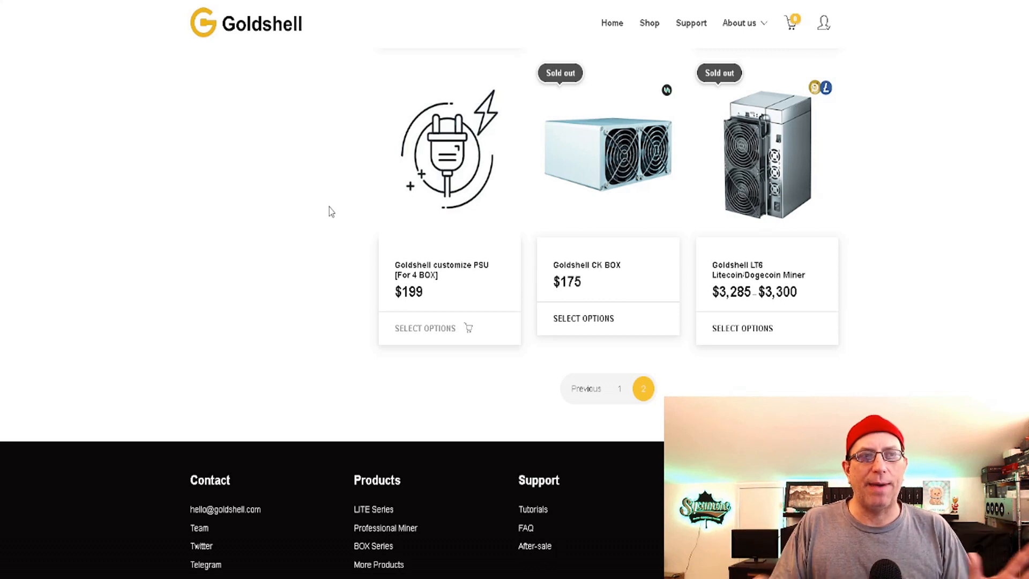
pyautogui.moveTo(340, 212)
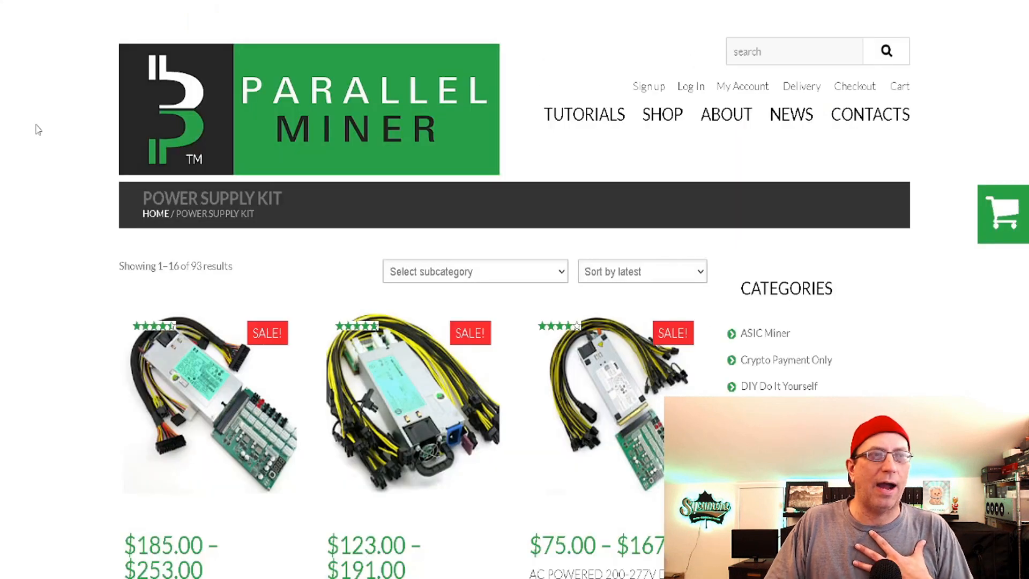
pyautogui.moveTo(68, 129)
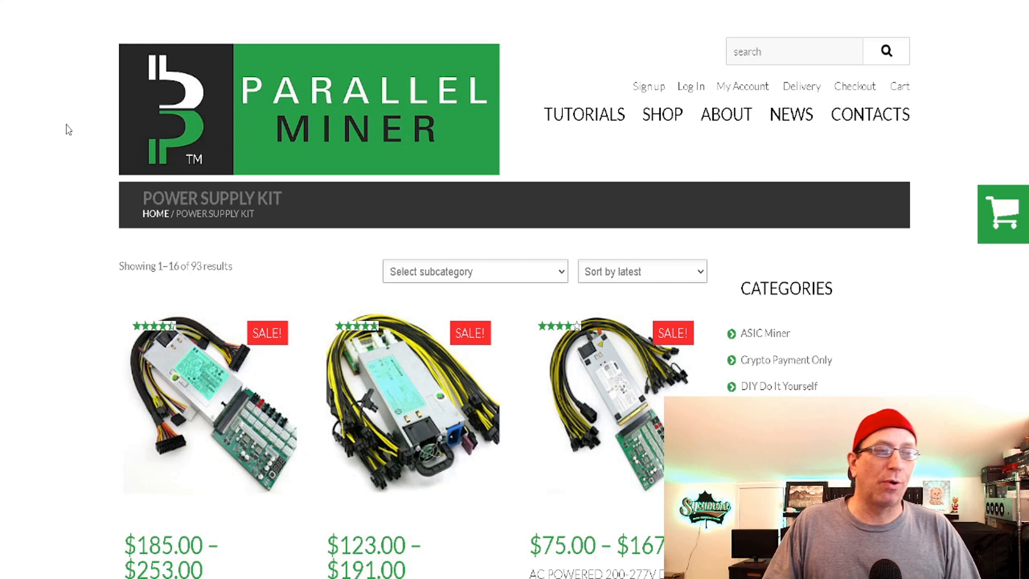
# - Browse the Power Supply Kit category listing of 750W and 1500W kits via the store categories menu
pyautogui.scroll(-3)
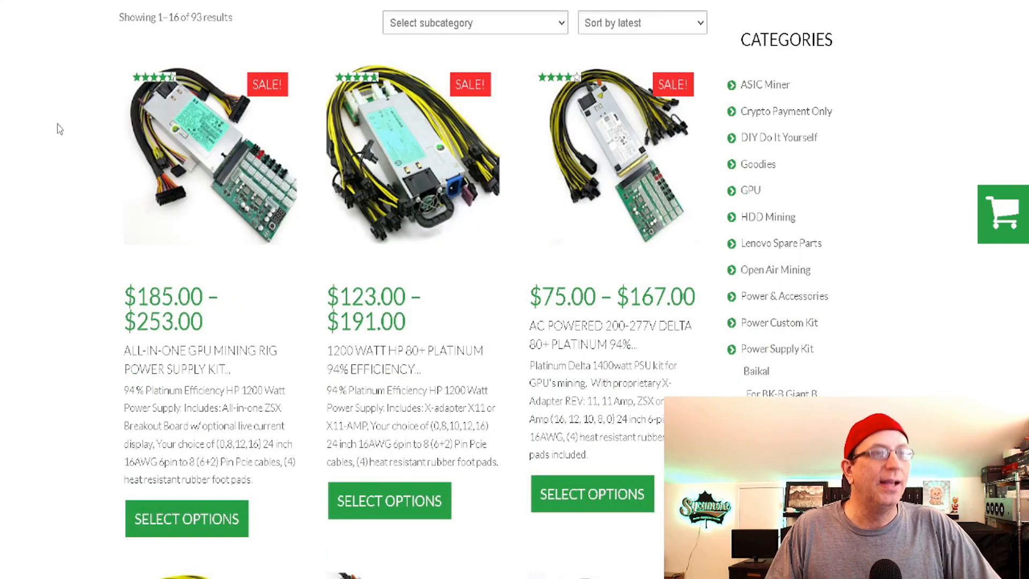
pyautogui.scroll(3)
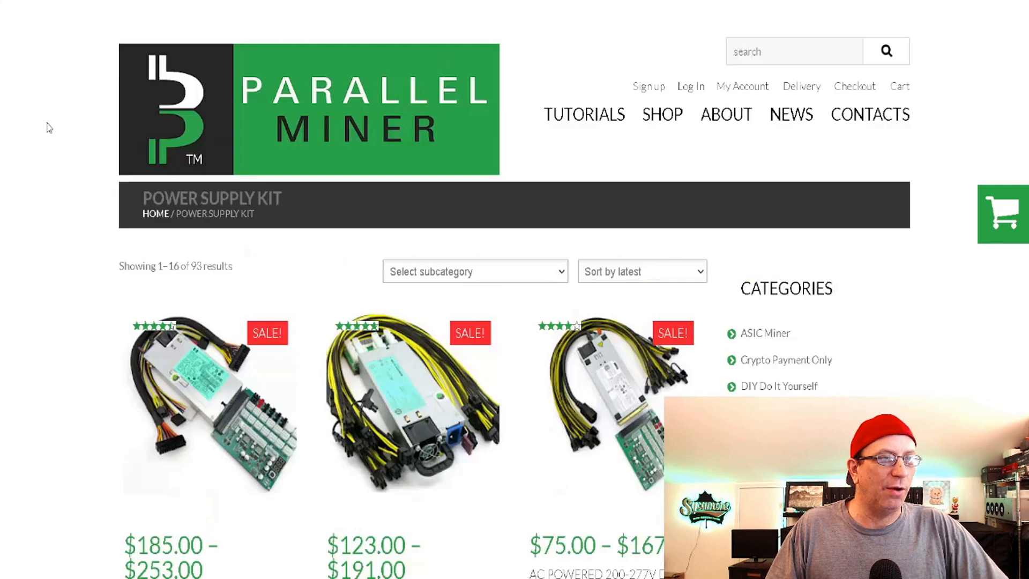
pyautogui.click(663, 114)
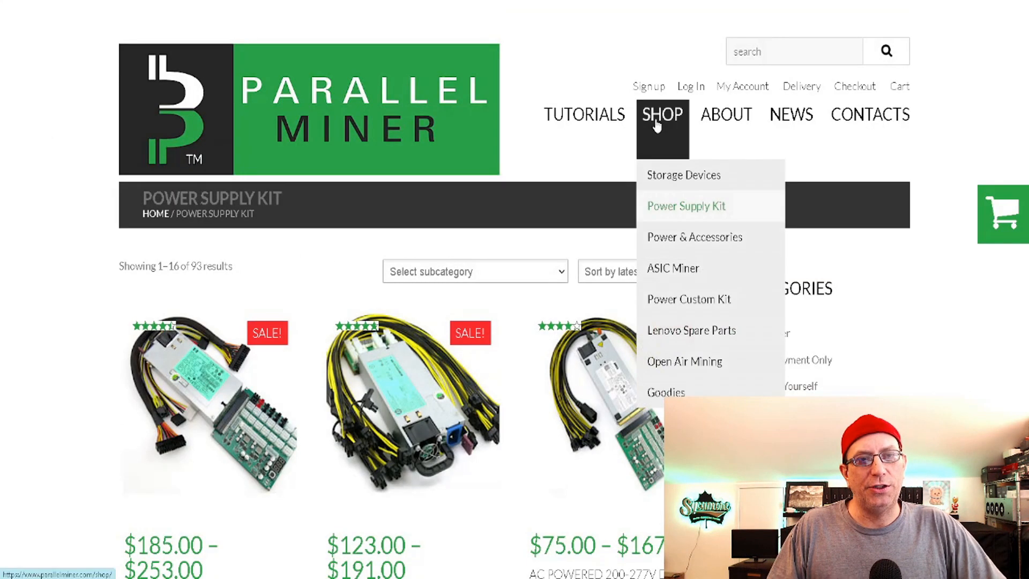
pyautogui.moveTo(107, 189)
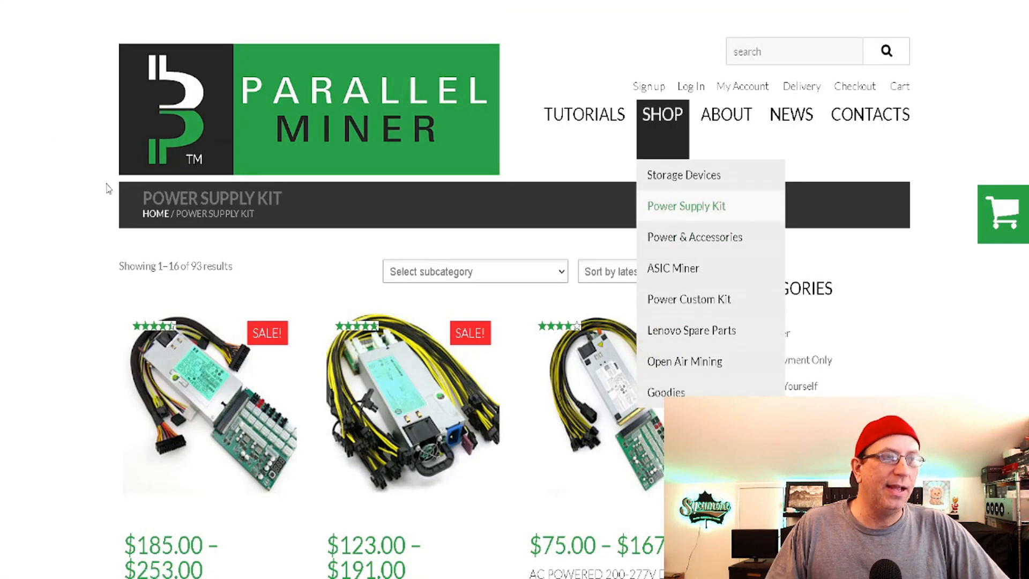
pyautogui.scroll(-3)
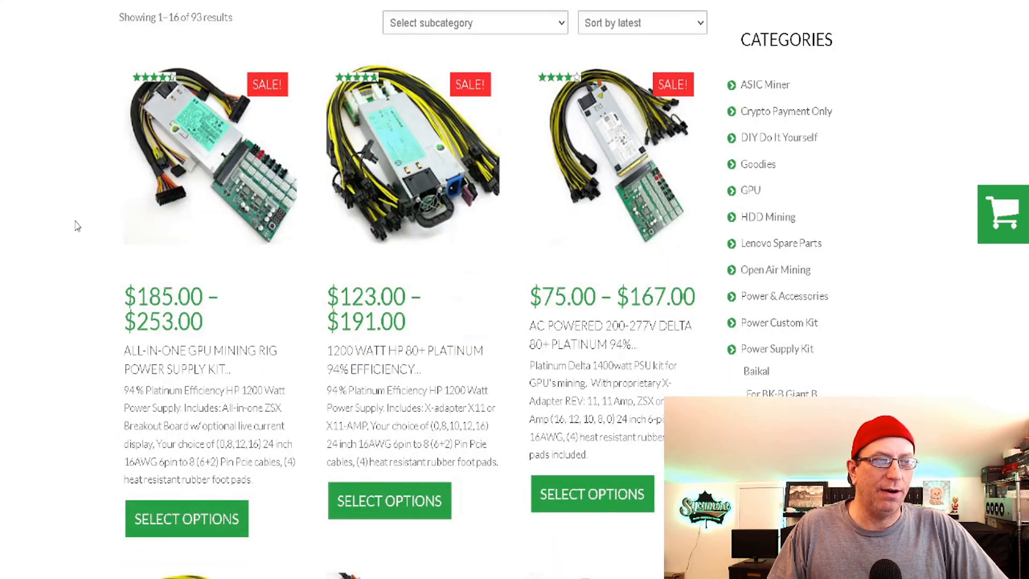
pyautogui.scroll(-3)
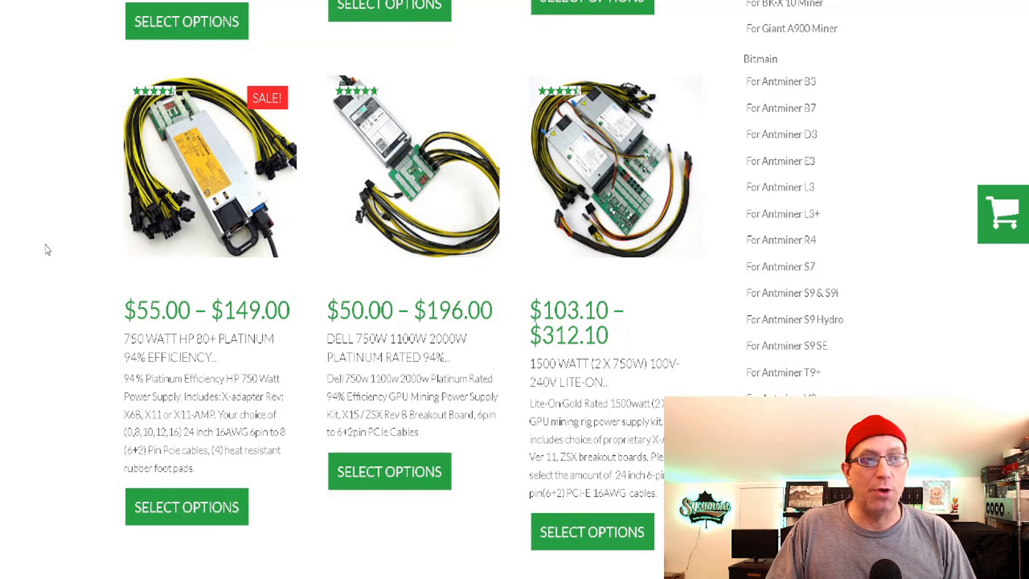
pyautogui.moveTo(215, 185)
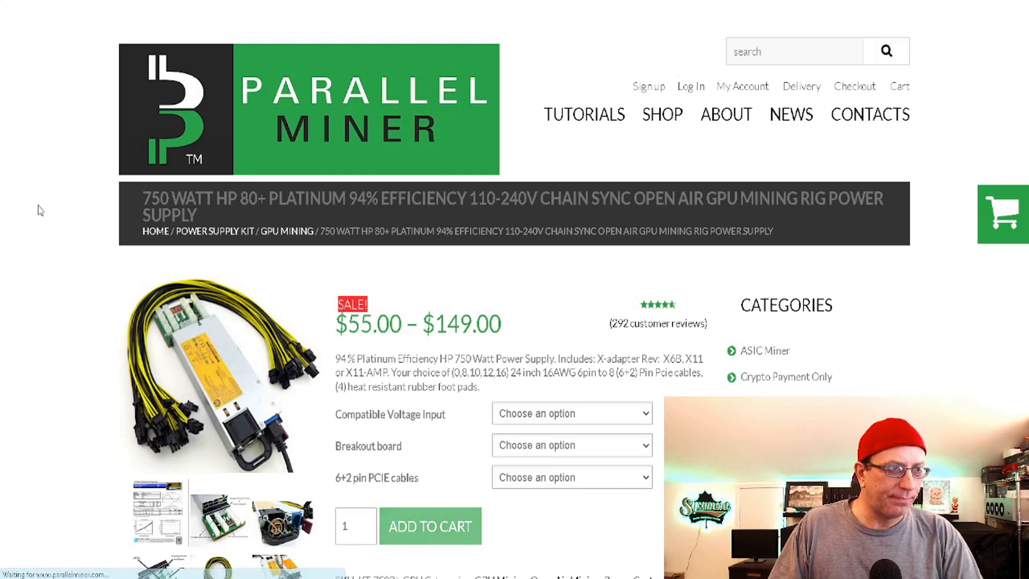
# - Choose 100-240V input, the X6B 8-PCIe breakout board and +8 6+2pin PCIE cables for the 750W kit
pyautogui.click(571, 413)
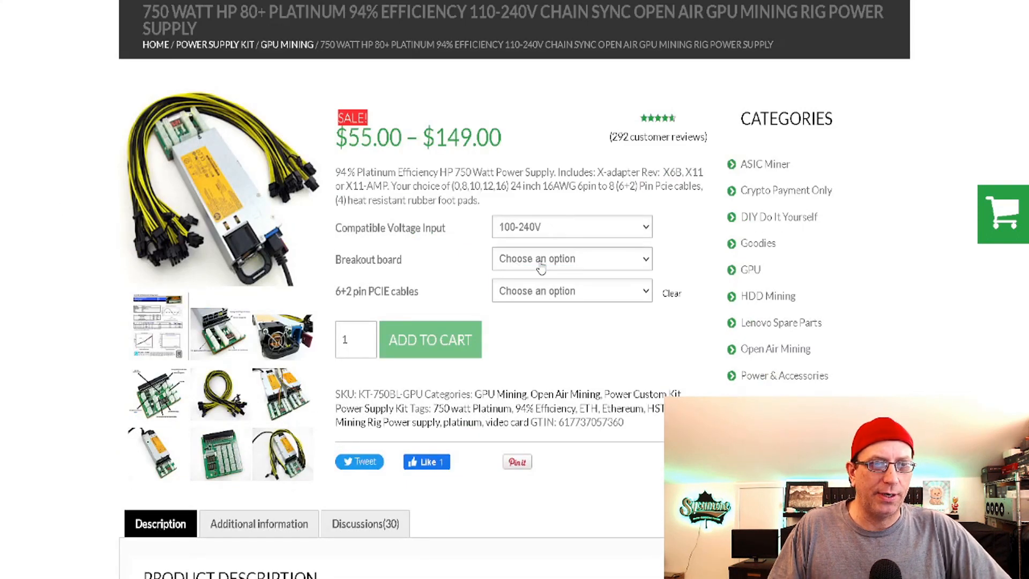
pyautogui.click(569, 258)
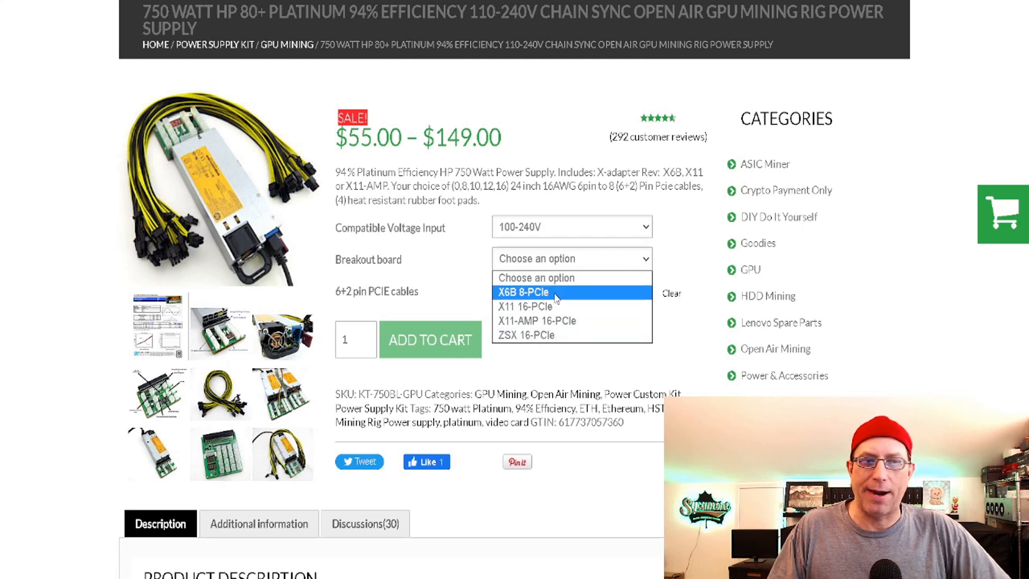
pyautogui.click(531, 291)
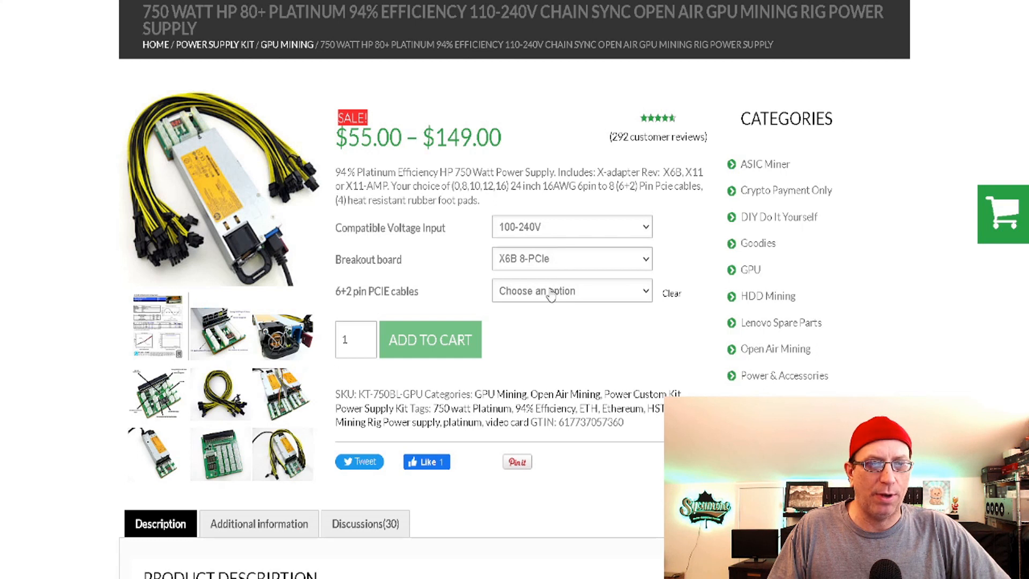
pyautogui.click(571, 291)
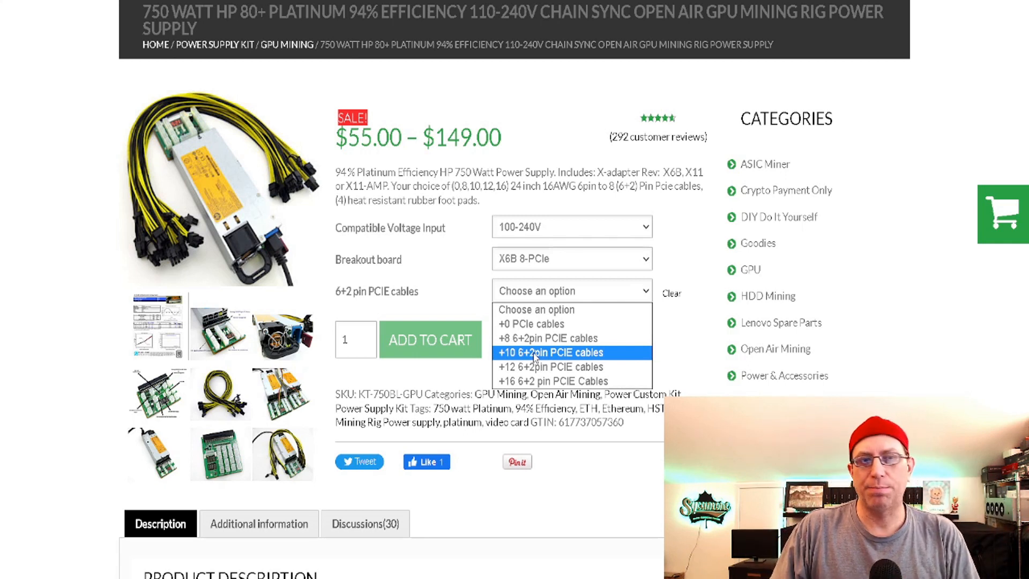
pyautogui.moveTo(548, 338)
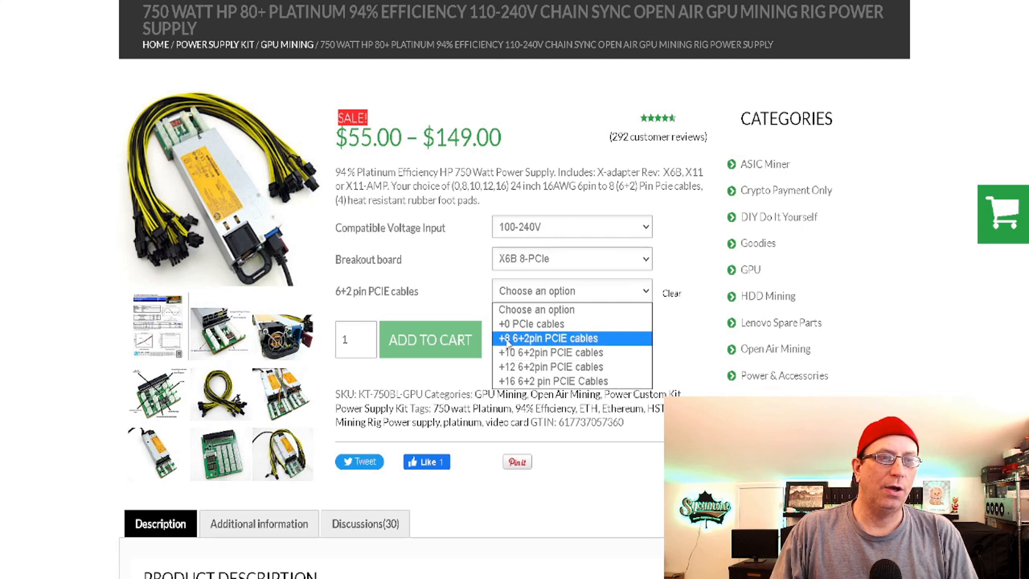
pyautogui.click(548, 337)
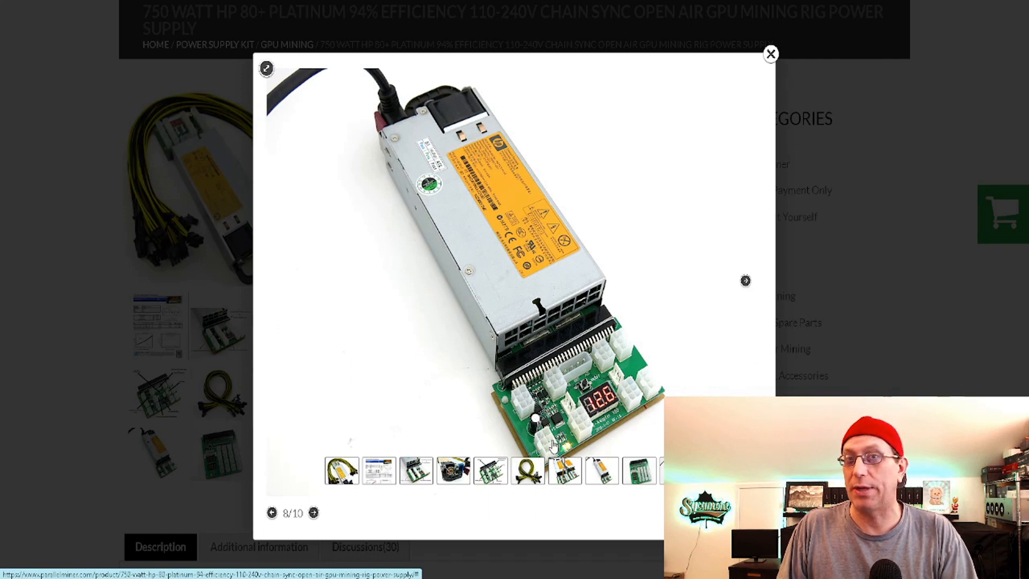
pyautogui.moveTo(525, 396)
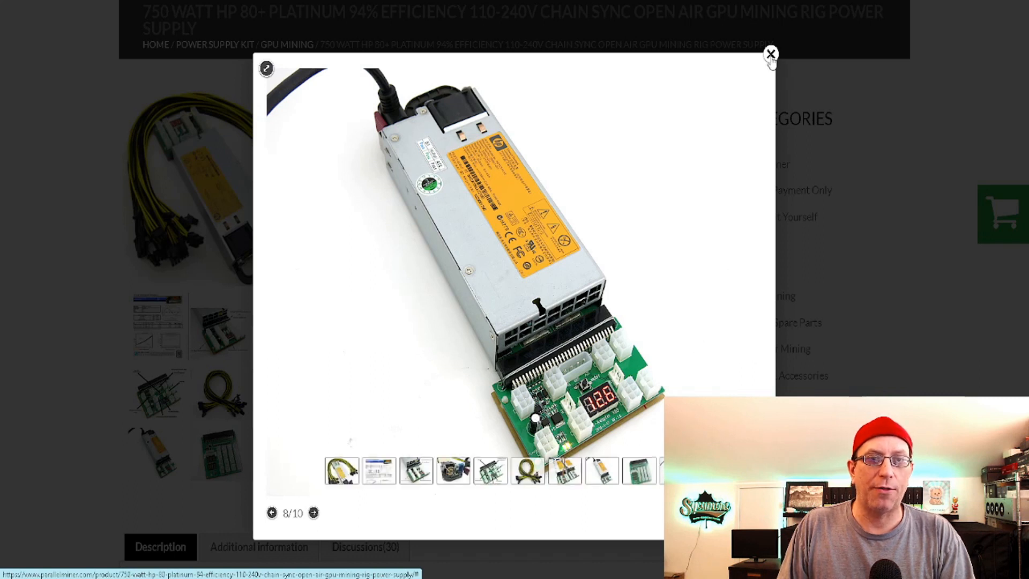
# - Step through the enlarged kit photos to the X11-AMP breakout board and close the lightbox
pyautogui.click(771, 53)
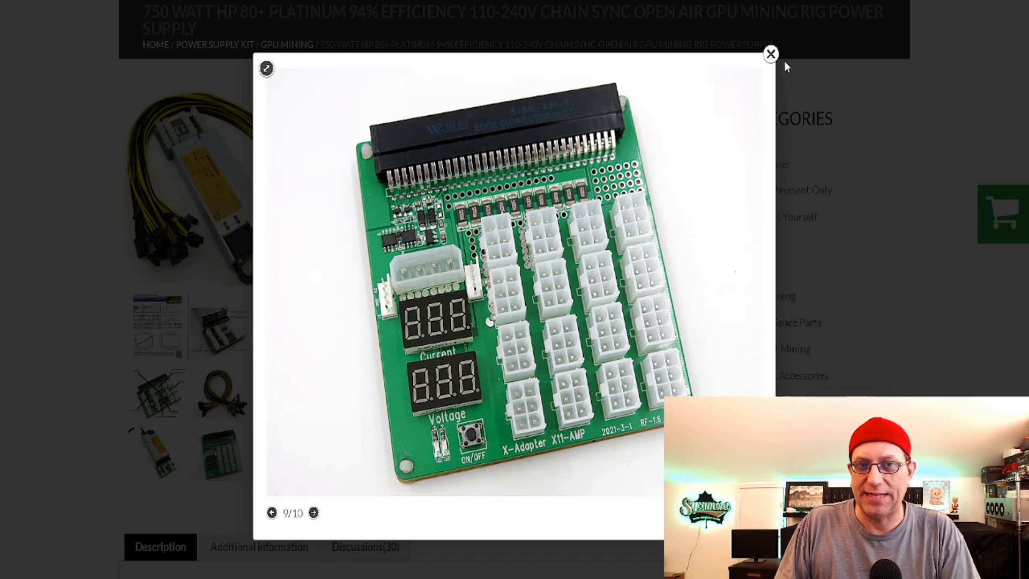
pyautogui.click(771, 54)
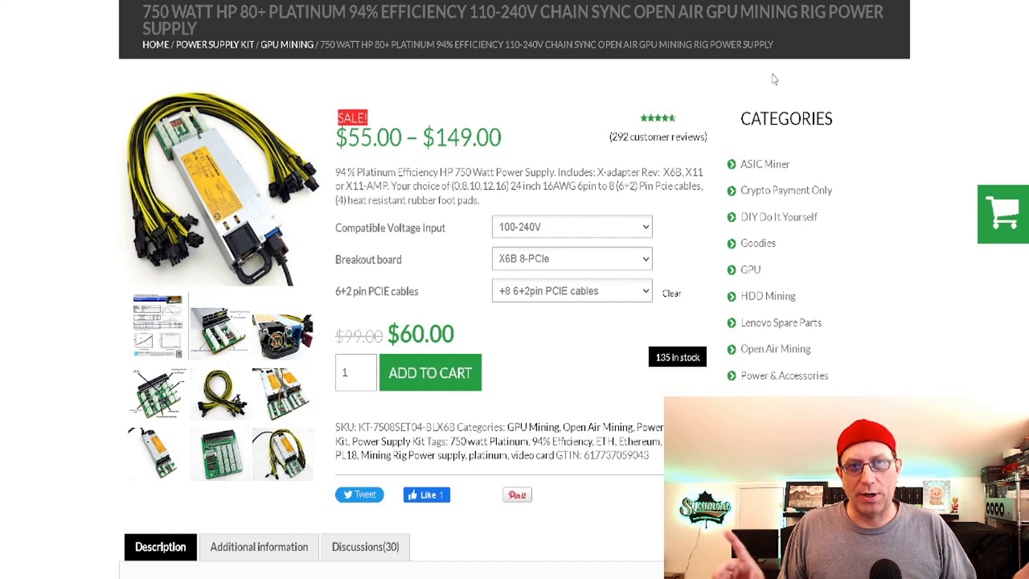
pyautogui.moveTo(818, 50)
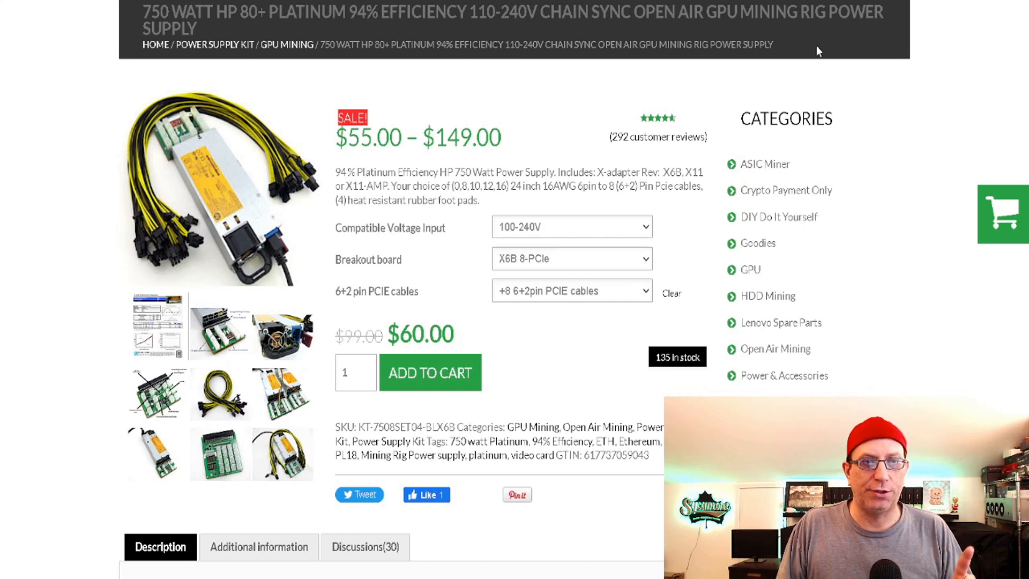
# - Go to the Breakout Board category and scroll down to the X11 AMP breakout board priced $40–$76
pyautogui.click(663, 115)
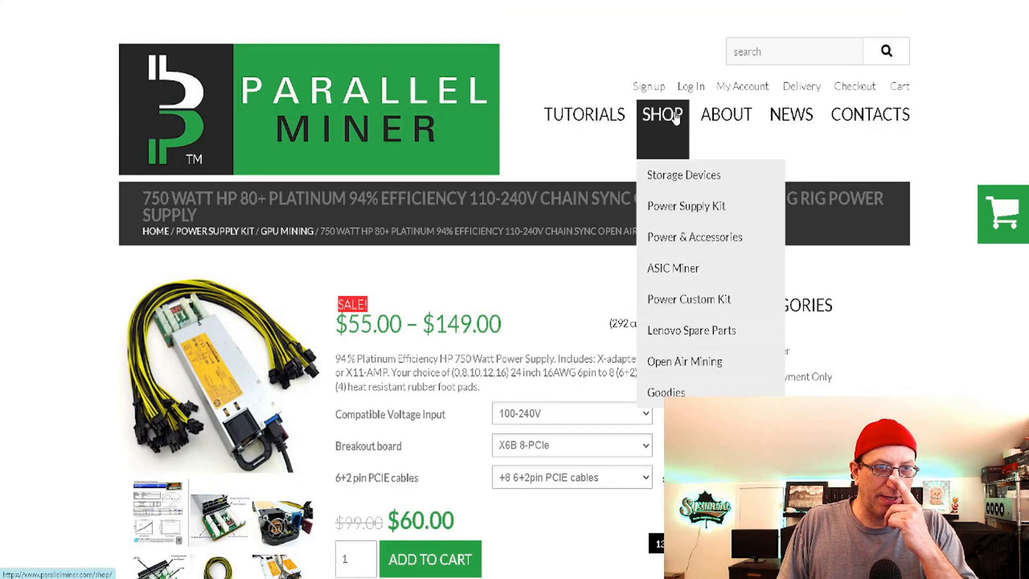
pyautogui.moveTo(687, 206)
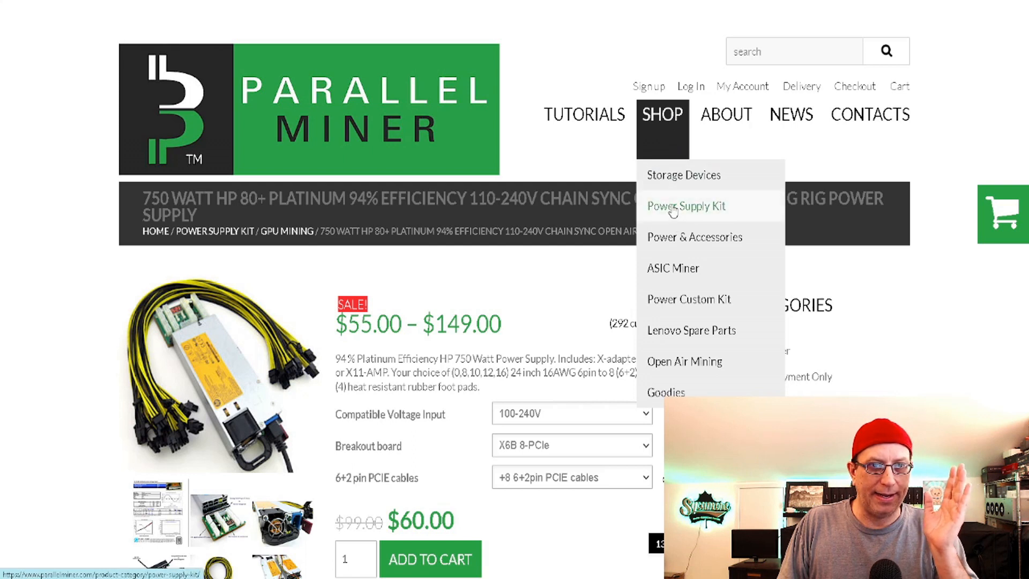
pyautogui.click(695, 237)
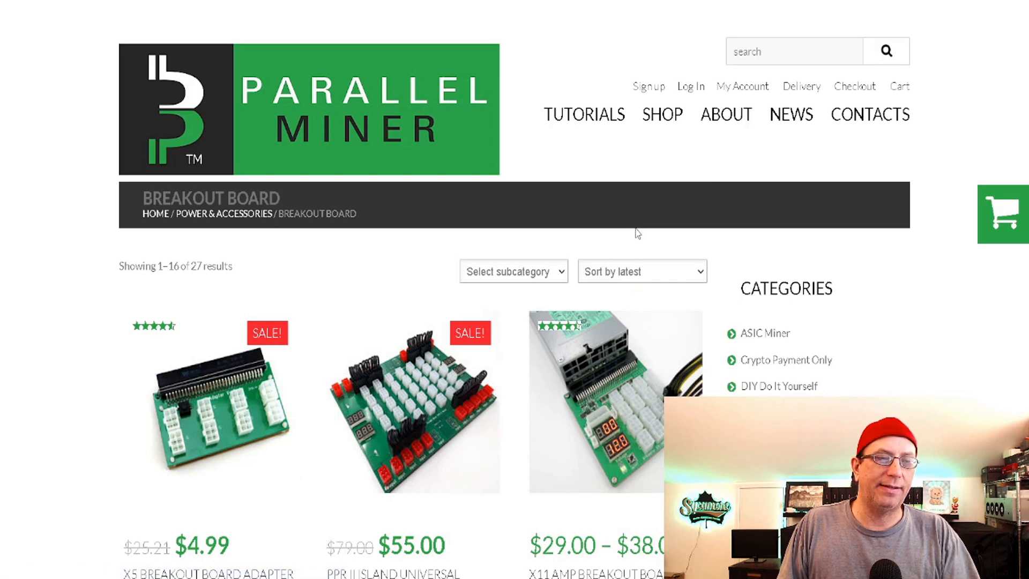
pyautogui.scroll(-3)
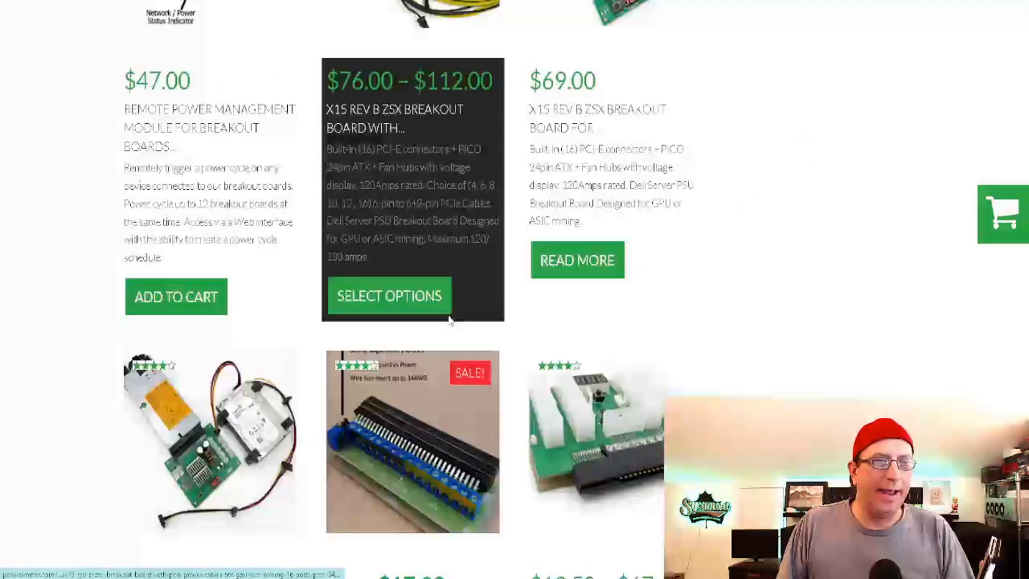
pyautogui.scroll(-3)
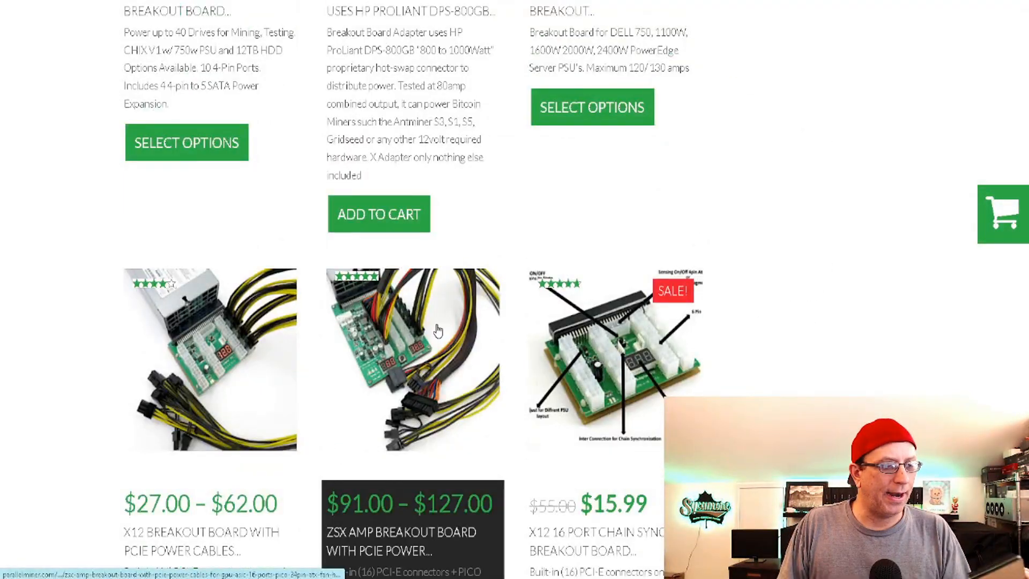
pyautogui.scroll(-3)
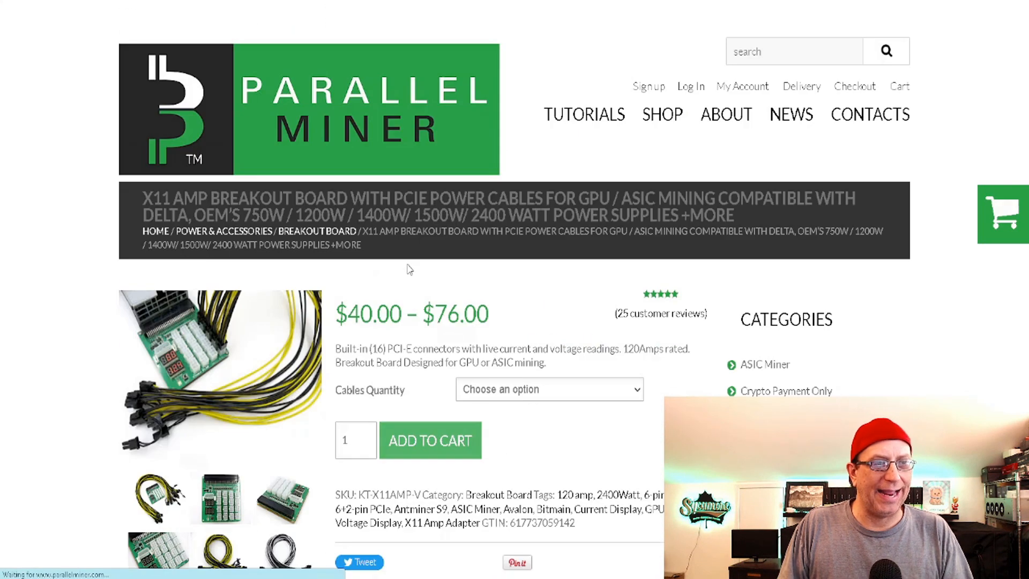
# - Scroll down to the X11 AMP board's power supply compatibility list and first customer review
pyautogui.scroll(-3)
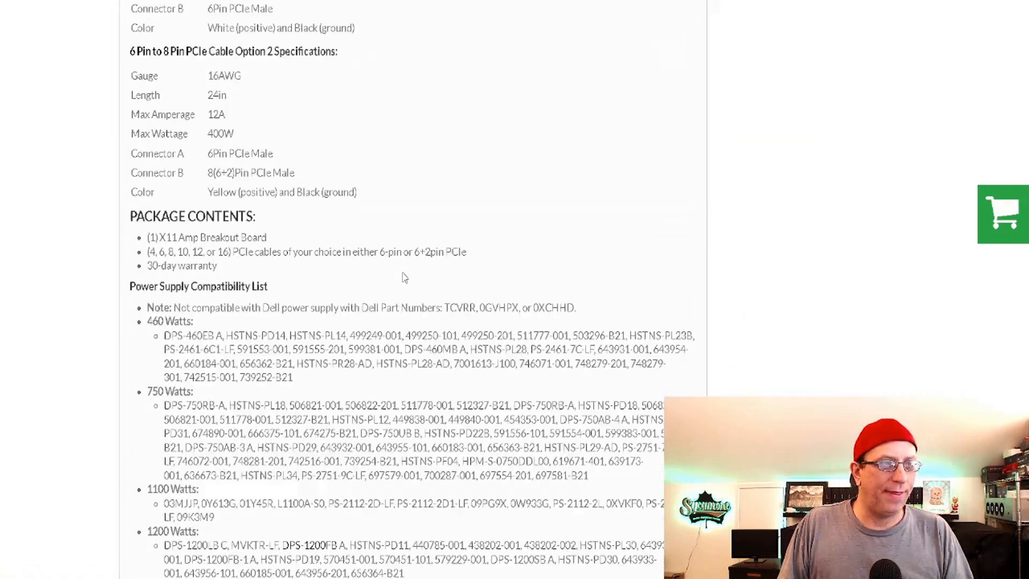
pyautogui.scroll(-3)
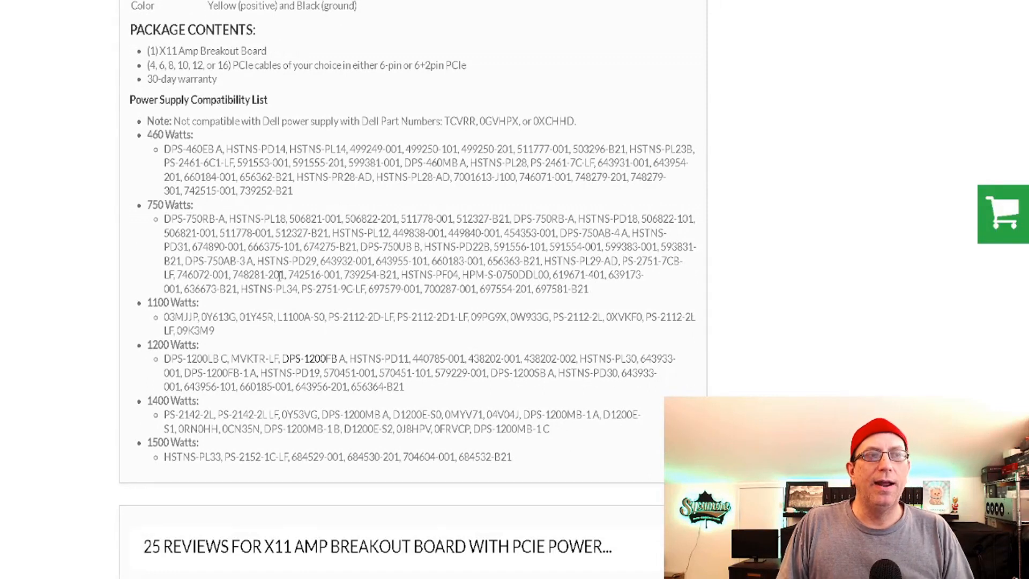
pyautogui.scroll(-3)
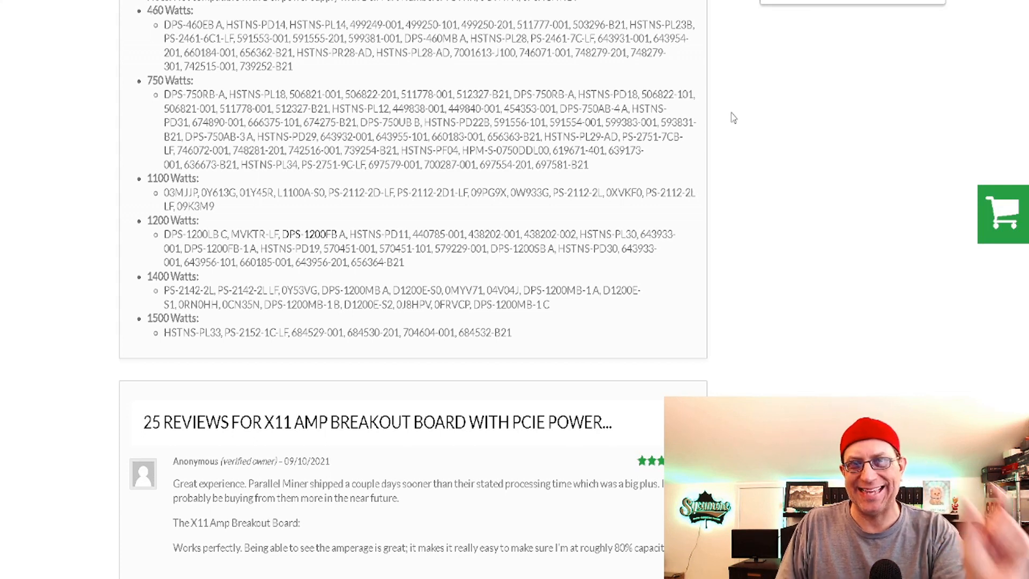
pyautogui.moveTo(726, 119)
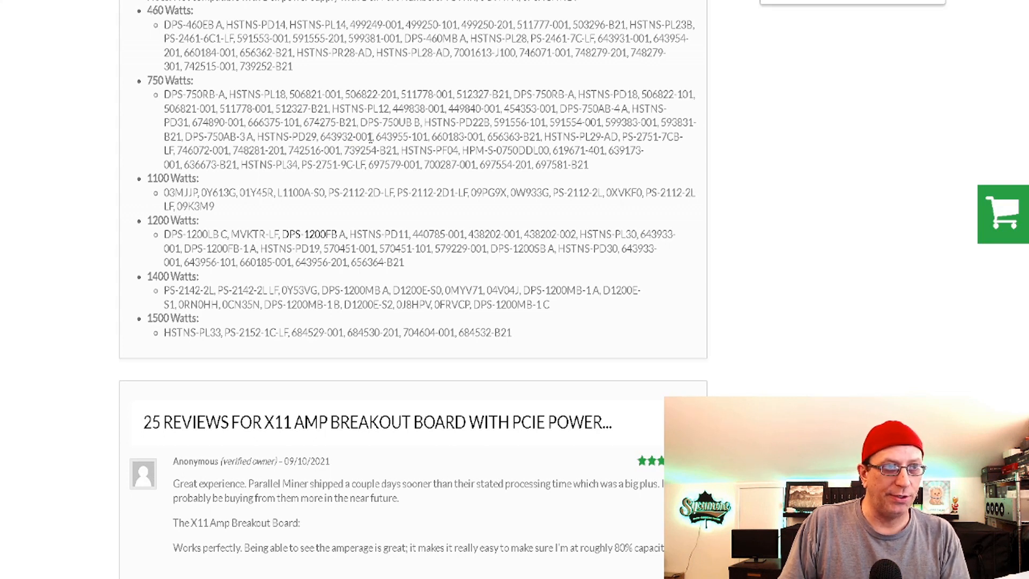
# - Leave the Parallel Miner tab for the Advanced Port Scanner download page
pyautogui.doubleClick(315, 136)
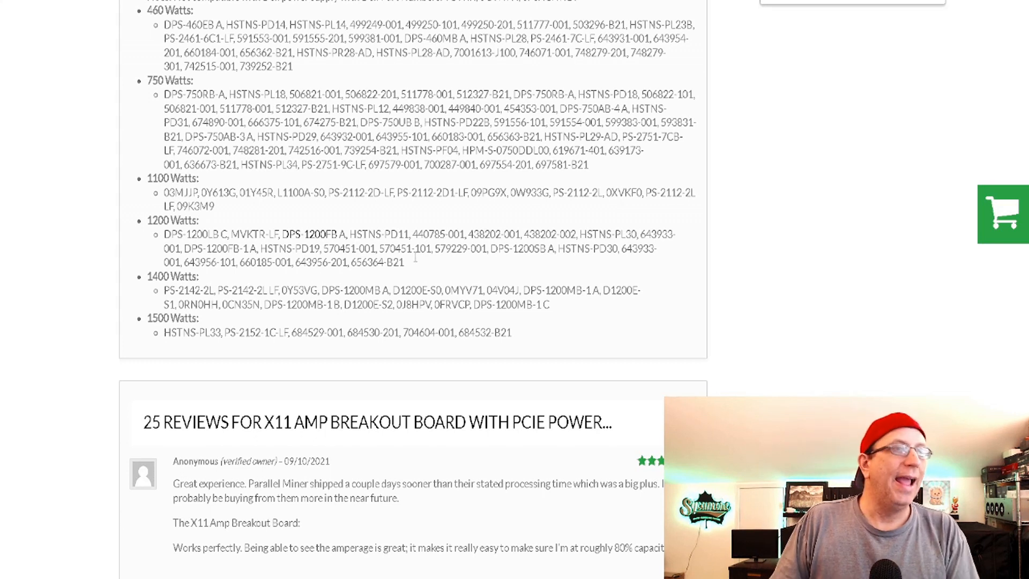
pyautogui.moveTo(314, 235)
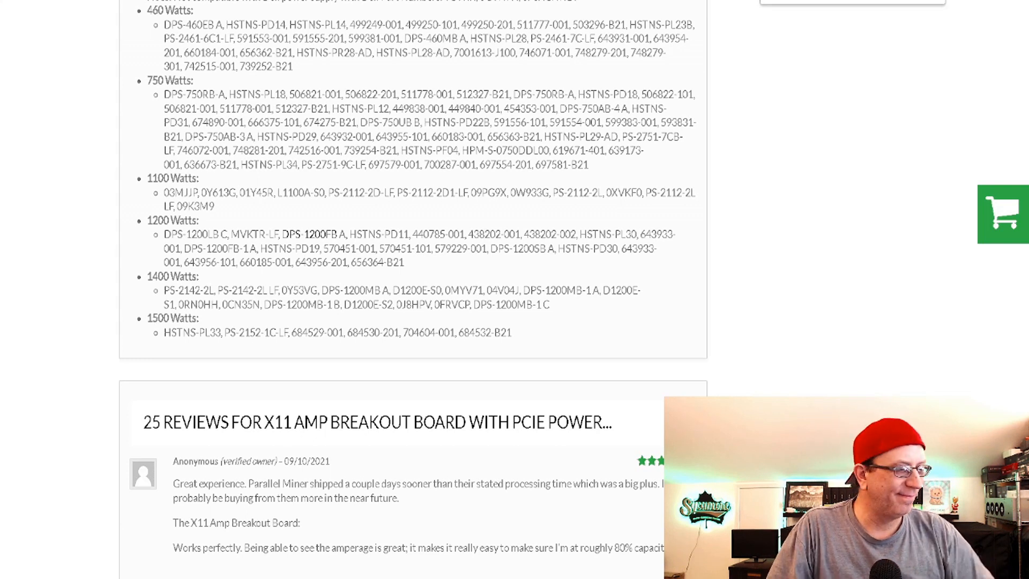
pyautogui.moveTo(761, 170)
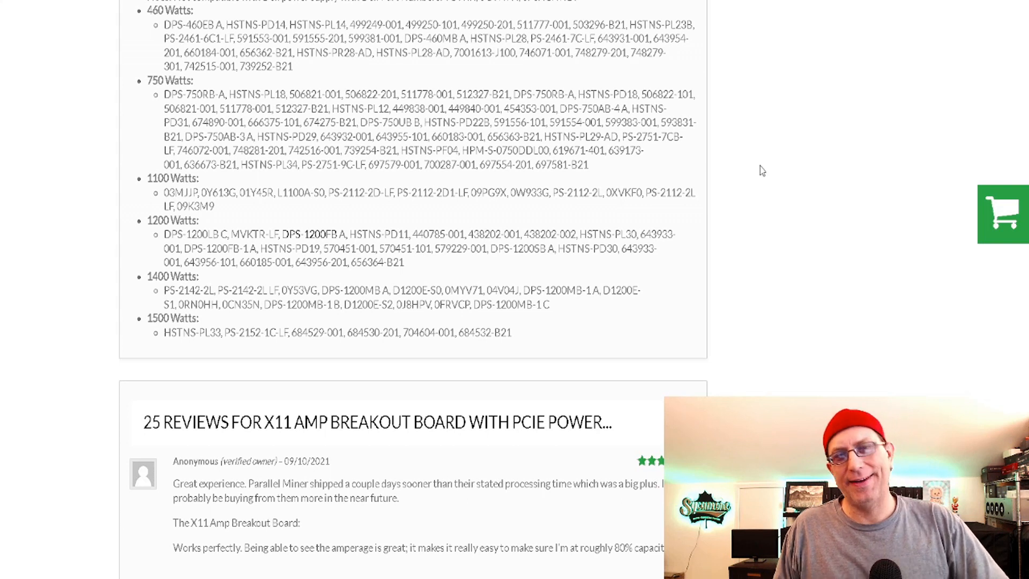
pyautogui.moveTo(781, 183)
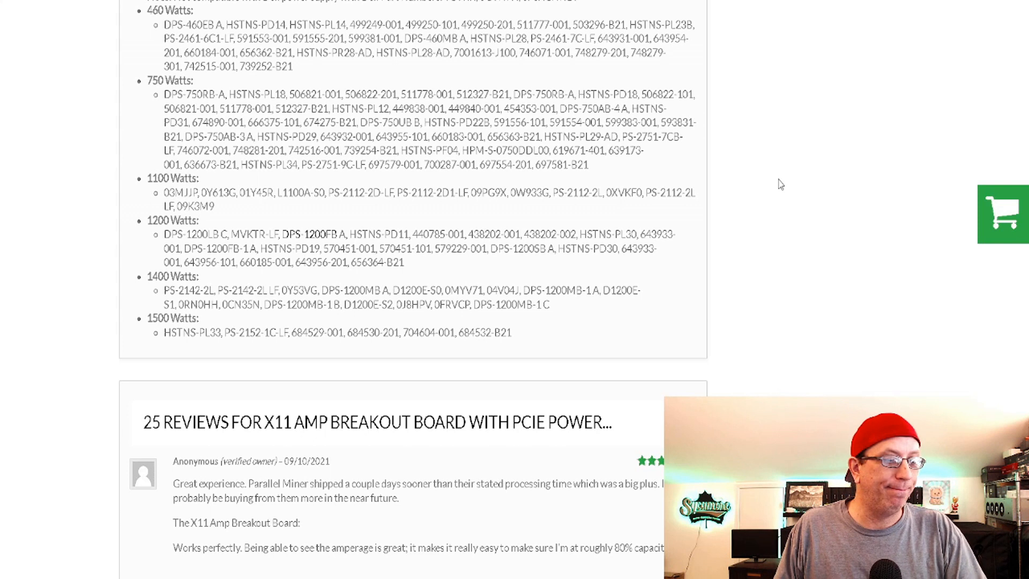
pyautogui.moveTo(819, 186)
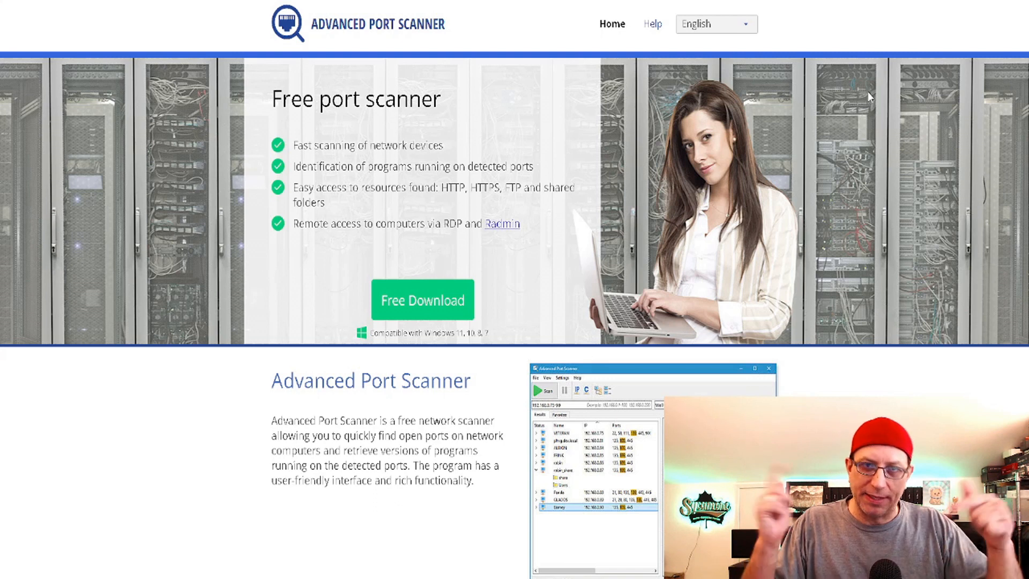
pyautogui.moveTo(859, 162)
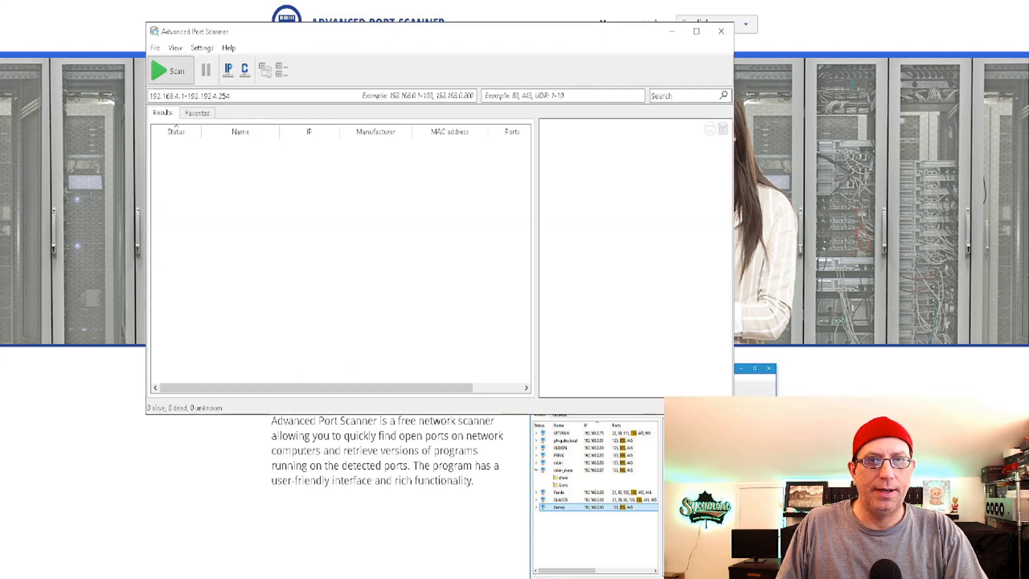
# - Scan the 192.168.4.x network and check the devices at 192.168.4.17, .1 and .78
pyautogui.click(170, 69)
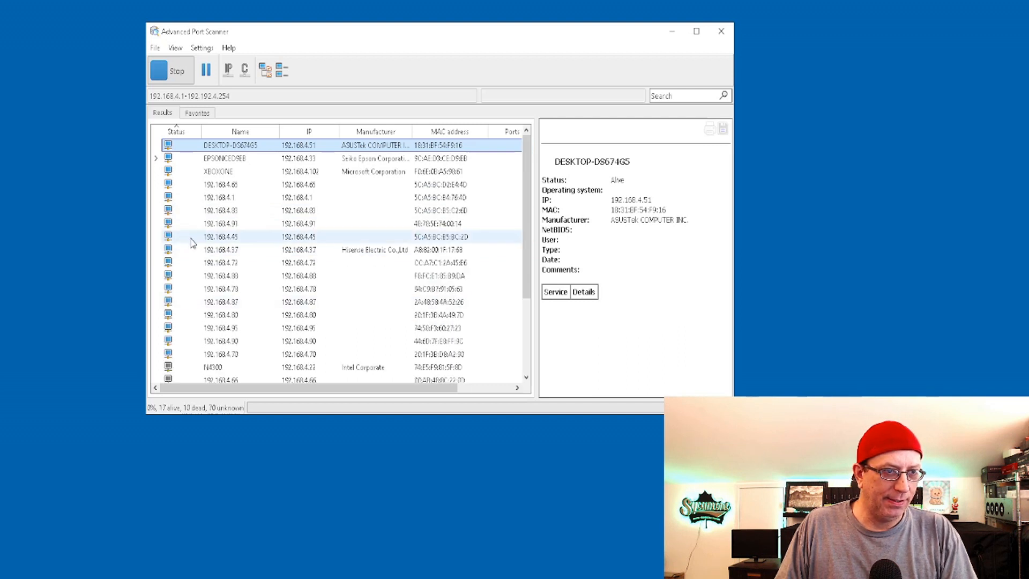
pyautogui.click(250, 250)
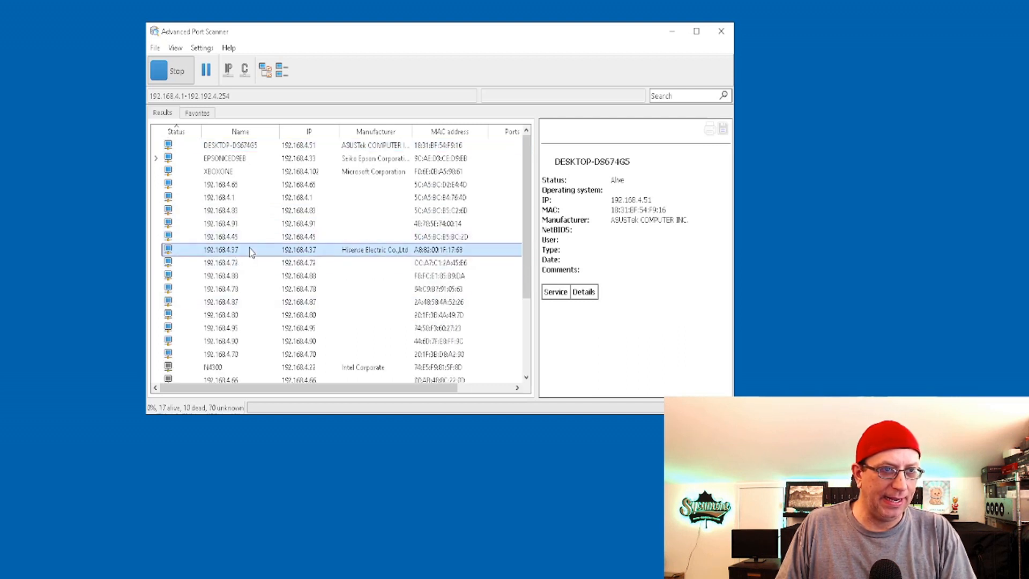
pyautogui.click(220, 197)
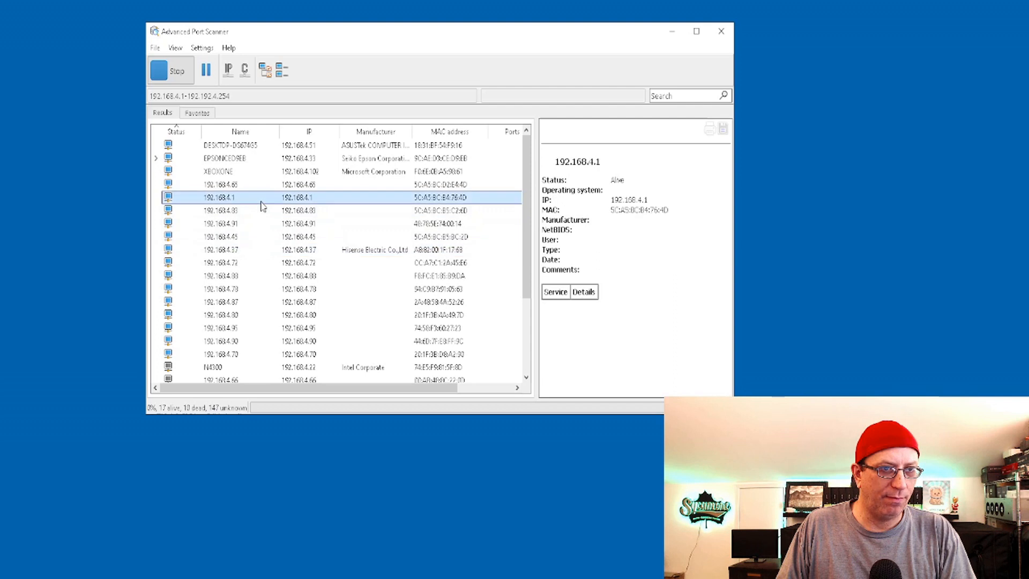
pyautogui.click(218, 185)
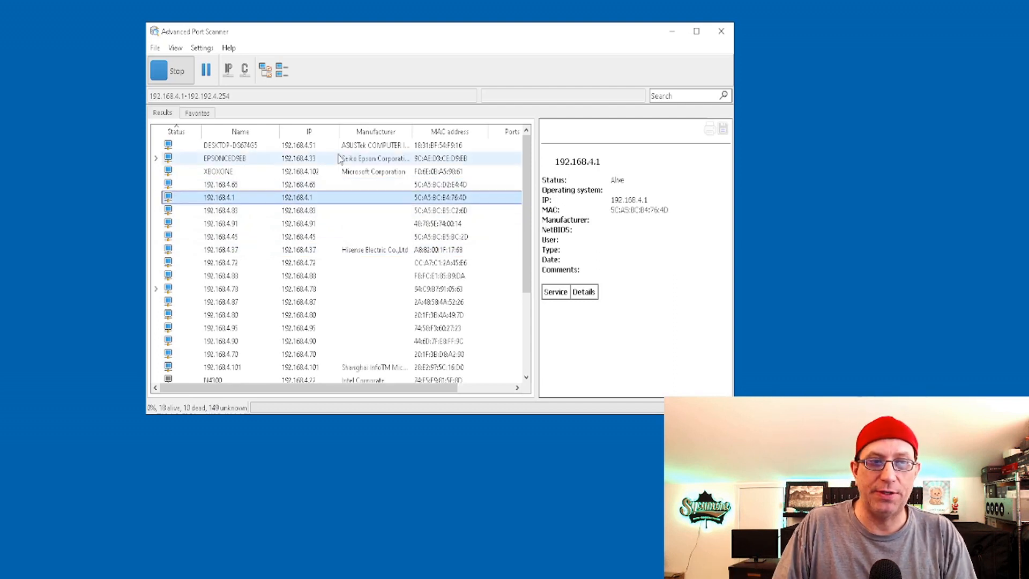
pyautogui.click(296, 261)
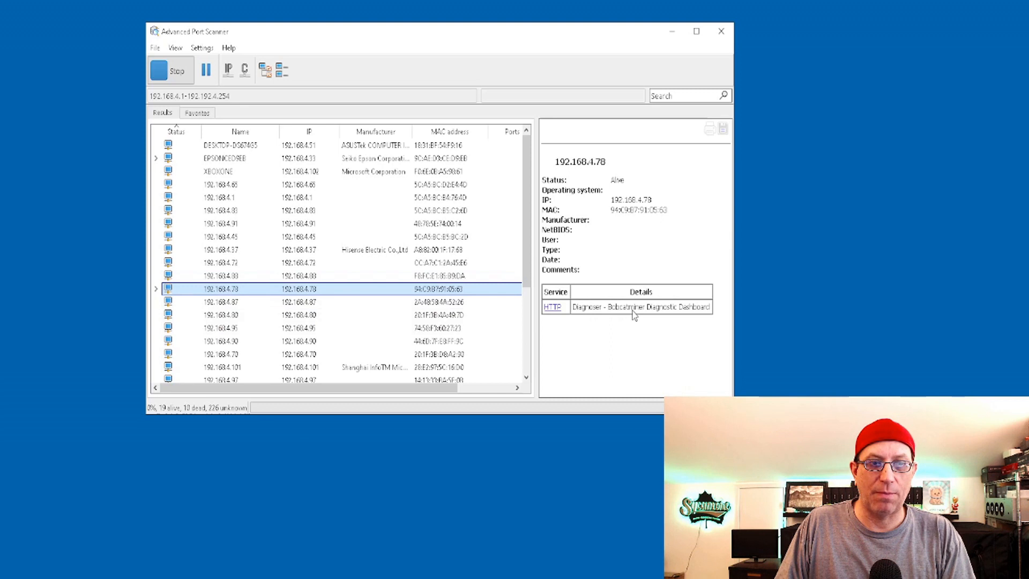
# - Select the Shanghai InfoTM device at 192.168.4.101 and open its HTTP web page in the browser
pyautogui.click(300, 302)
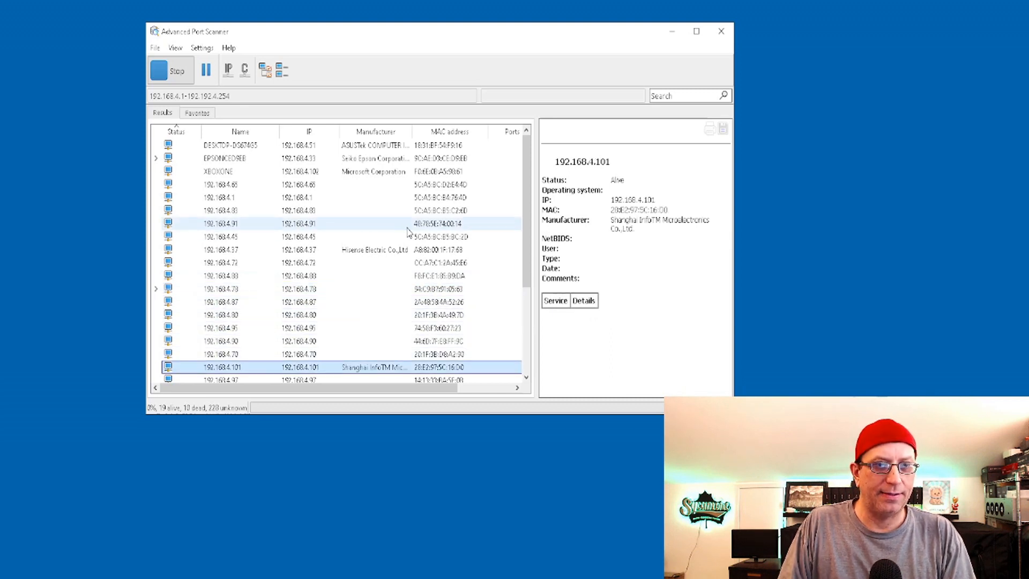
pyautogui.click(554, 300)
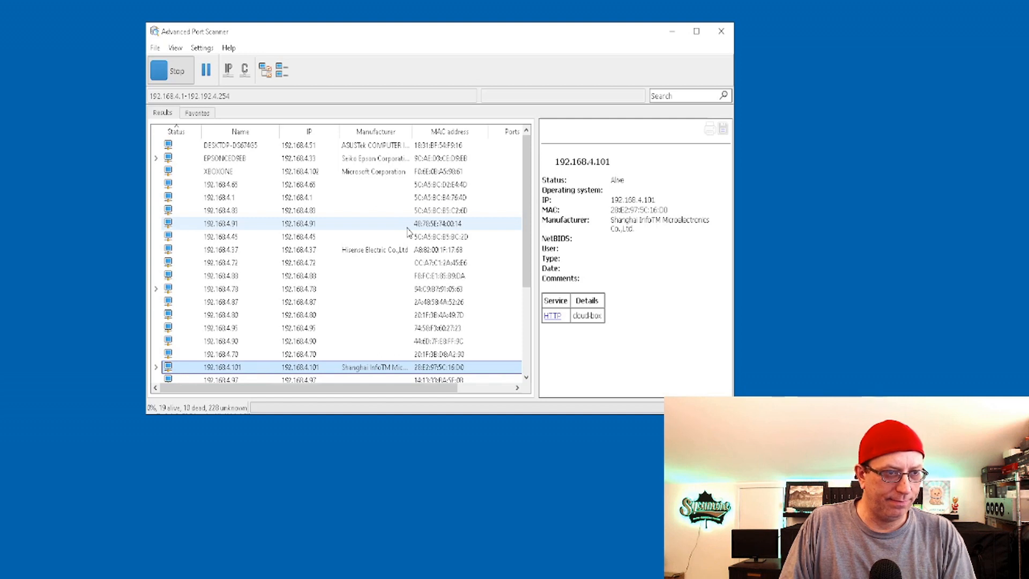
pyautogui.click(212, 377)
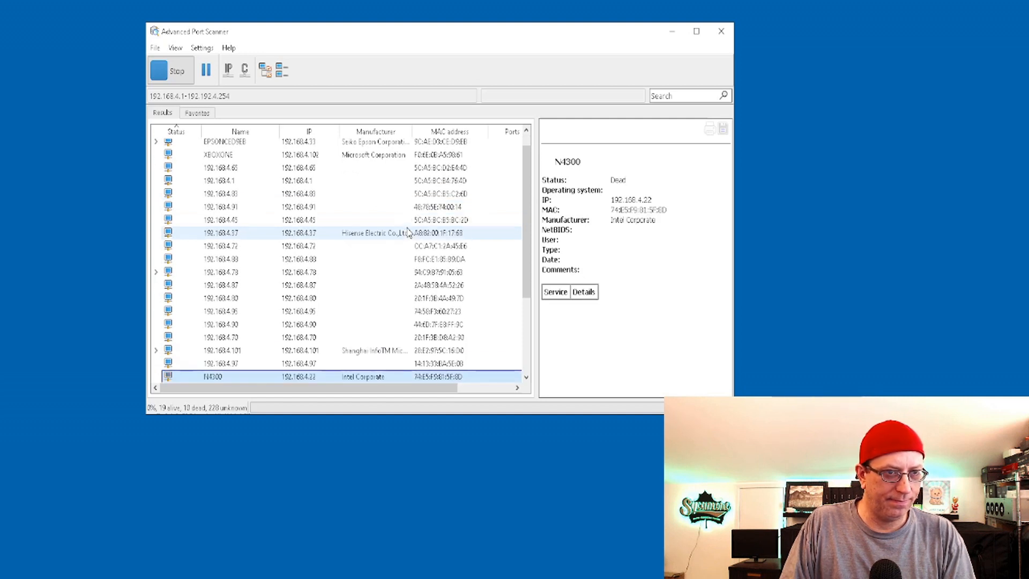
pyautogui.click(223, 349)
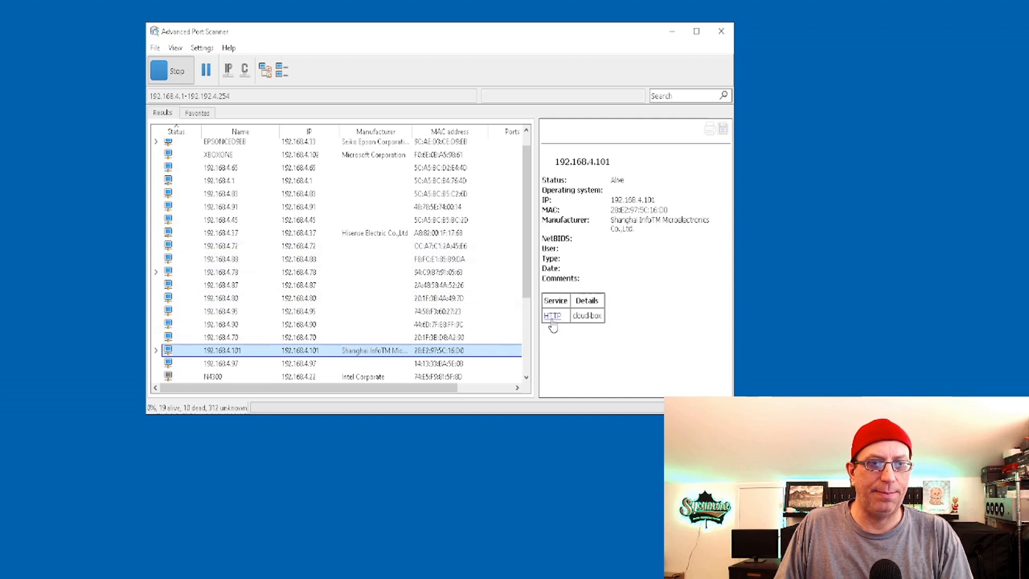
pyautogui.click(551, 316)
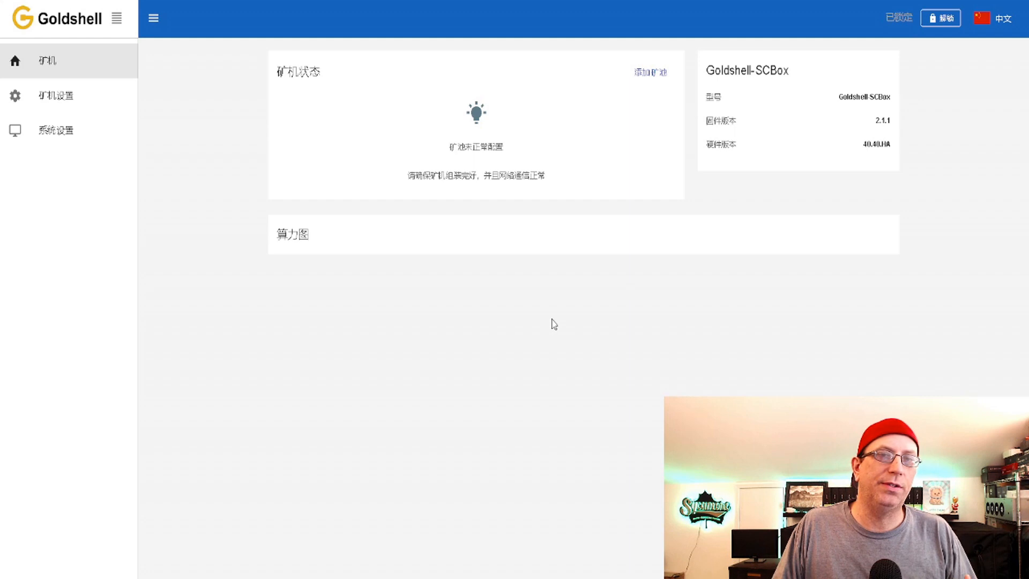
pyautogui.moveTo(615, 337)
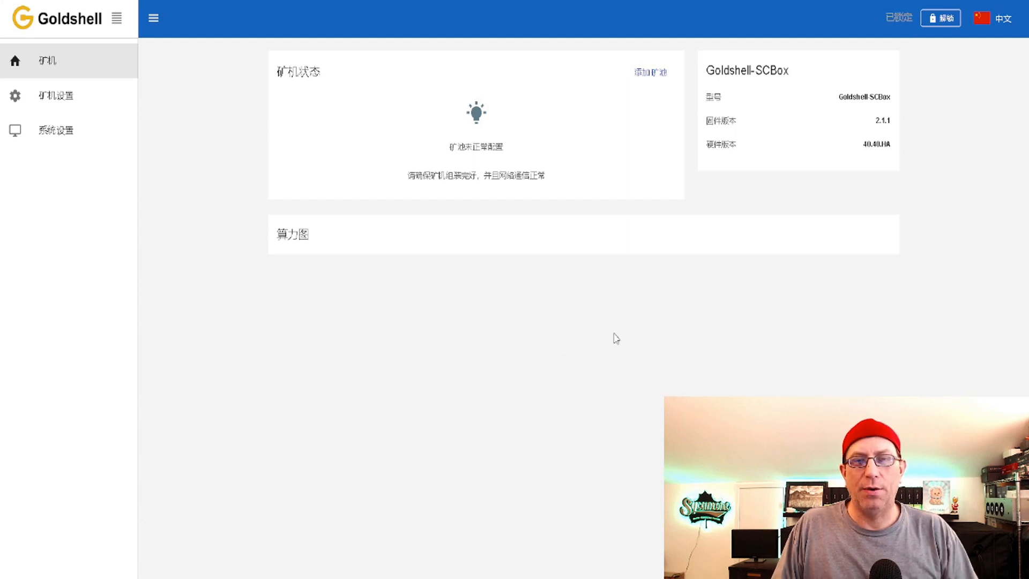
# - Switch the Goldshell SC BOX dashboard language from Chinese to English
pyautogui.click(993, 18)
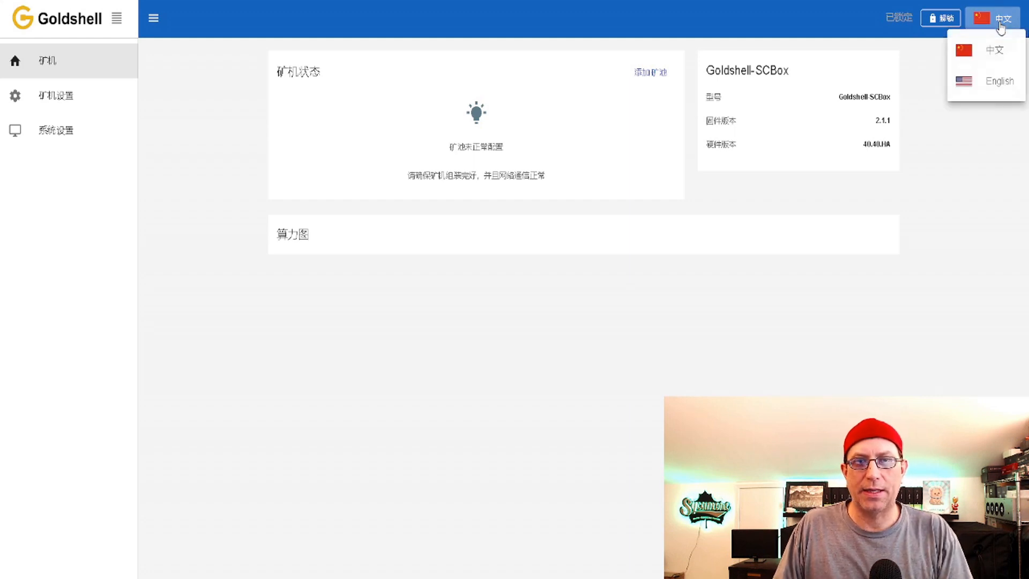
pyautogui.click(999, 81)
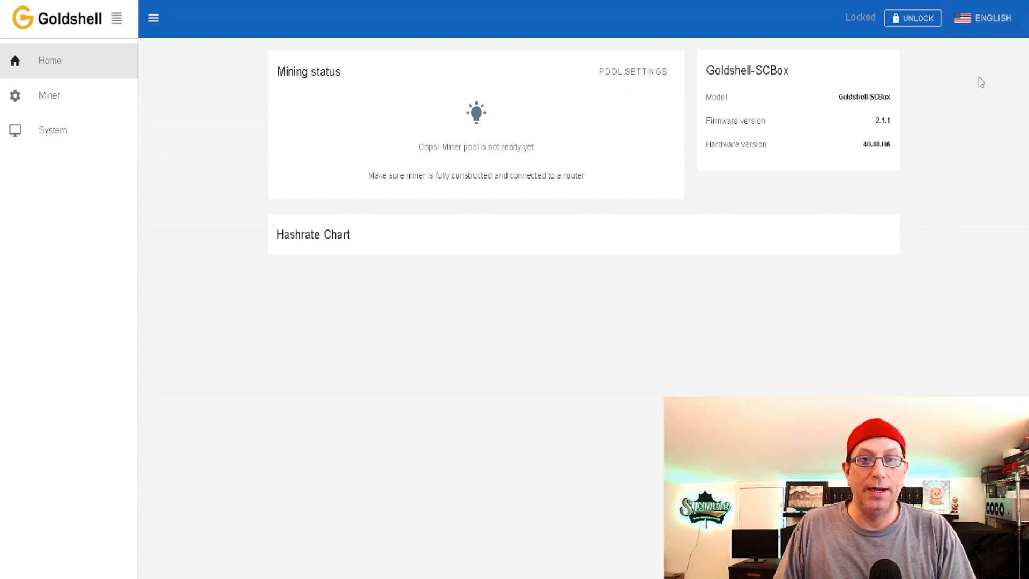
pyautogui.moveTo(974, 95)
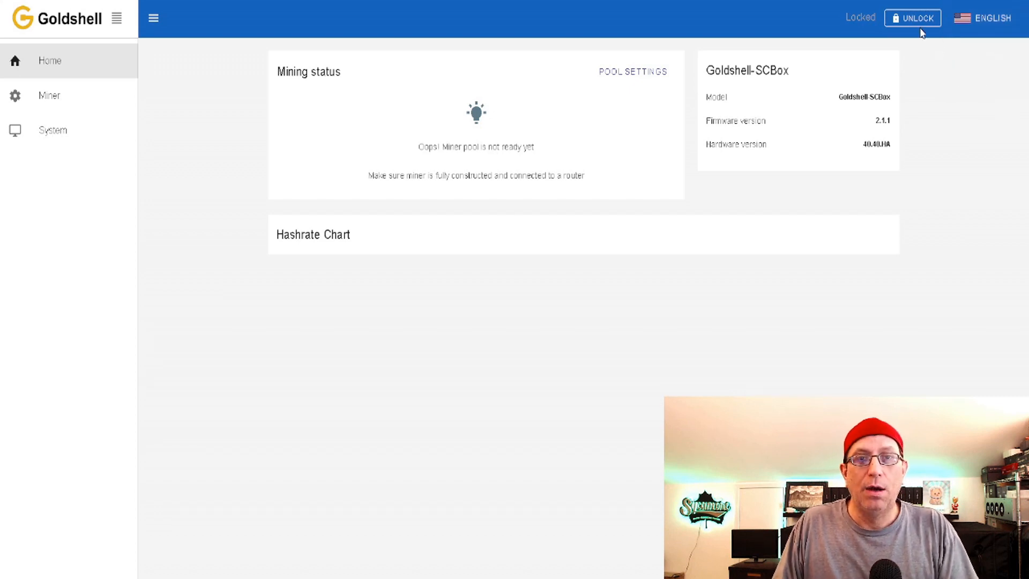
# - Unlock the miner with the admin password and dismiss the compromised-password warning
pyautogui.click(912, 19)
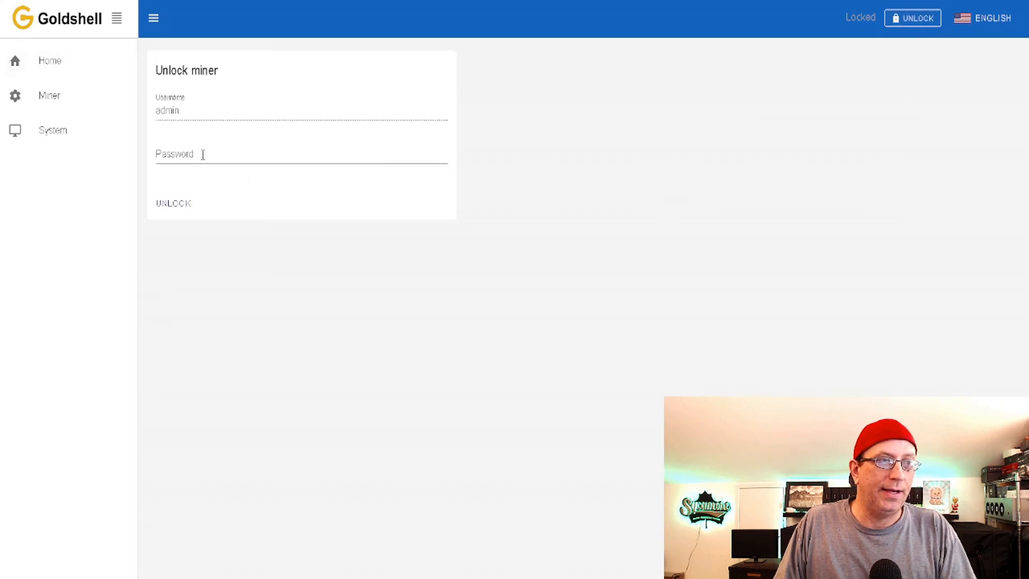
pyautogui.click(300, 154)
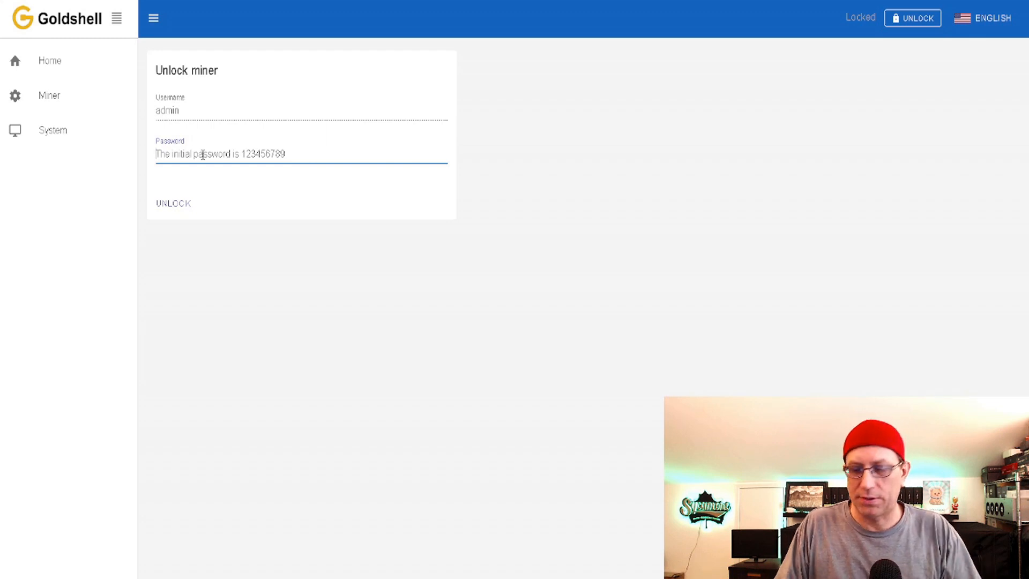
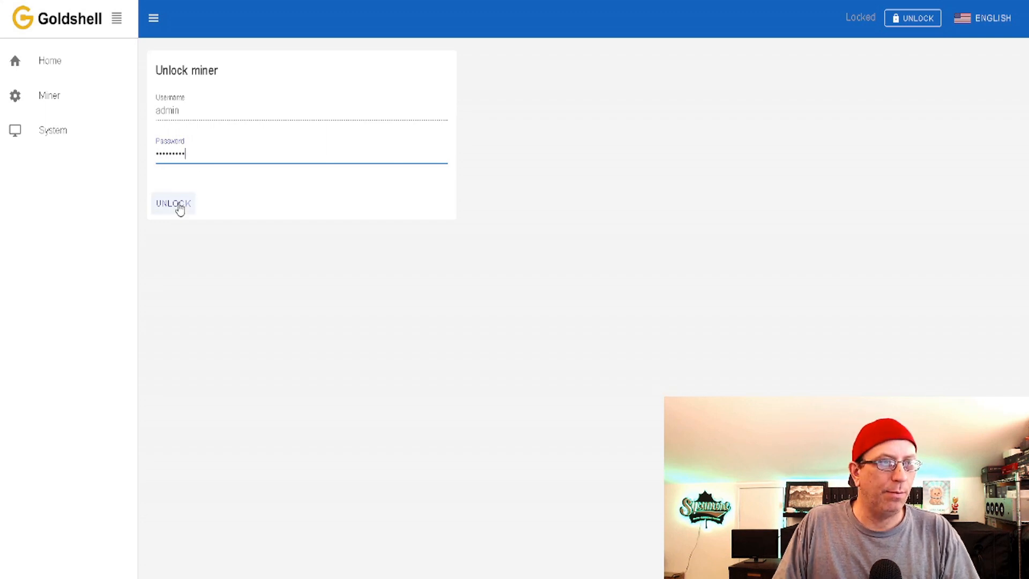
pyautogui.click(172, 203)
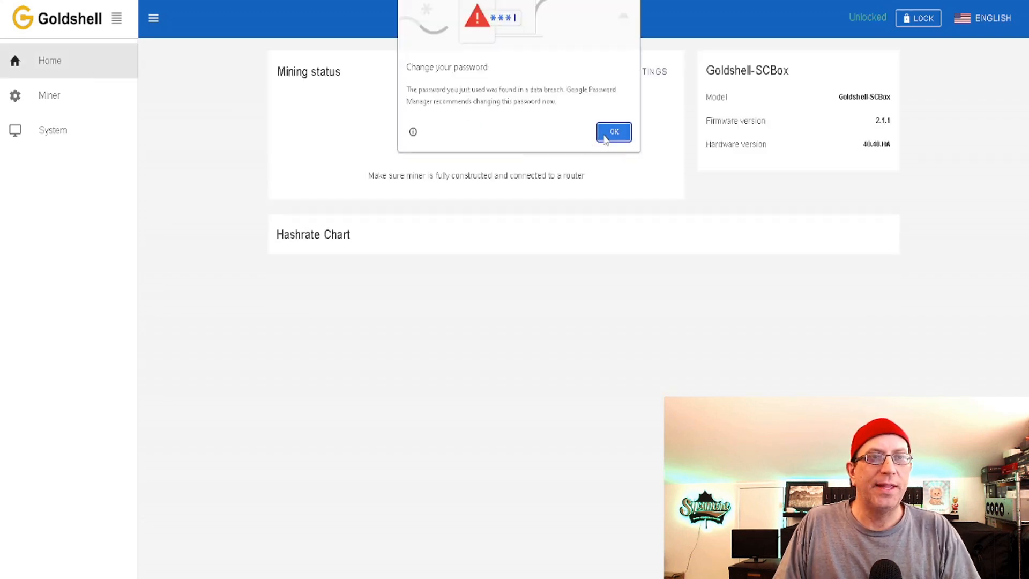
pyautogui.click(613, 132)
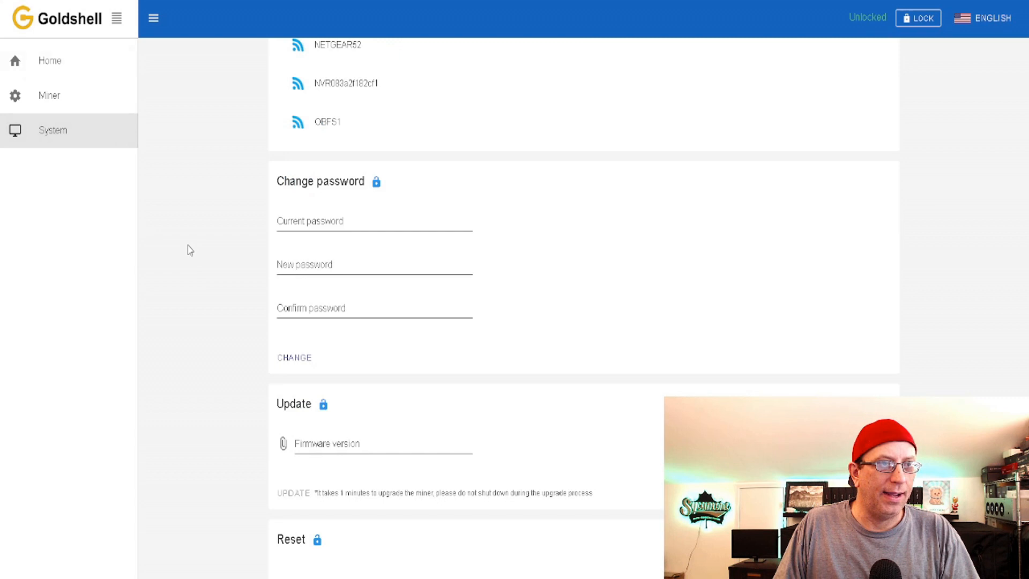
# - Pick the TP-Link_248B_EXT wireless network in WiFi settings and return to the Home mining status
pyautogui.scroll(-3)
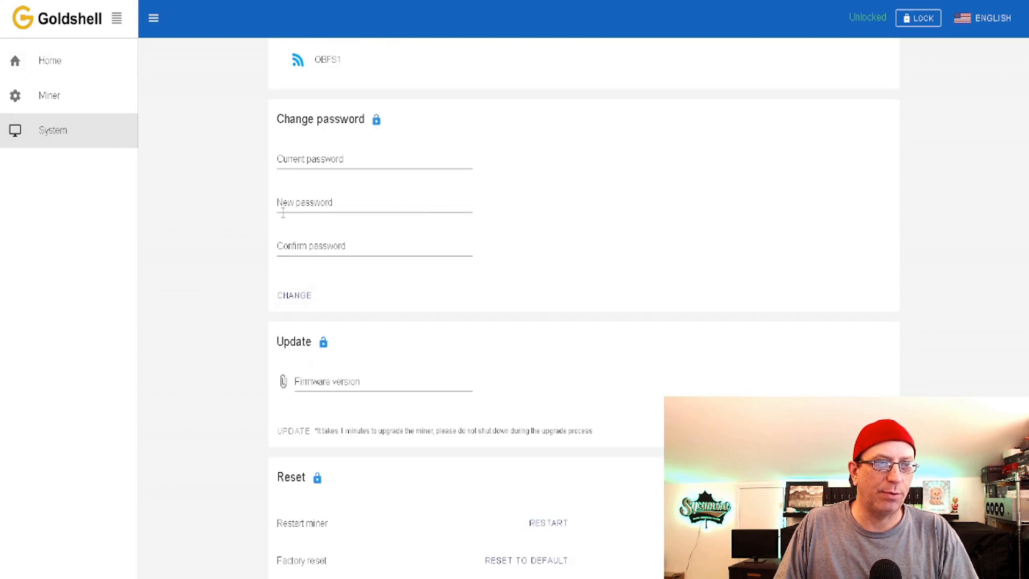
pyautogui.moveTo(177, 247)
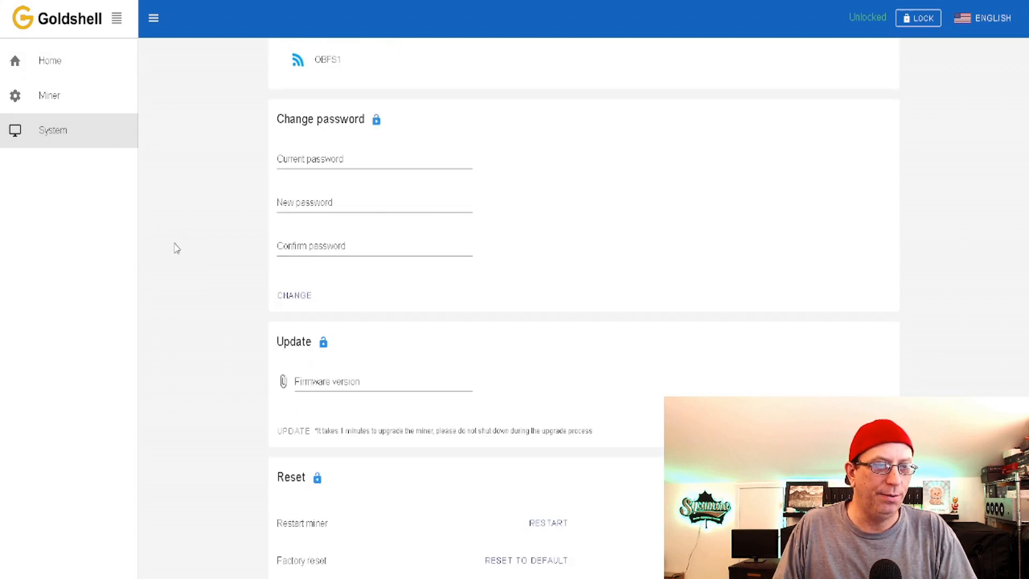
pyautogui.scroll(3)
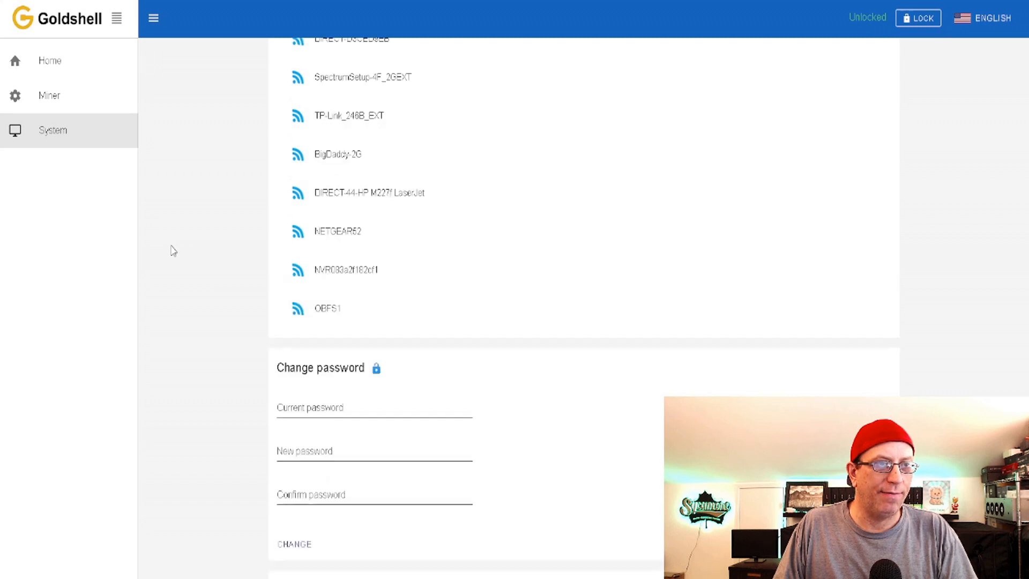
pyautogui.scroll(3)
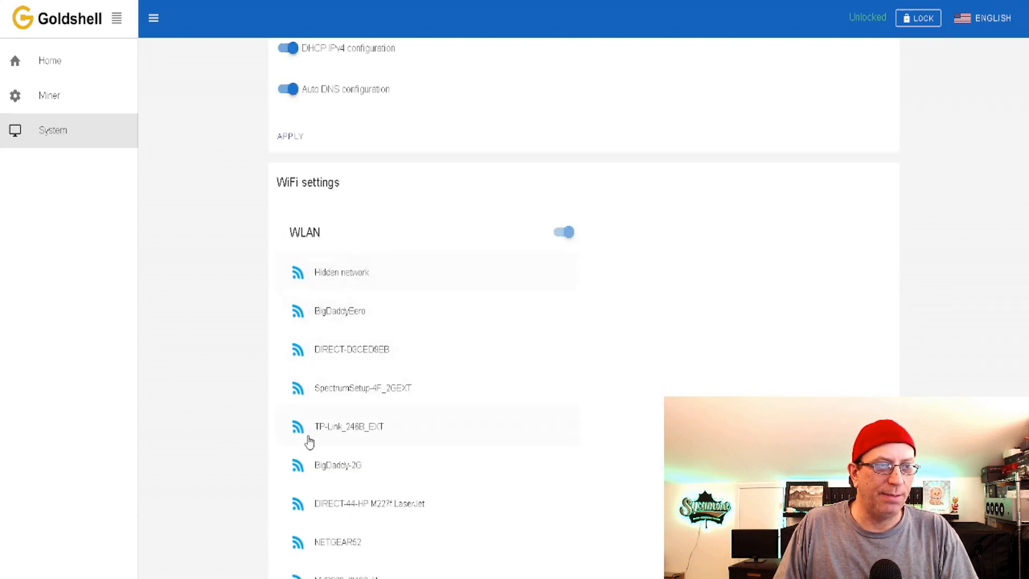
pyautogui.click(349, 426)
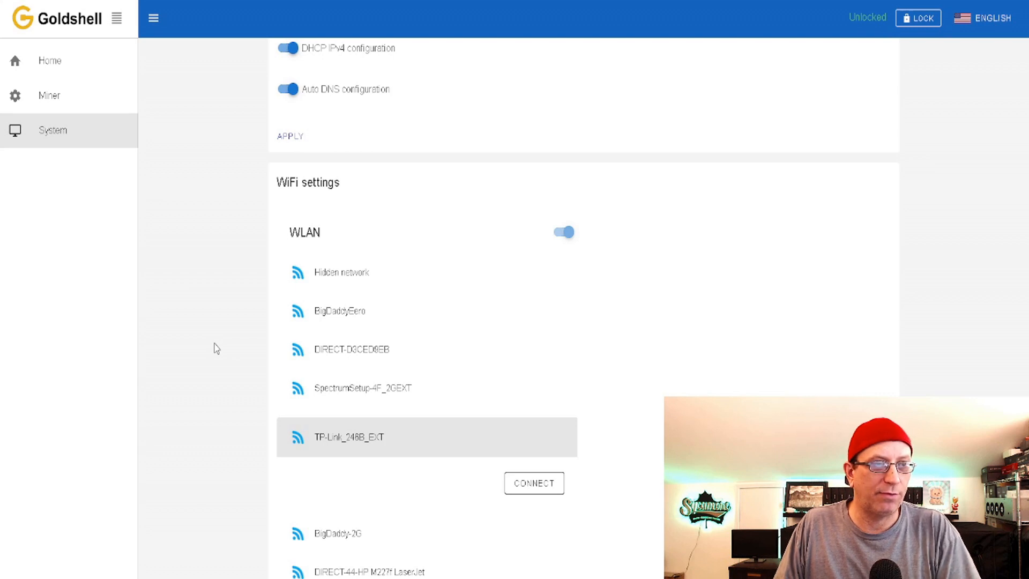
pyautogui.scroll(3)
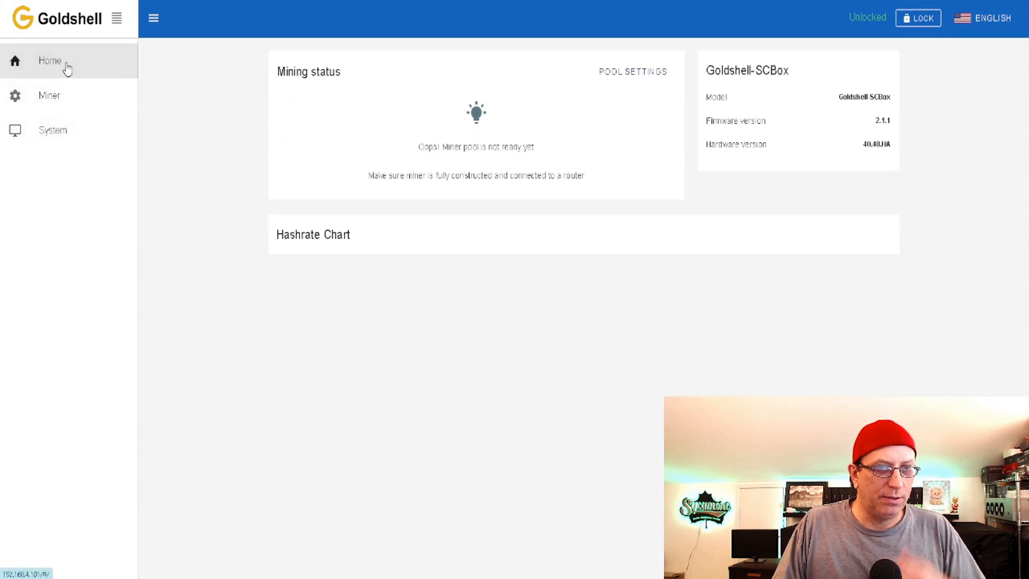
# - Go to the miner's pool settings page, then switch to the DxPool tab
pyautogui.click(48, 96)
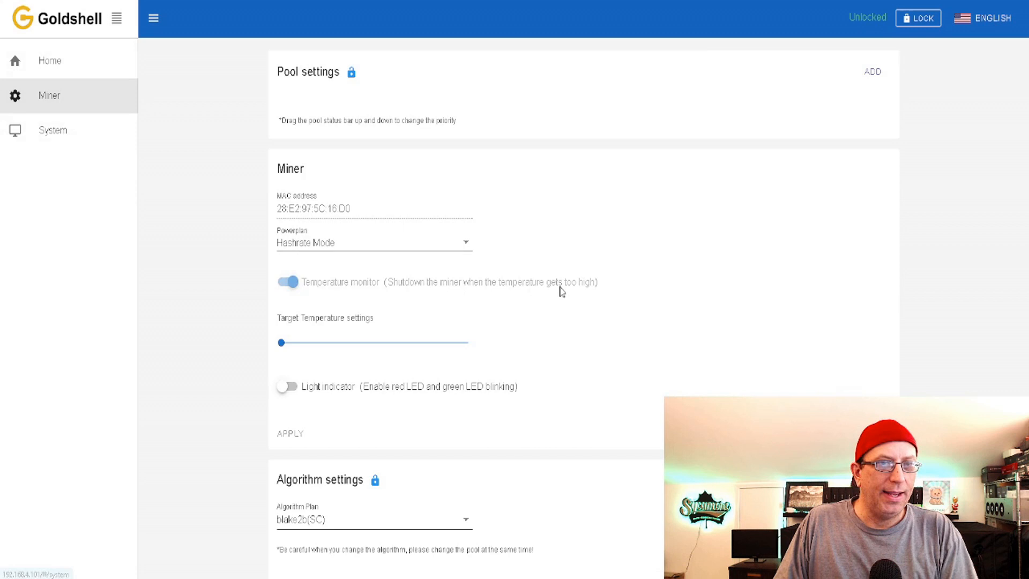
pyautogui.click(872, 72)
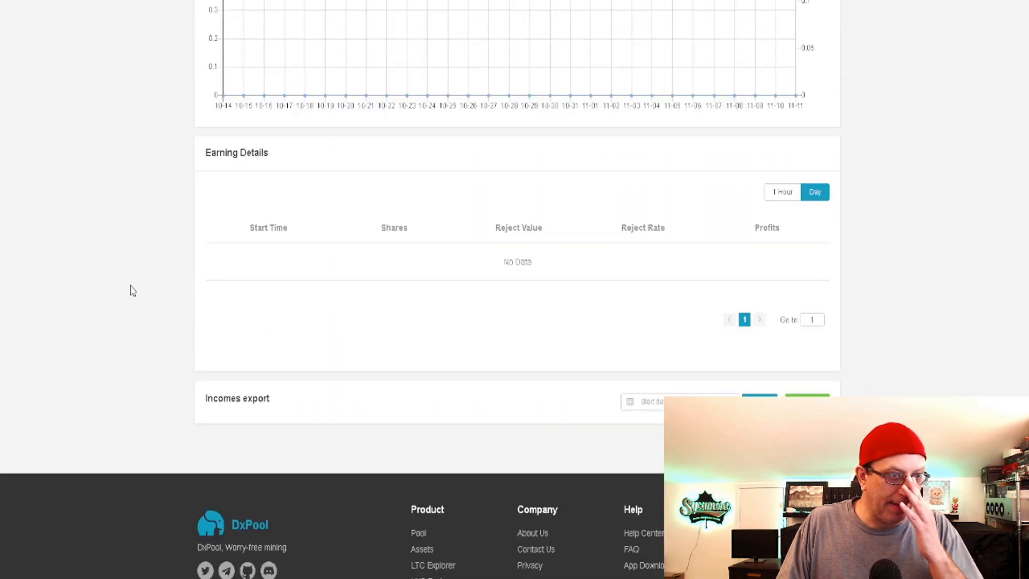
# - View the SC worker list and reach the Quick Start mining URL and worker naming format
pyautogui.click(252, 54)
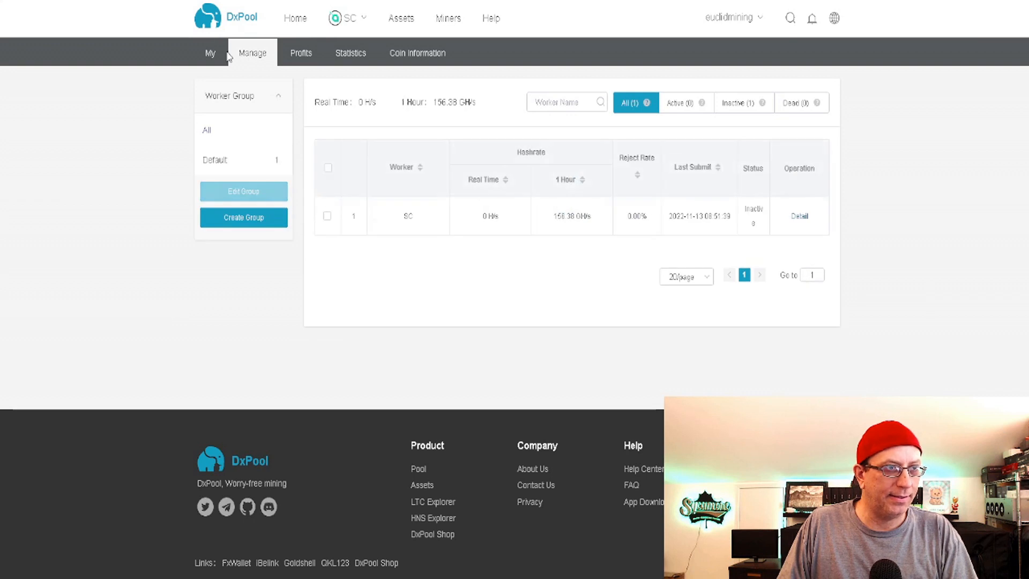
pyautogui.scroll(-3)
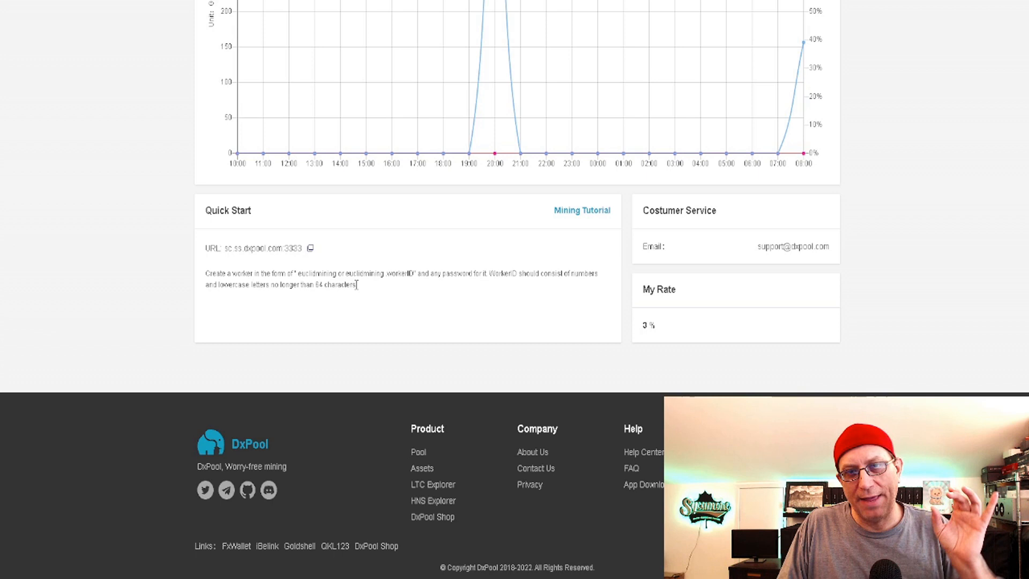
pyautogui.moveTo(360, 293)
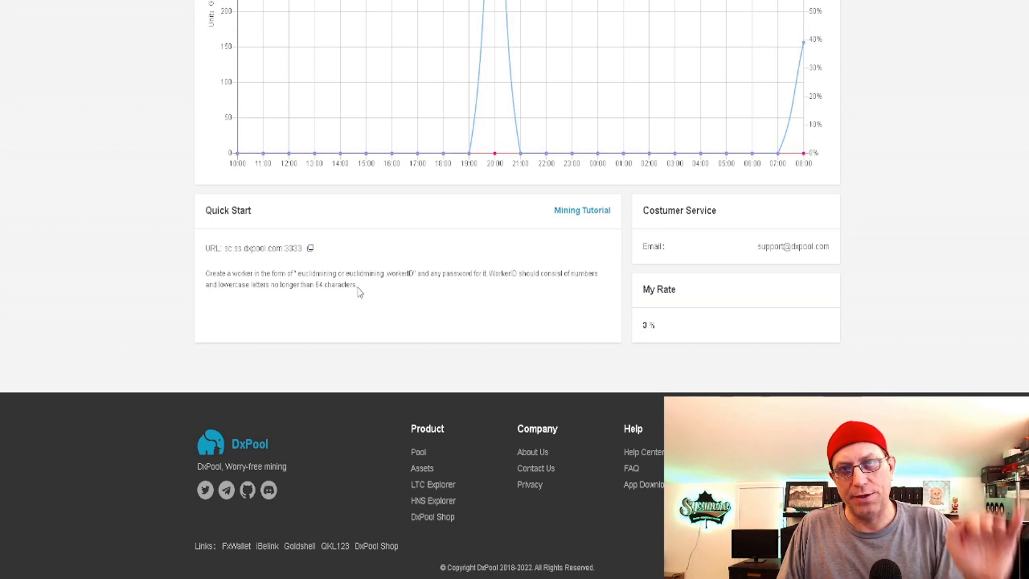
pyautogui.moveTo(596, 152)
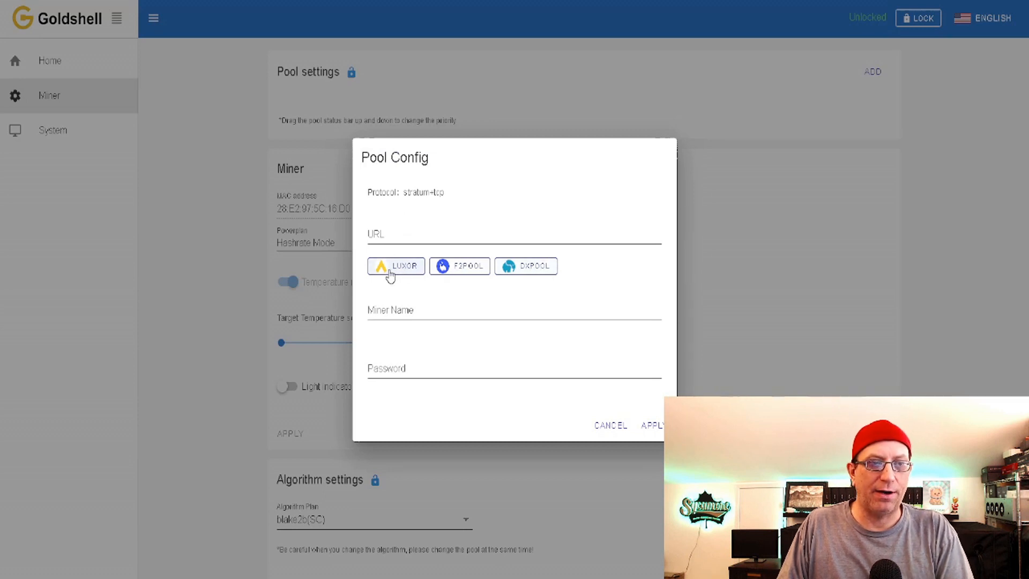
pyautogui.moveTo(395, 289)
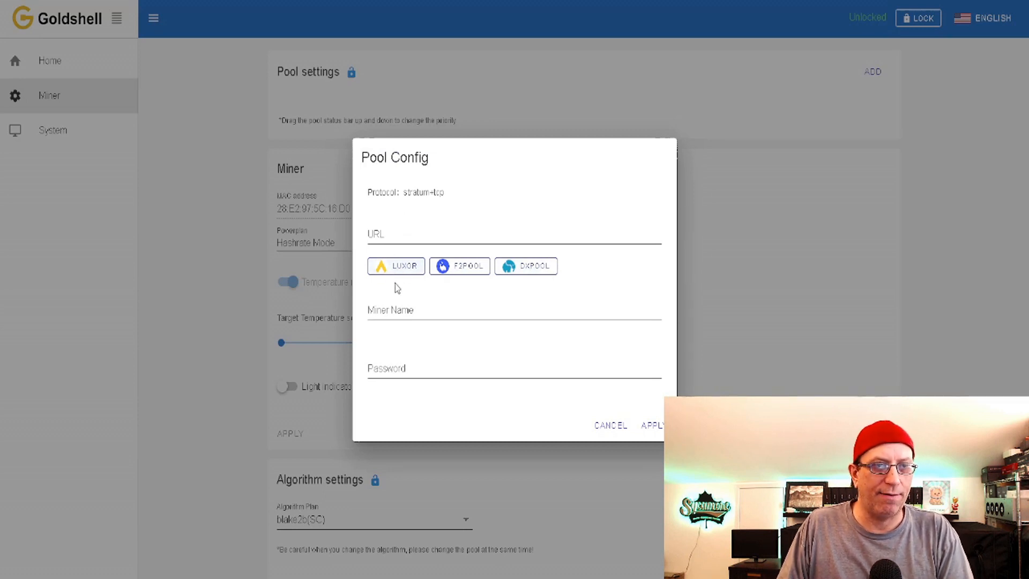
# - Choose the DXPOOL server preset and enter worker name euclidmining.scbox
pyautogui.click(526, 267)
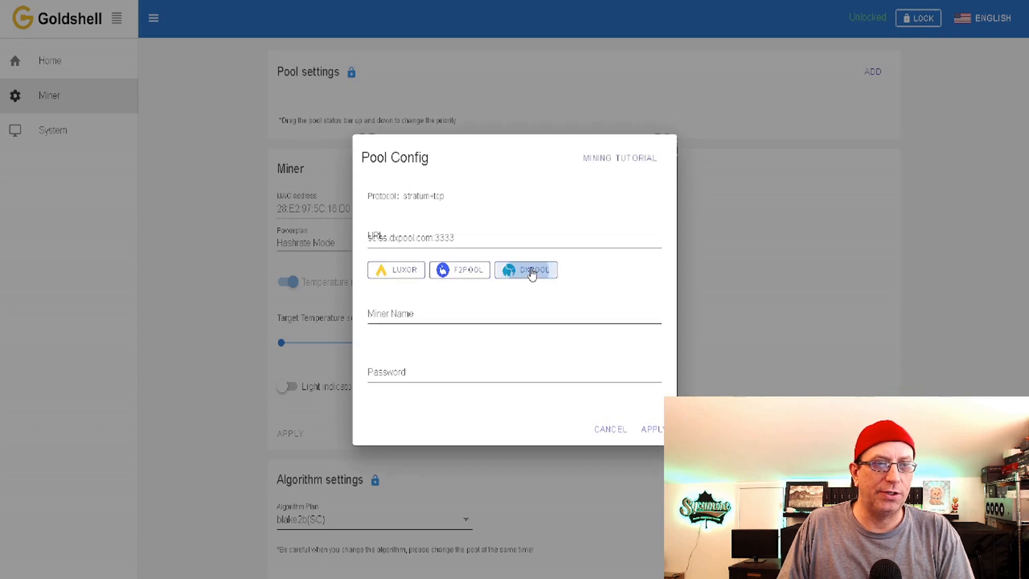
pyautogui.click(514, 313)
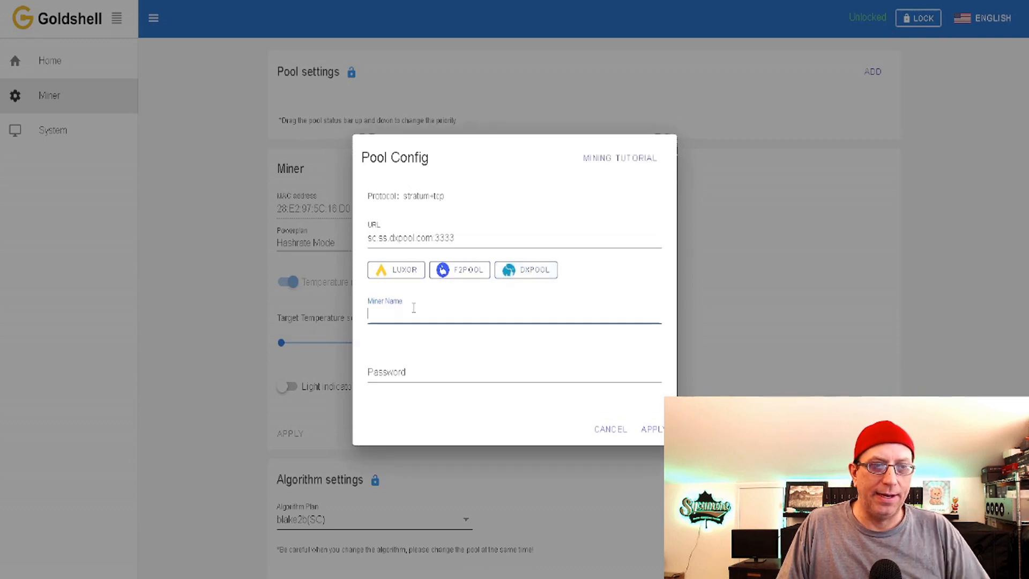
pyautogui.write('e')
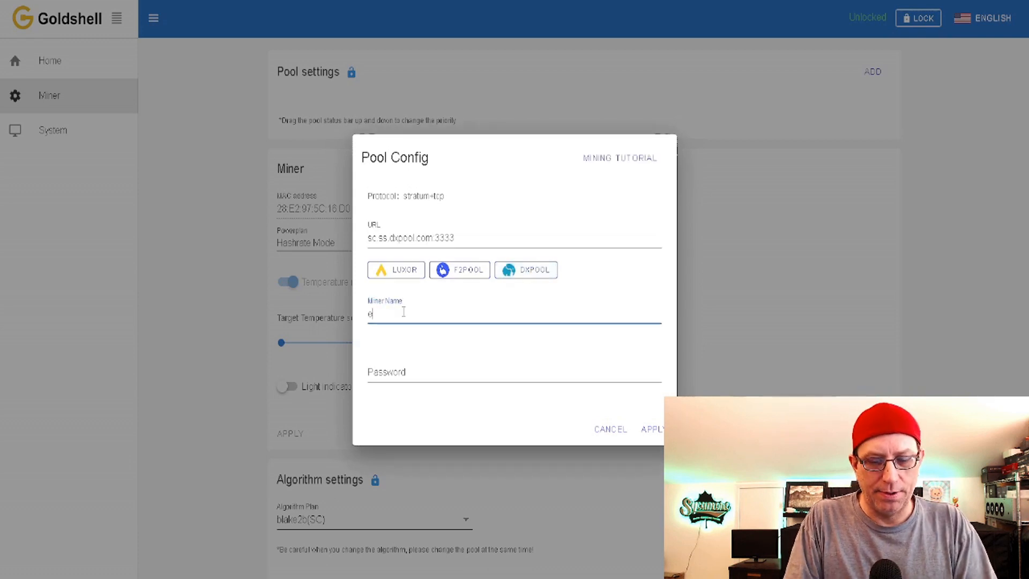
pyautogui.write('uclidmining')
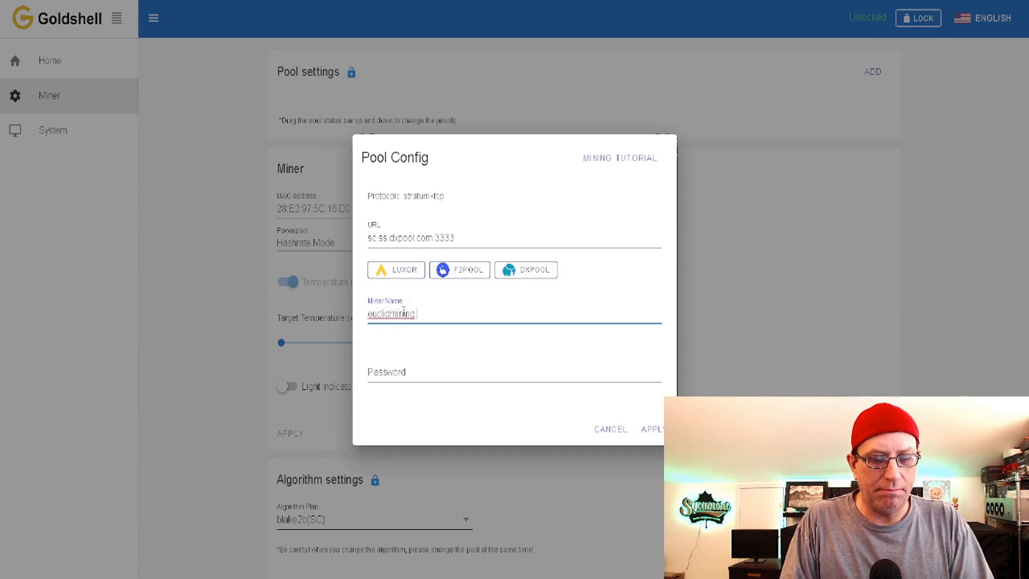
pyautogui.write('.scbo')
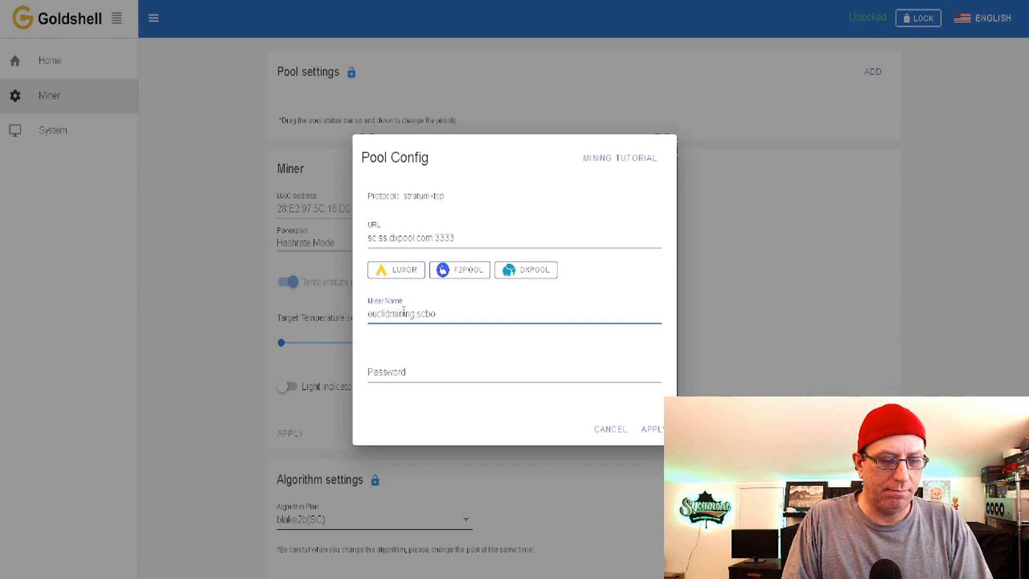
pyautogui.press('Backspace')
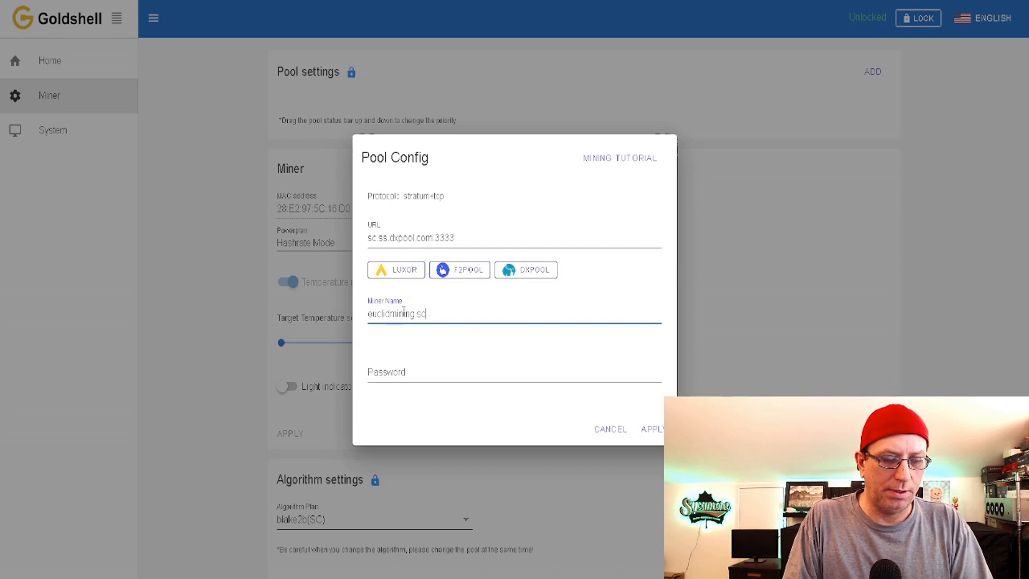
pyautogui.write('box')
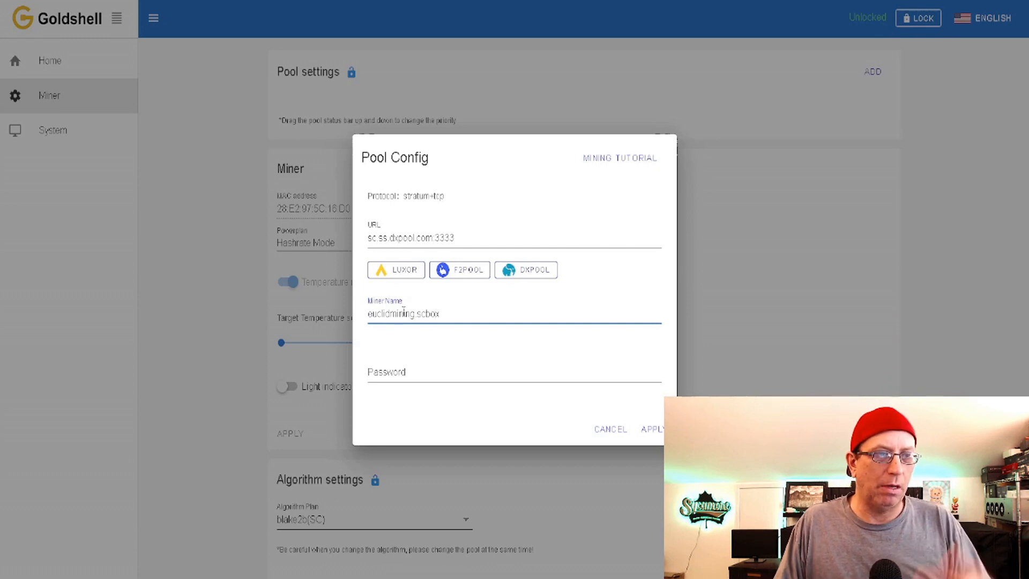
# - Enter the pool password and apply the new DxPool configuration
pyautogui.click(514, 372)
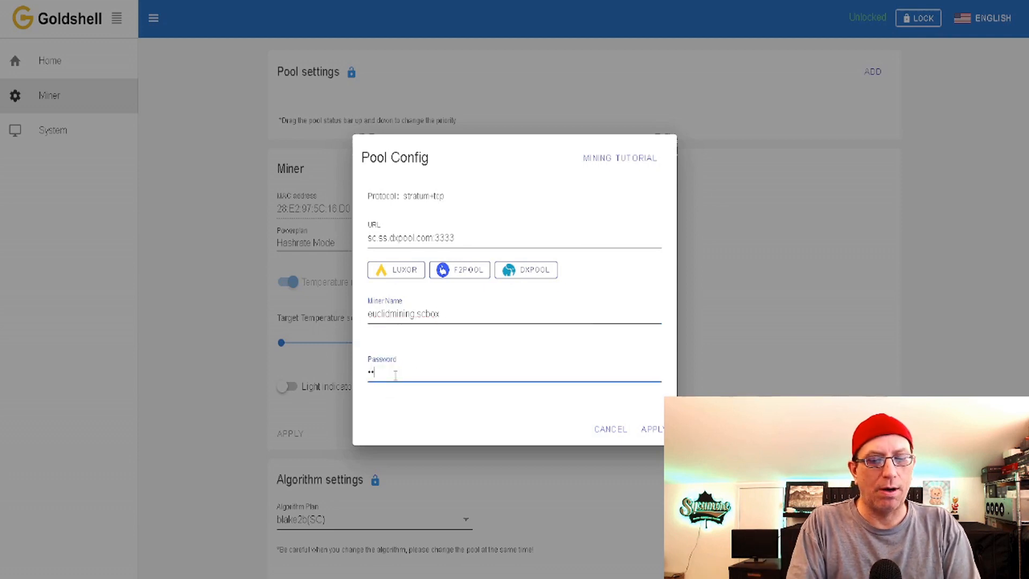
pyautogui.write('•')
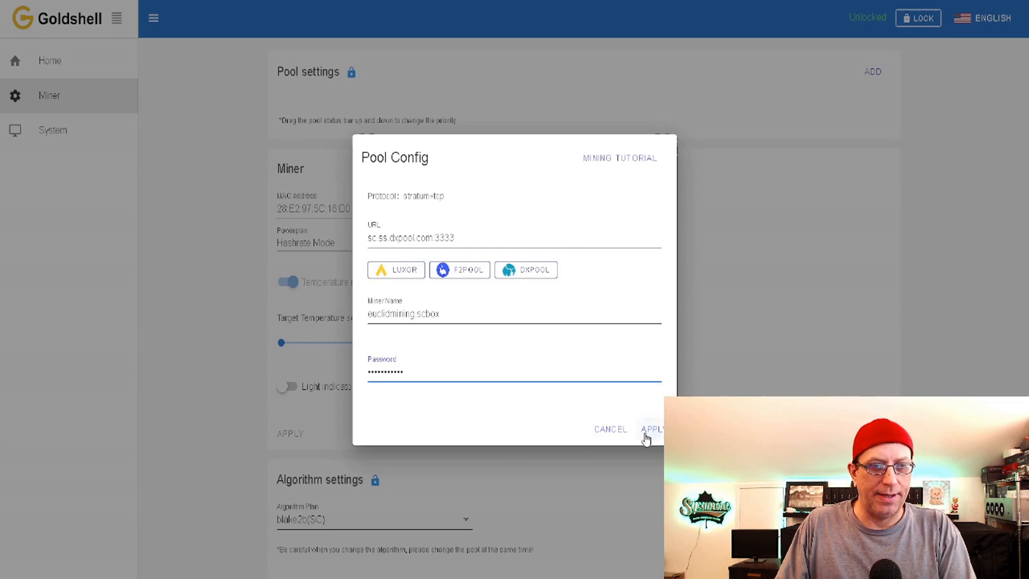
pyautogui.click(652, 428)
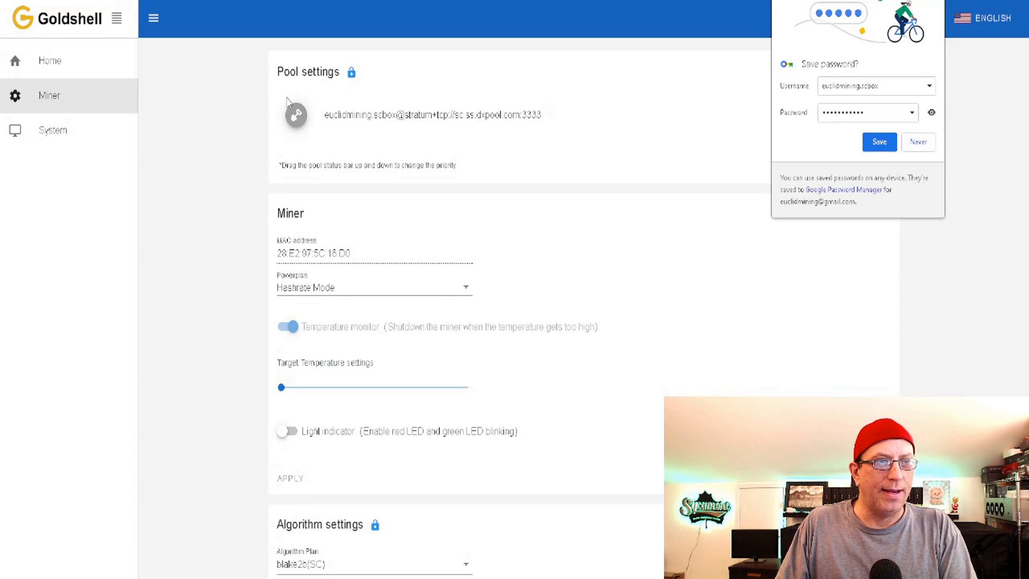
pyautogui.moveTo(920, 7)
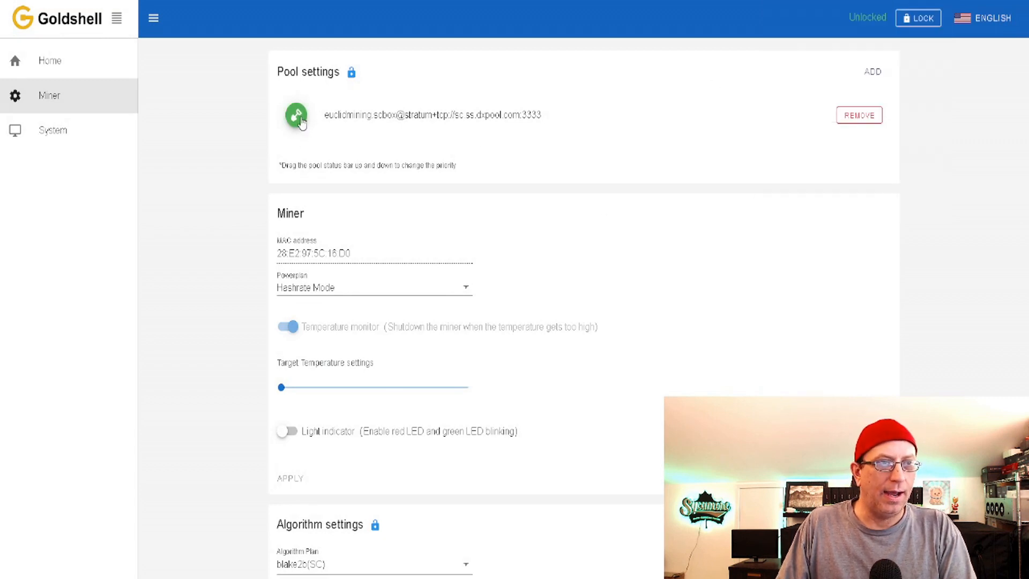
pyautogui.moveTo(235, 170)
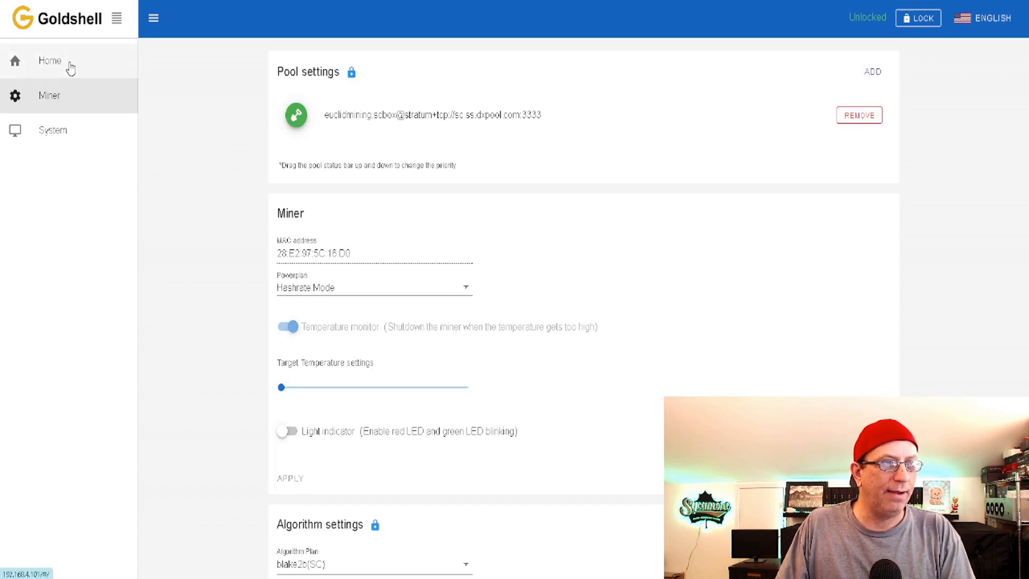
# - Return to the Home overview to check the hashrate chart after the pool connects
pyautogui.click(49, 60)
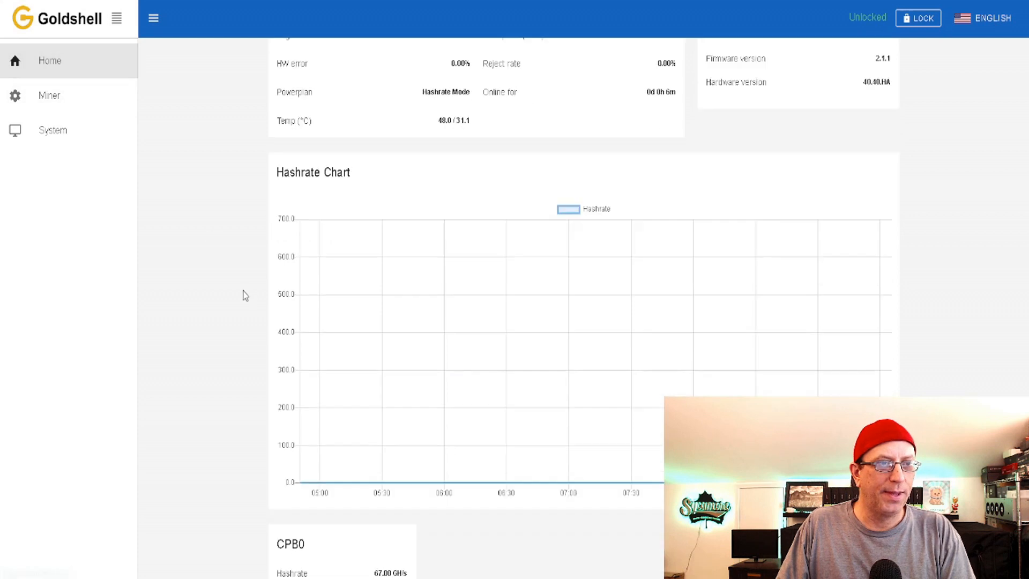
pyautogui.scroll(-3)
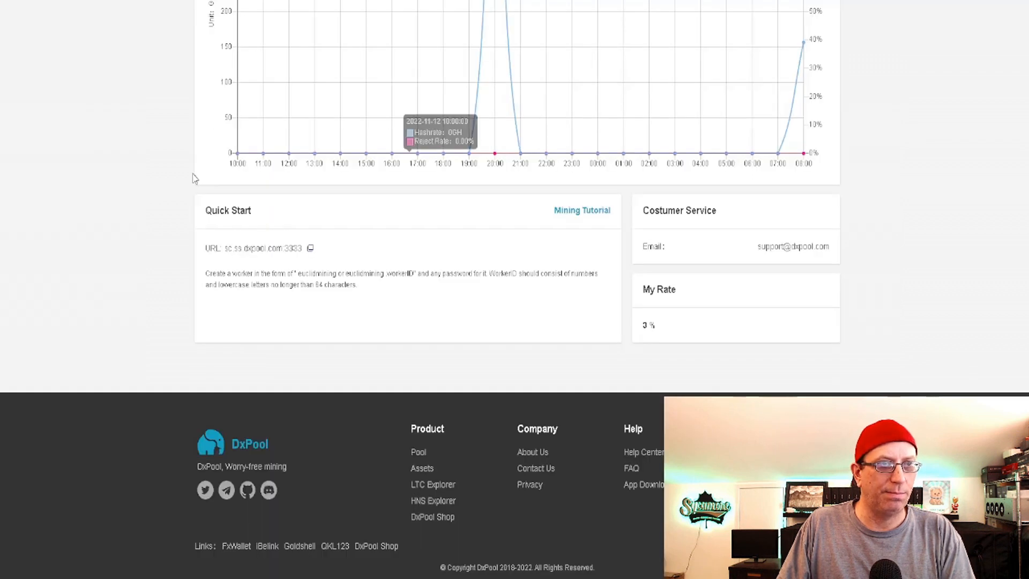
# - Review the SC My page: 156 GH/s one-hour hashrate, miner counts and hashrate chart
pyautogui.scroll(3)
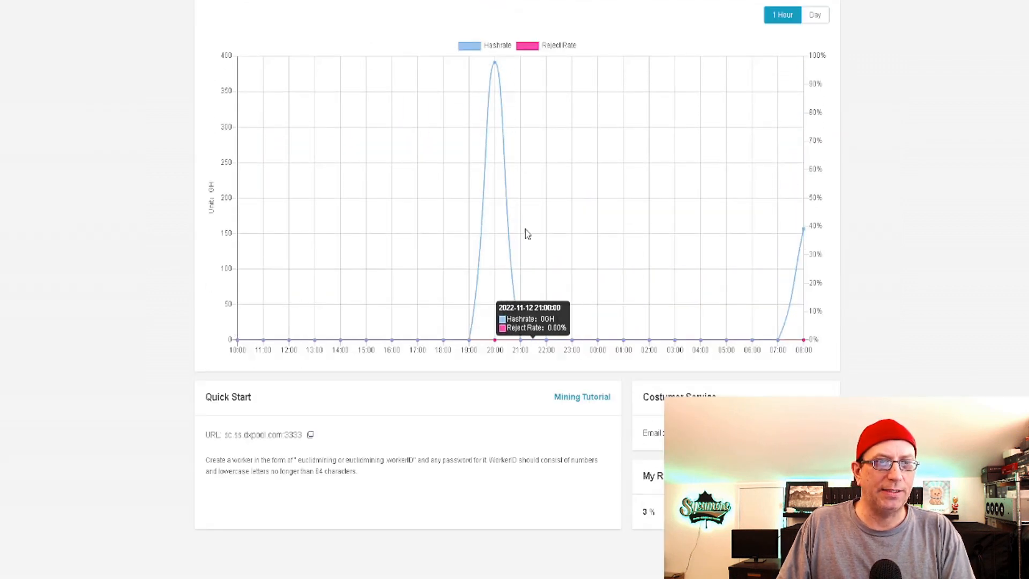
pyautogui.moveTo(808, 238)
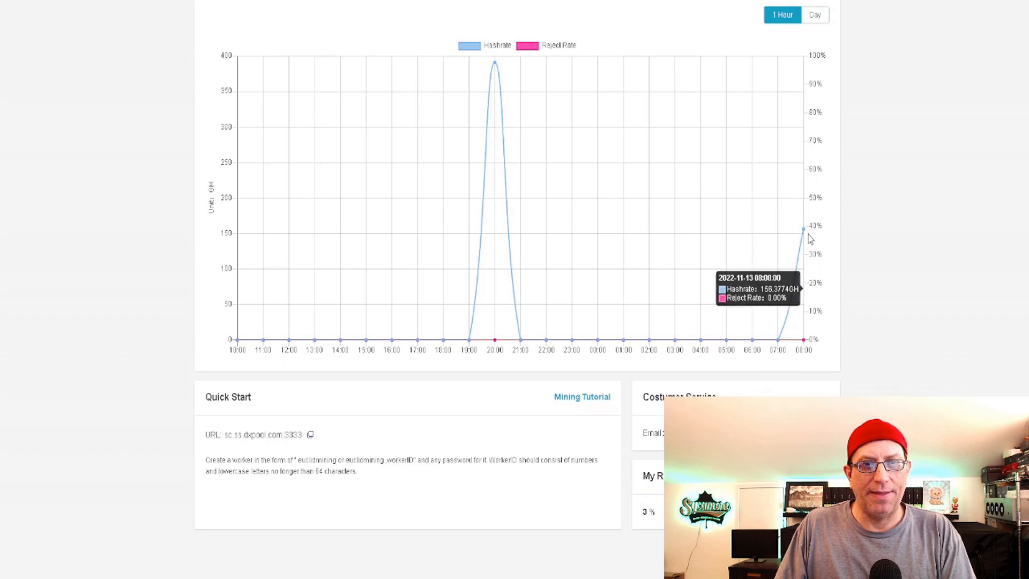
pyautogui.moveTo(597, 253)
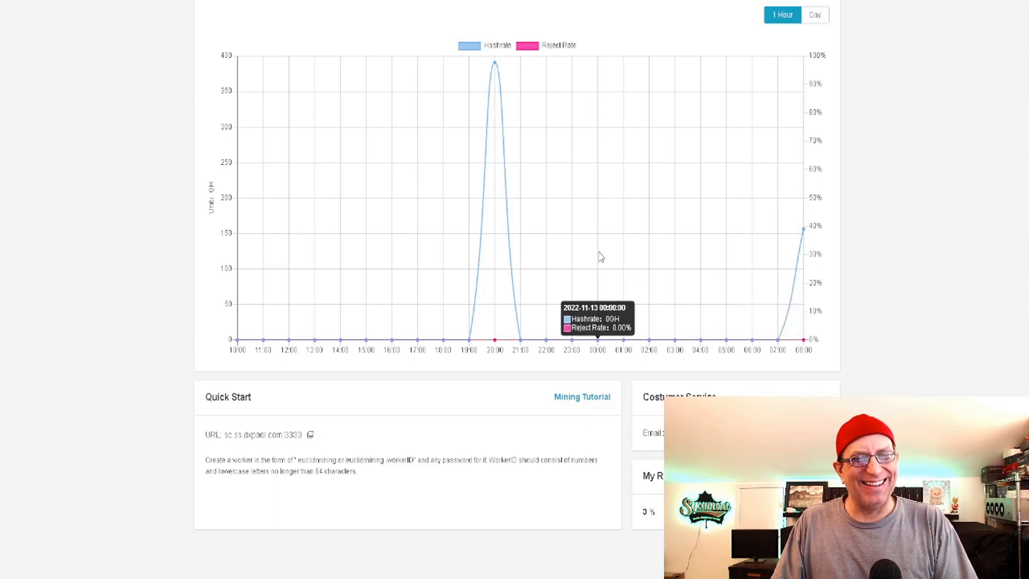
pyautogui.moveTo(807, 279)
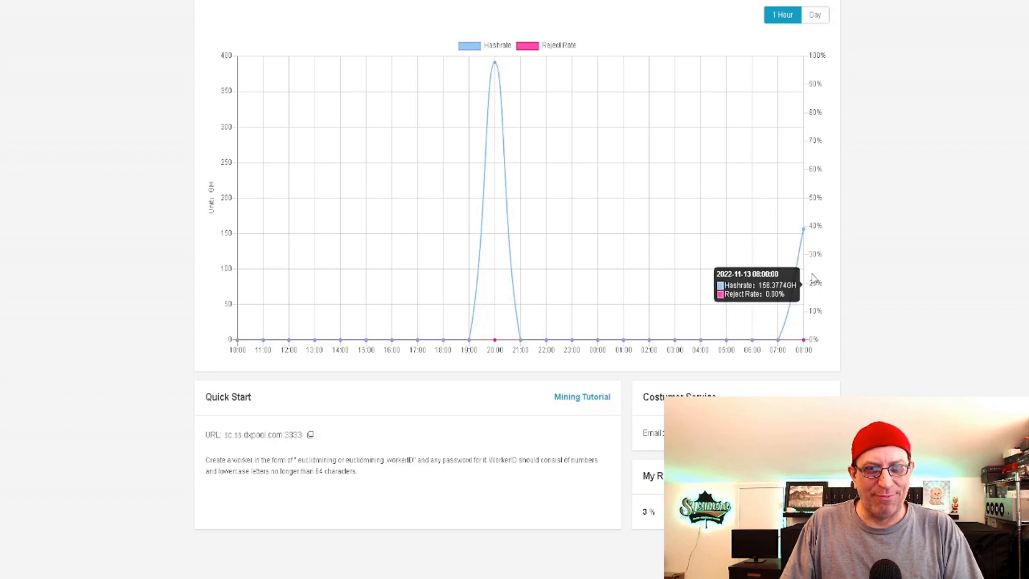
pyautogui.scroll(3)
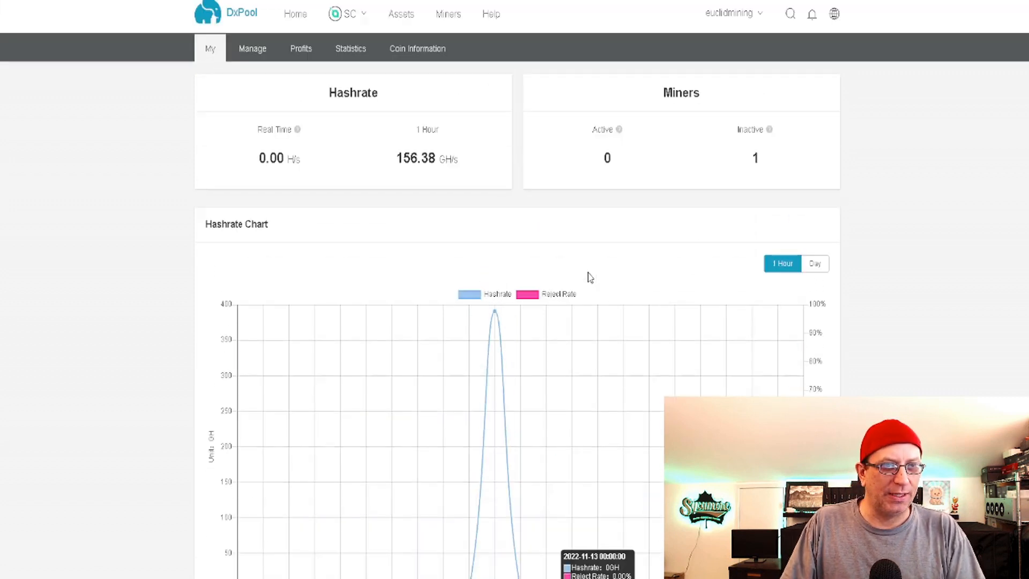
pyautogui.moveTo(402, 219)
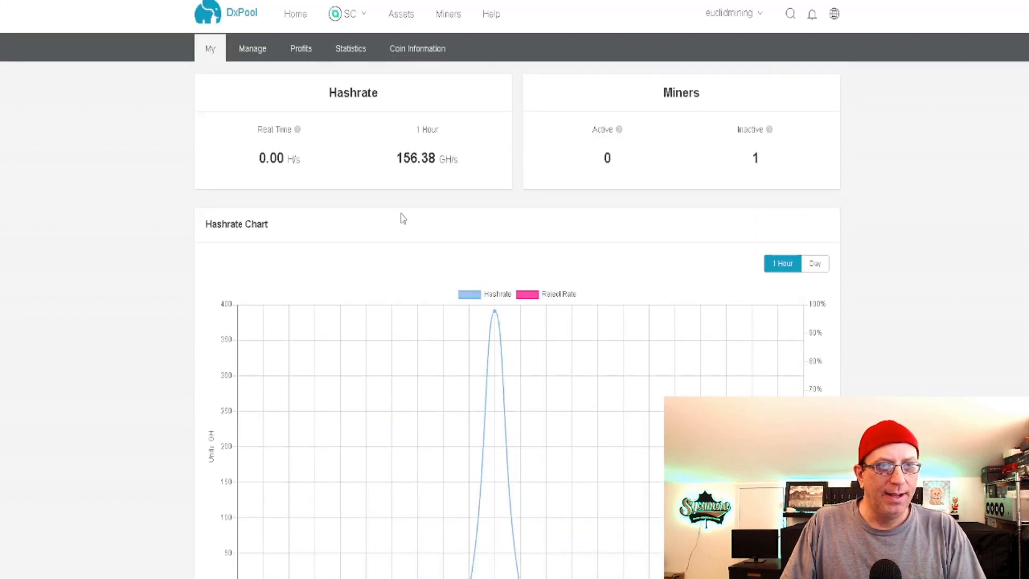
pyautogui.moveTo(618, 191)
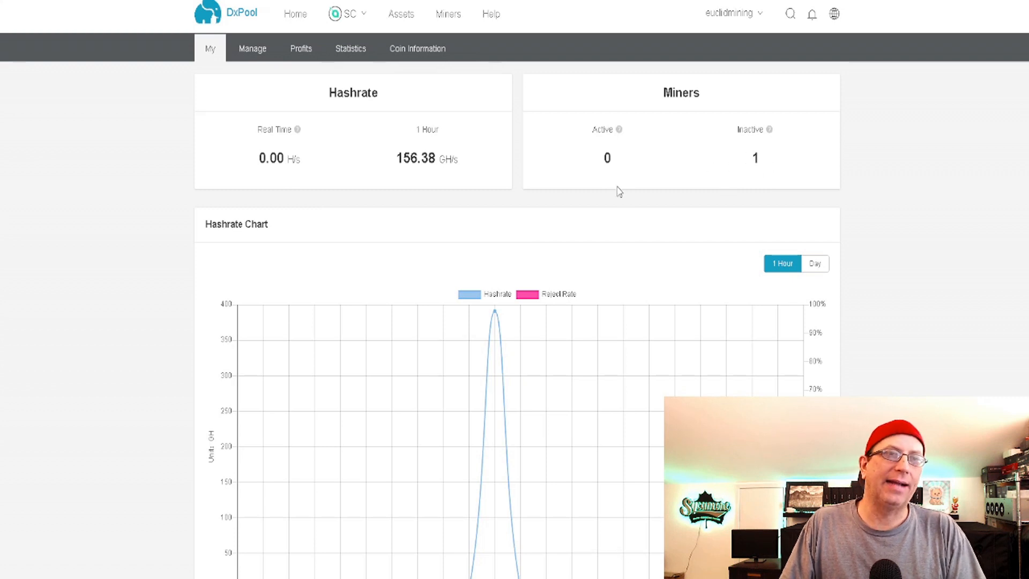
pyautogui.moveTo(297, 129)
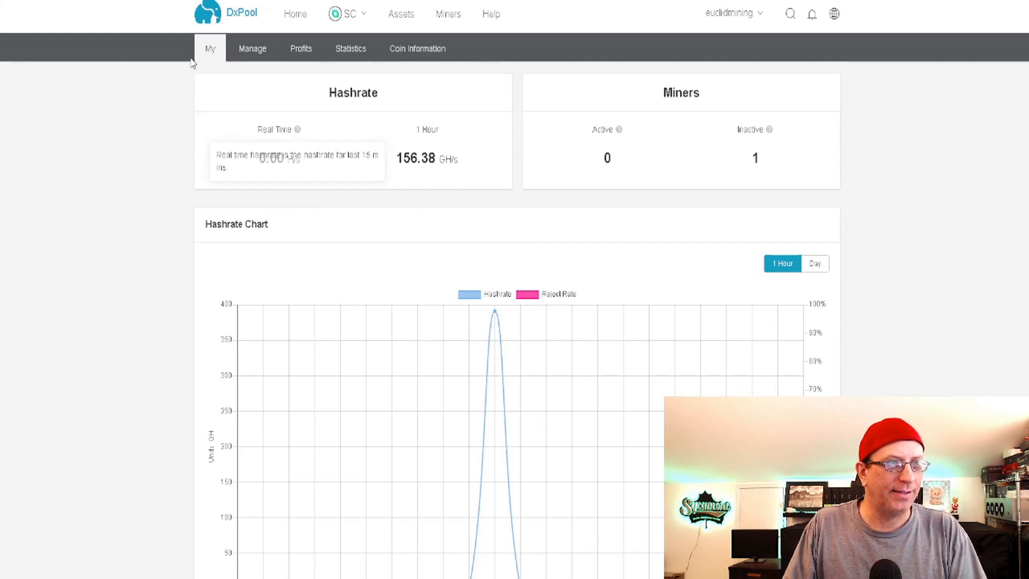
pyautogui.moveTo(30, 239)
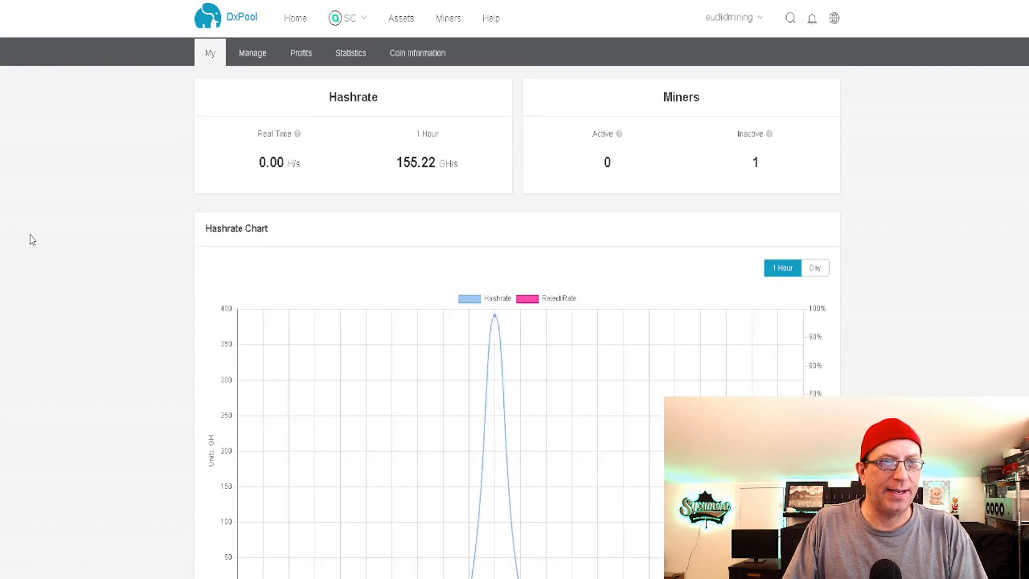
pyautogui.scroll(-3)
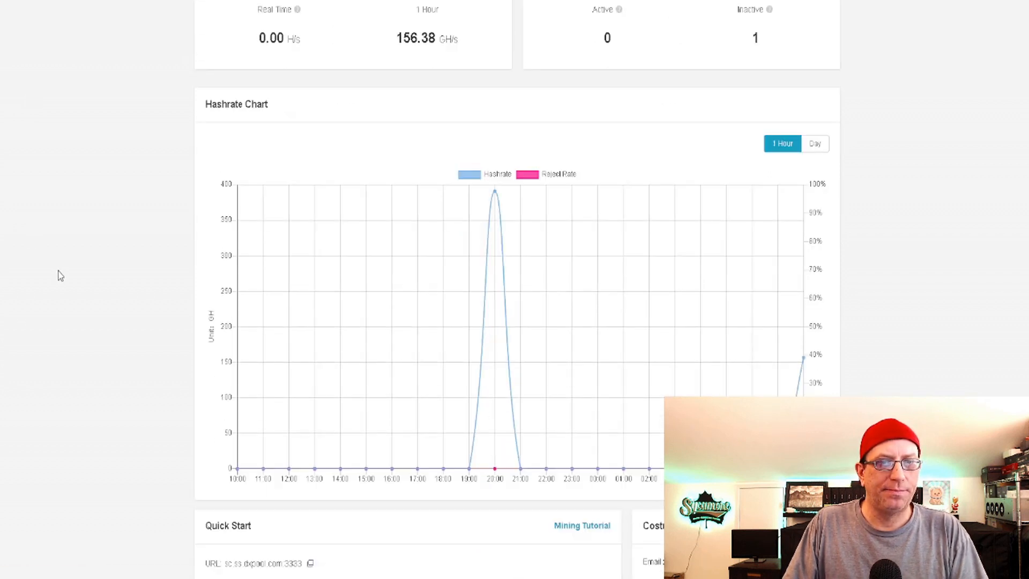
pyautogui.scroll(3)
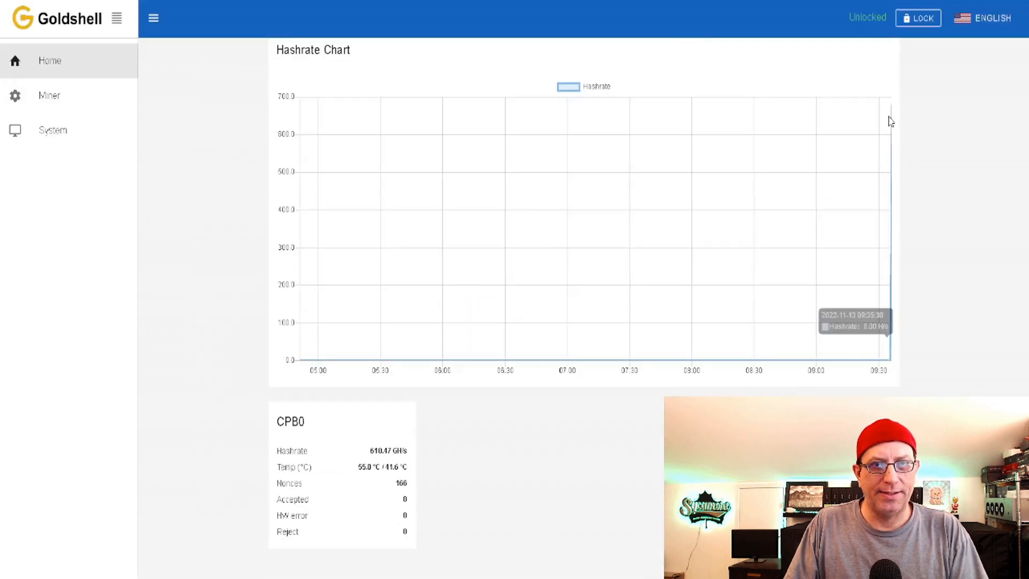
pyautogui.moveTo(891, 115)
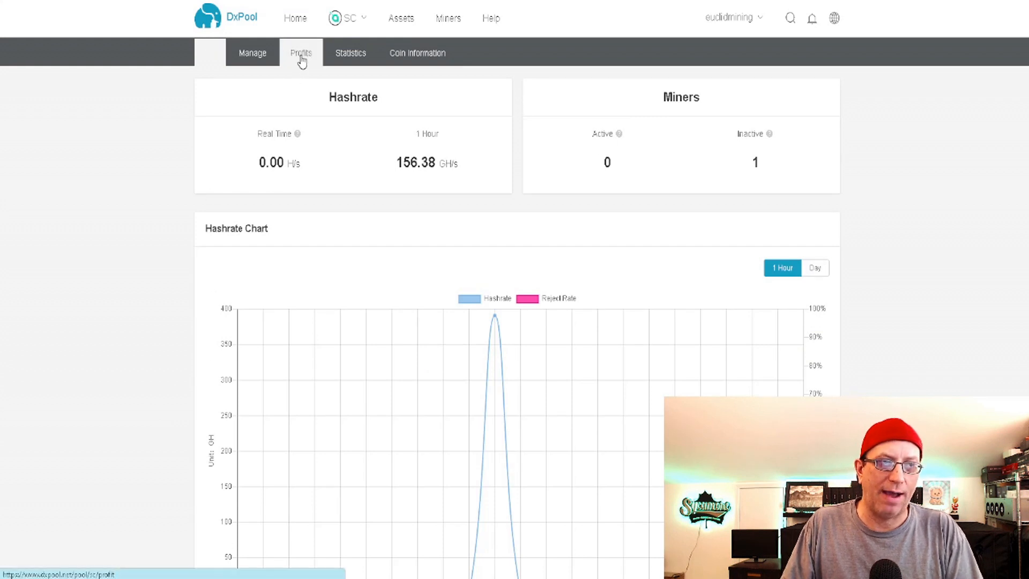
# - Check the SC wallet and profits summary, glancing at Manage in between
pyautogui.click(300, 53)
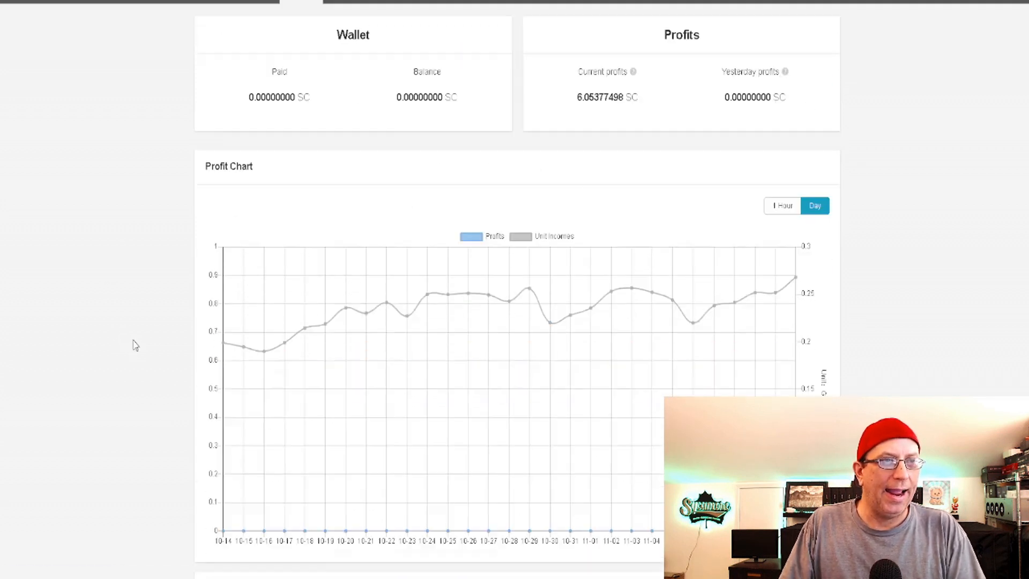
pyautogui.scroll(3)
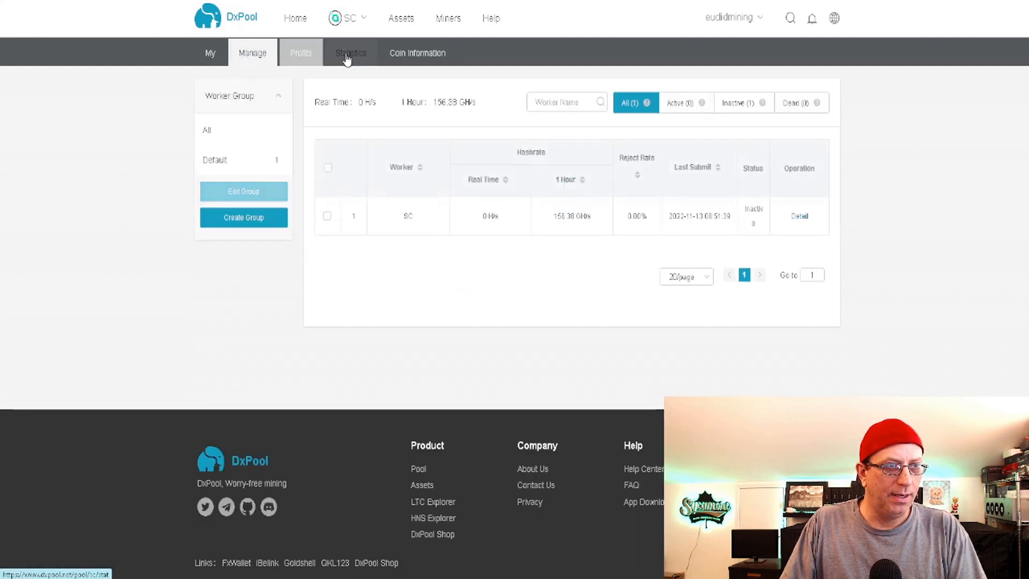
pyautogui.click(300, 54)
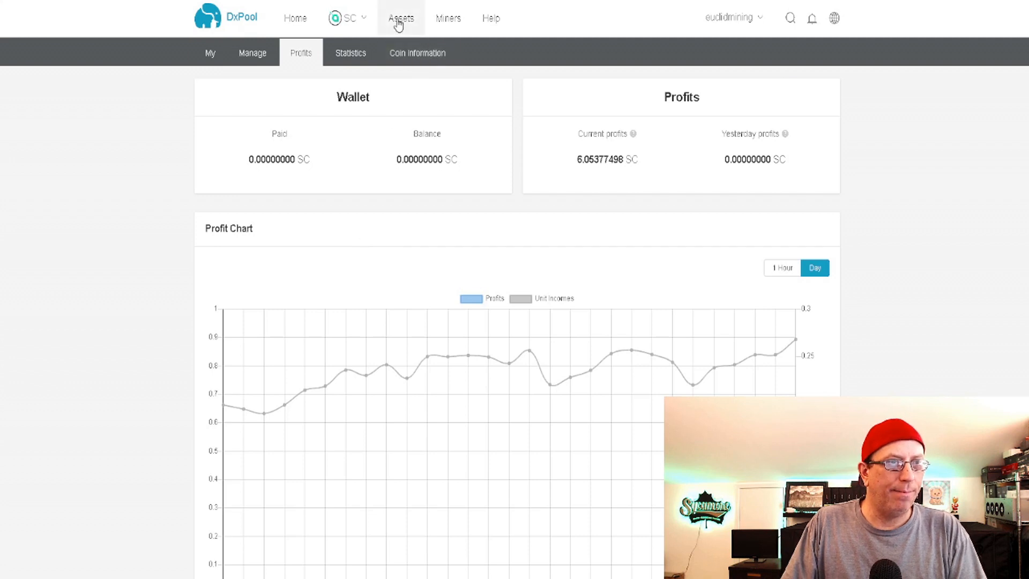
# - View the Assets list of coin balances and start an SC withdrawal
pyautogui.click(400, 18)
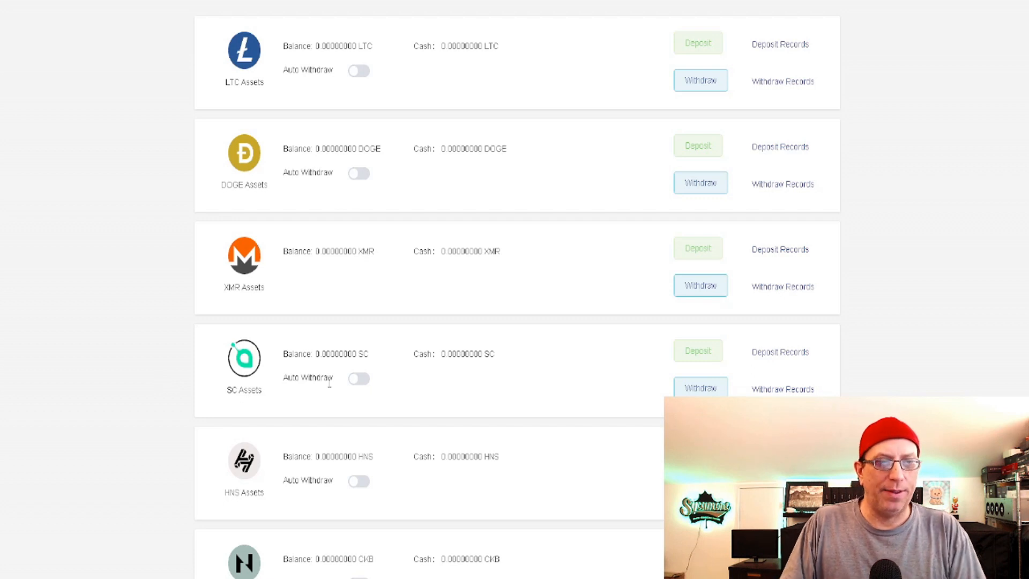
pyautogui.scroll(-3)
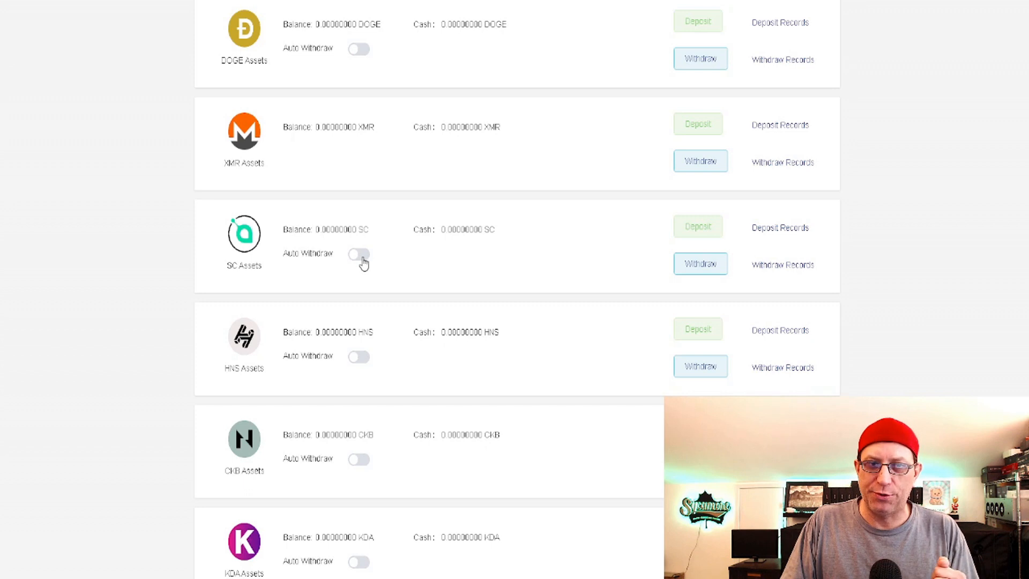
pyautogui.moveTo(621, 277)
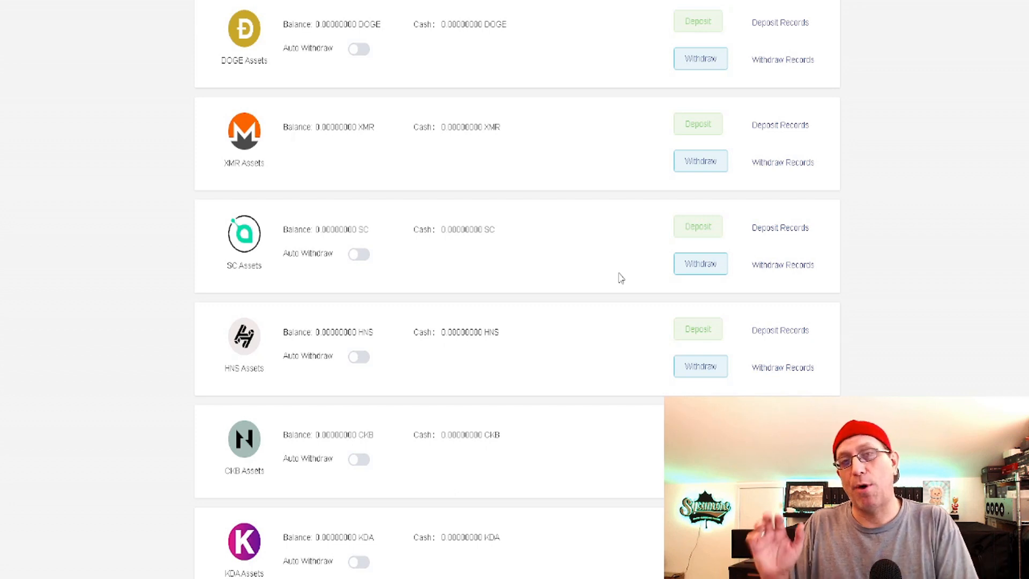
pyautogui.moveTo(436, 254)
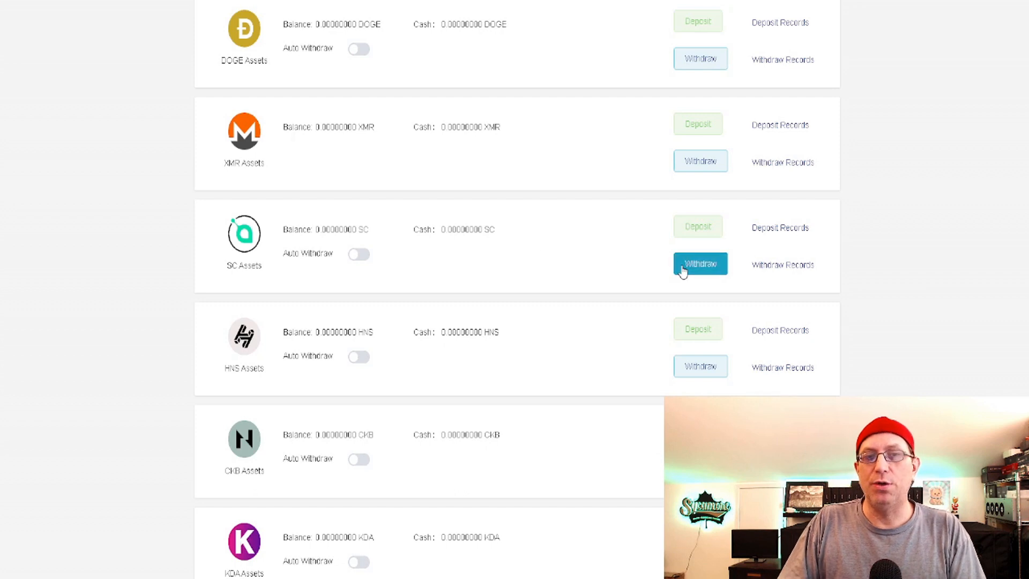
pyautogui.moveTo(649, 268)
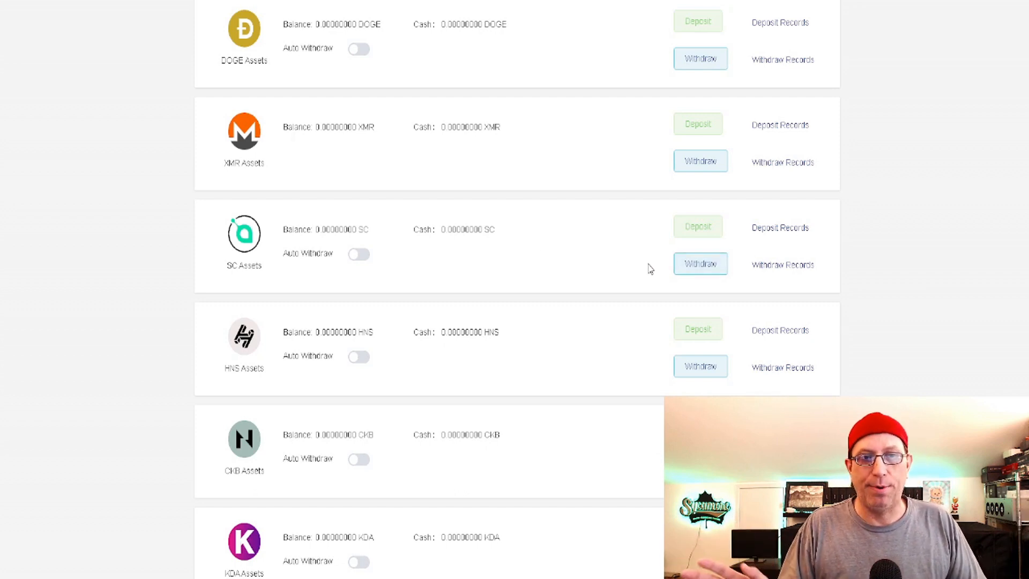
pyautogui.moveTo(753, 234)
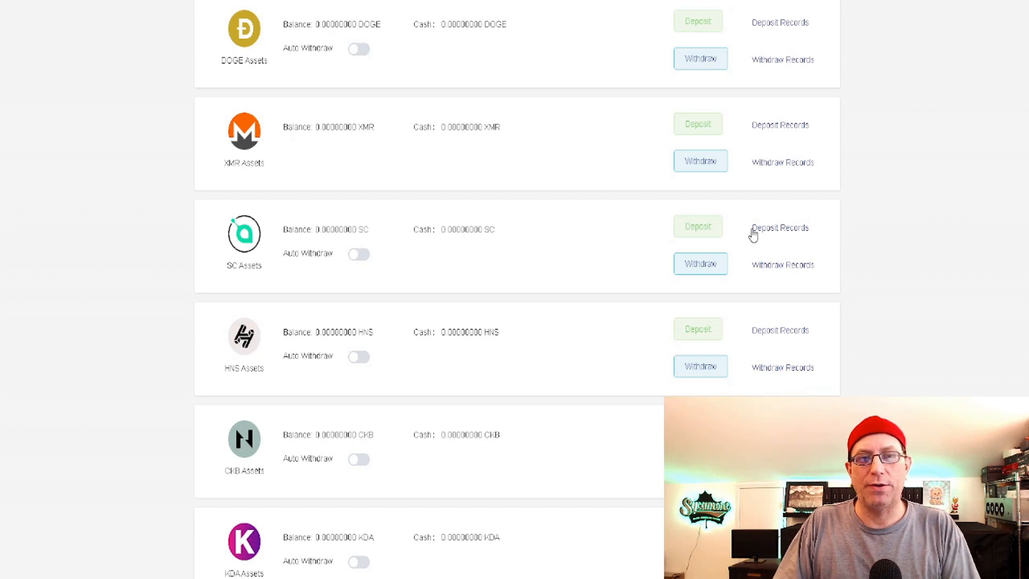
pyautogui.click(700, 263)
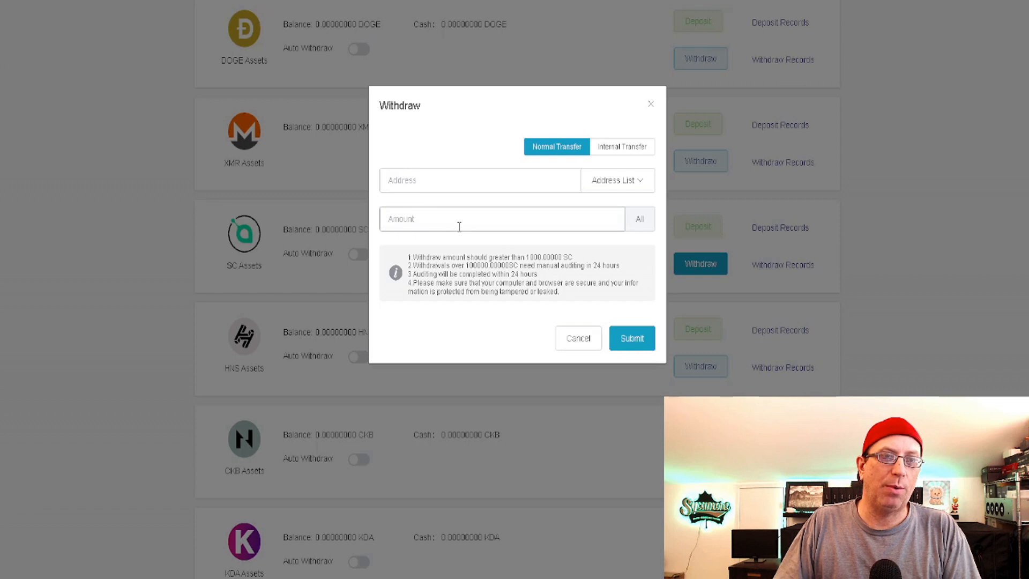
pyautogui.moveTo(578, 337)
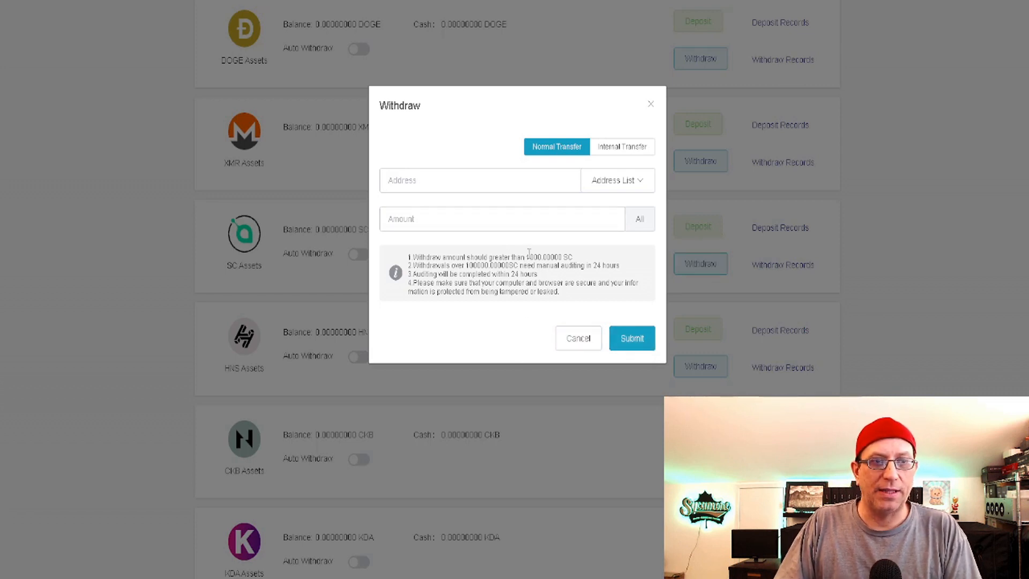
pyautogui.doubleClick(548, 256)
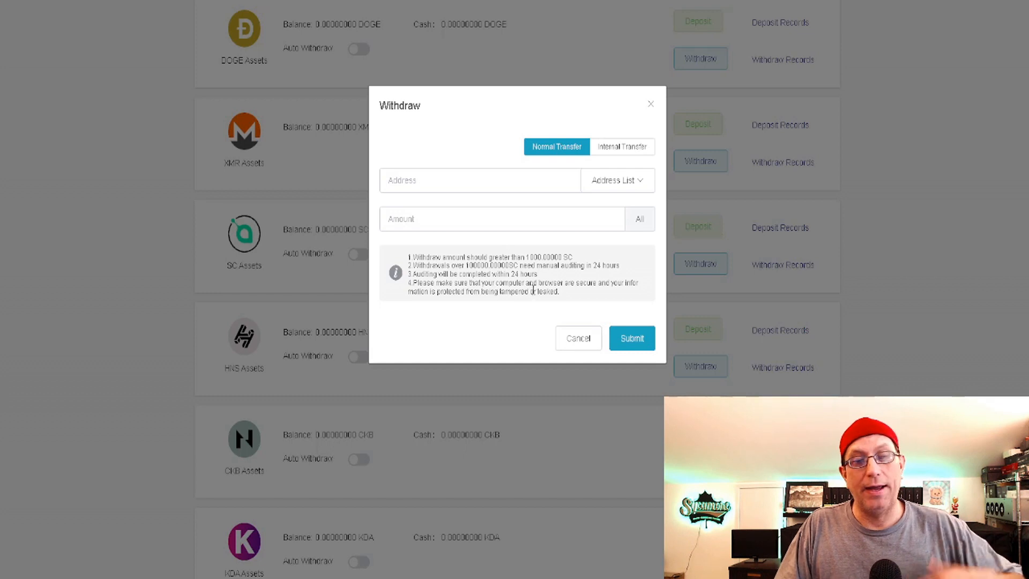
pyautogui.moveTo(525, 303)
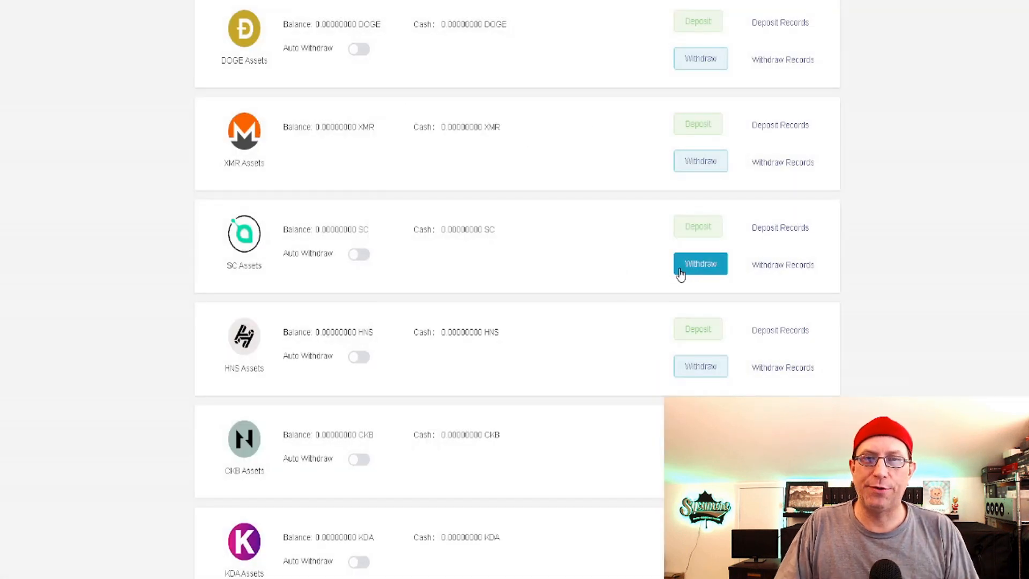
pyautogui.moveTo(604, 276)
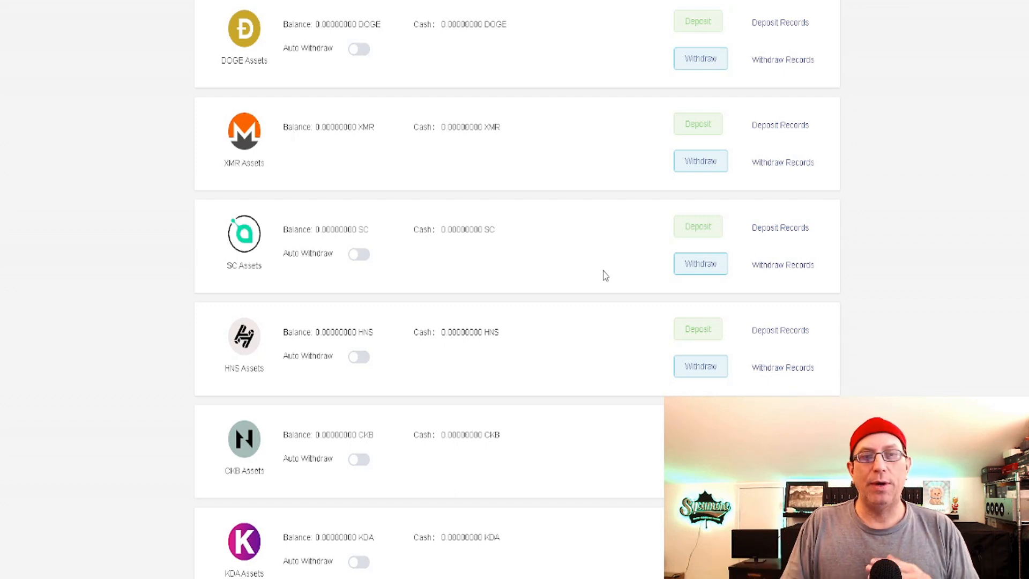
pyautogui.moveTo(700, 264)
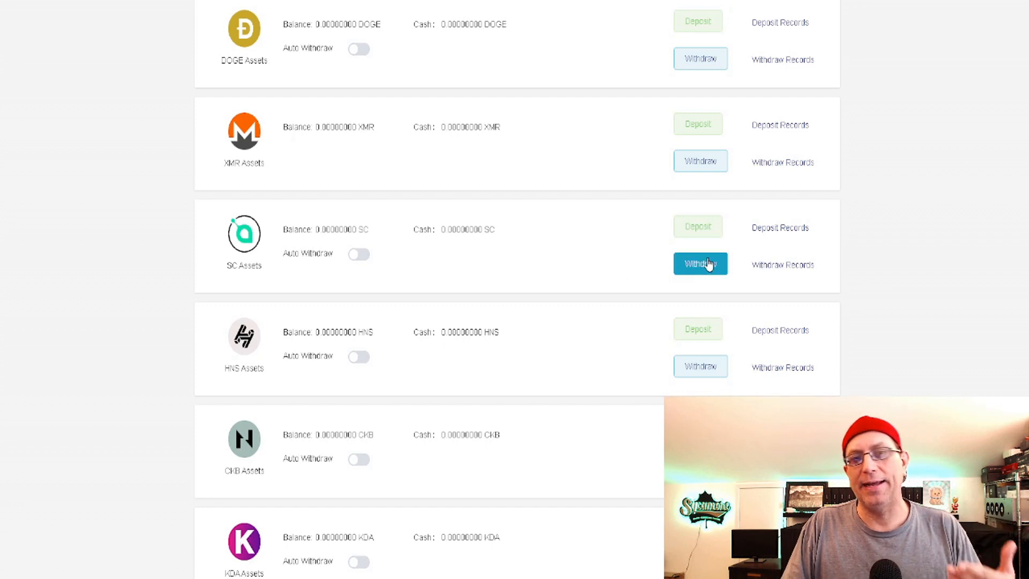
pyautogui.moveTo(617, 282)
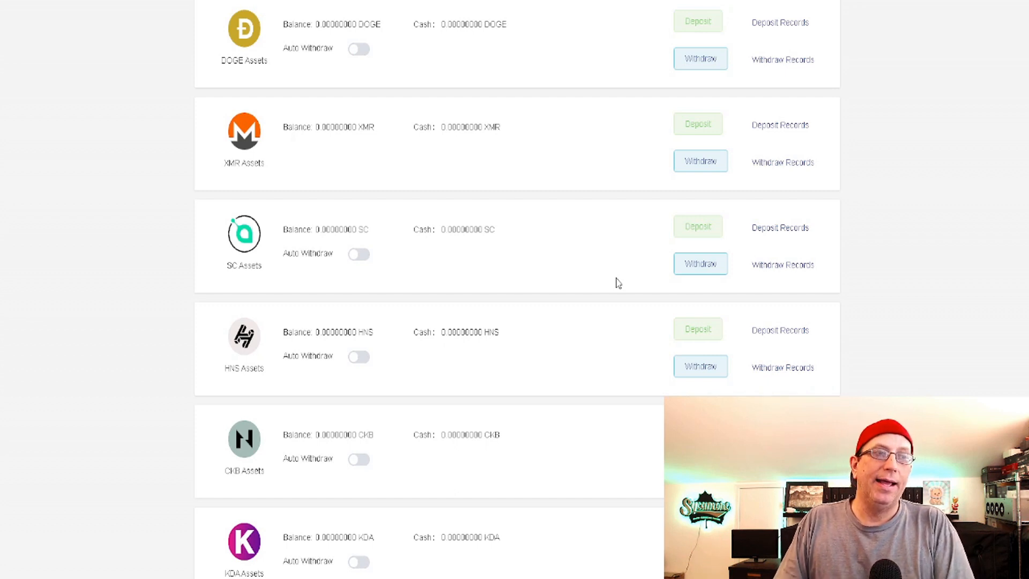
pyautogui.moveTo(463, 299)
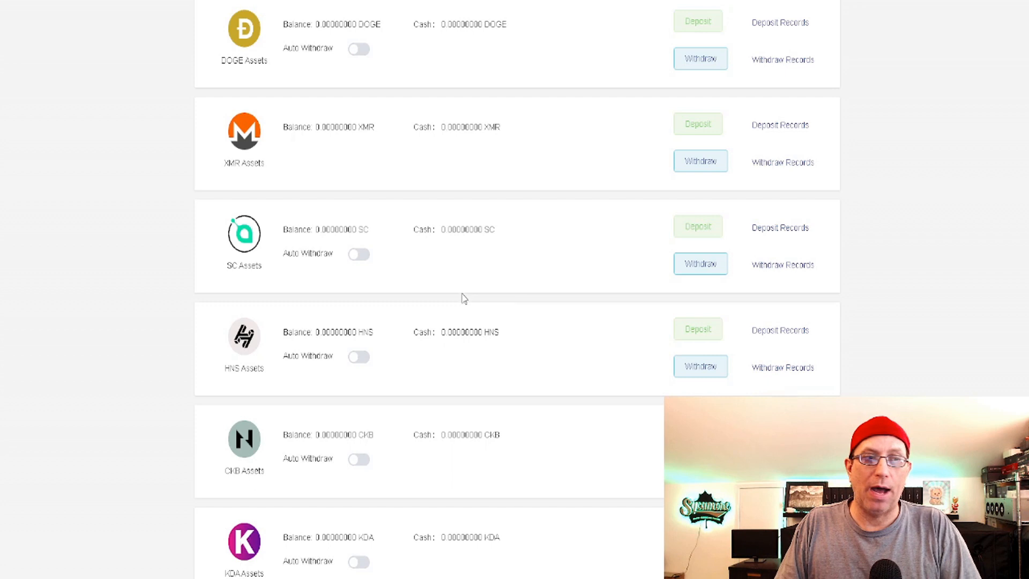
pyautogui.moveTo(412, 276)
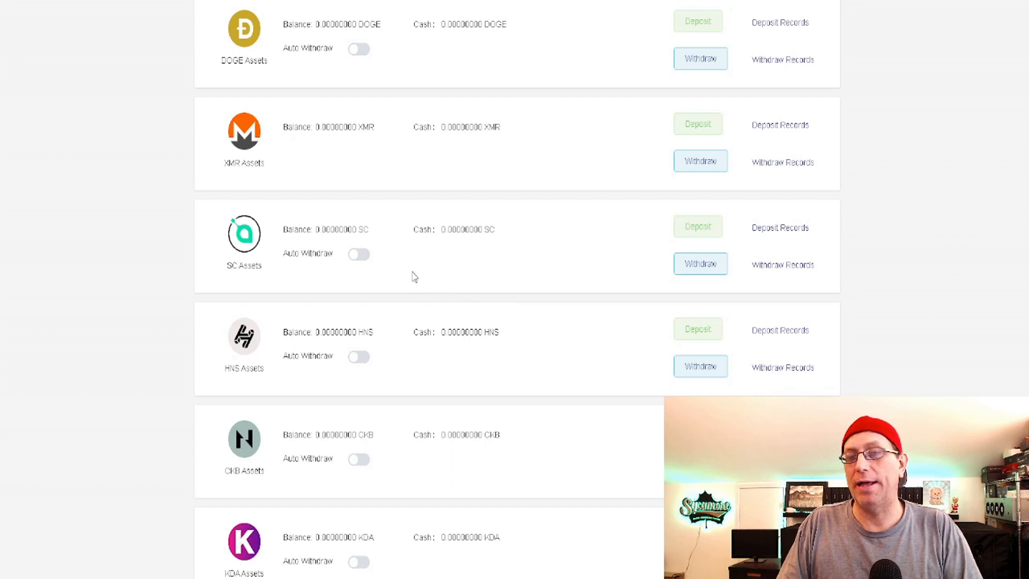
pyautogui.scroll(3)
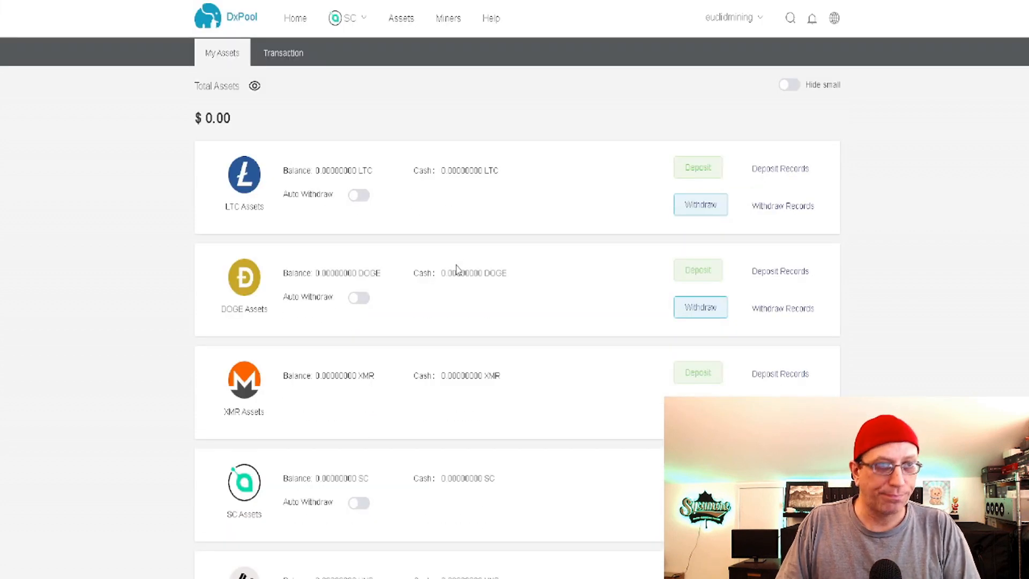
pyautogui.moveTo(295, 18)
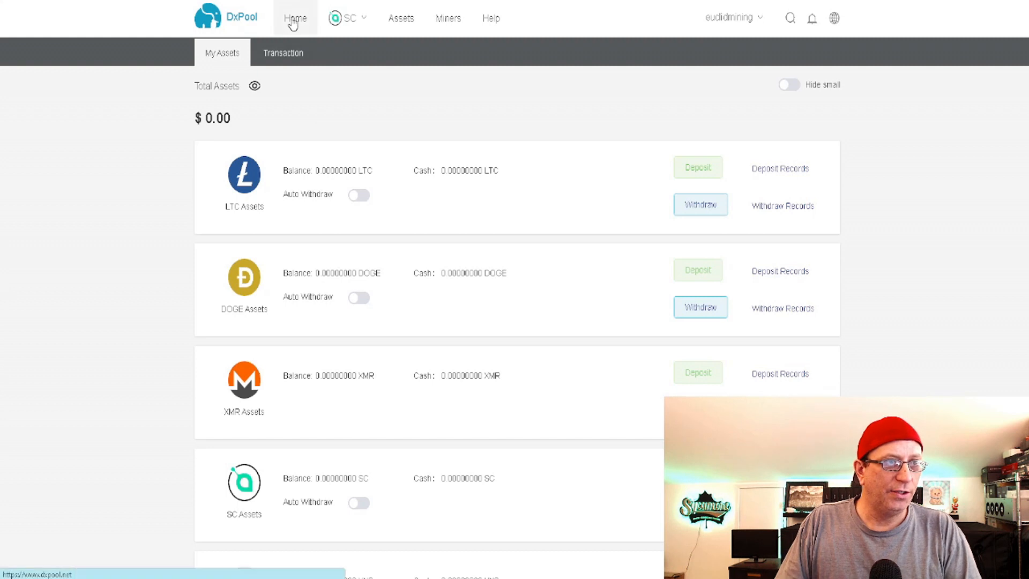
pyautogui.click(348, 18)
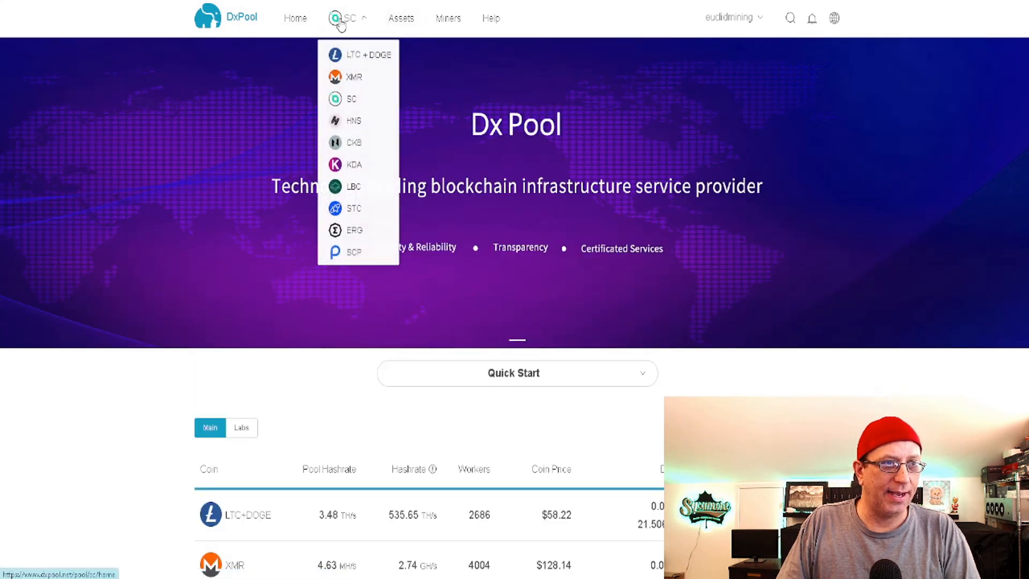
pyautogui.click(351, 98)
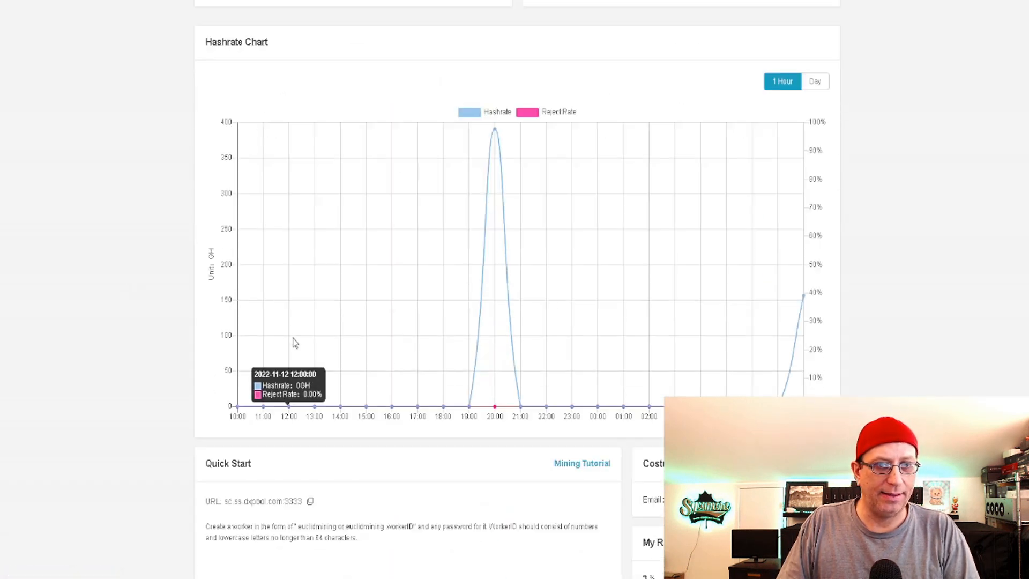
pyautogui.scroll(-3)
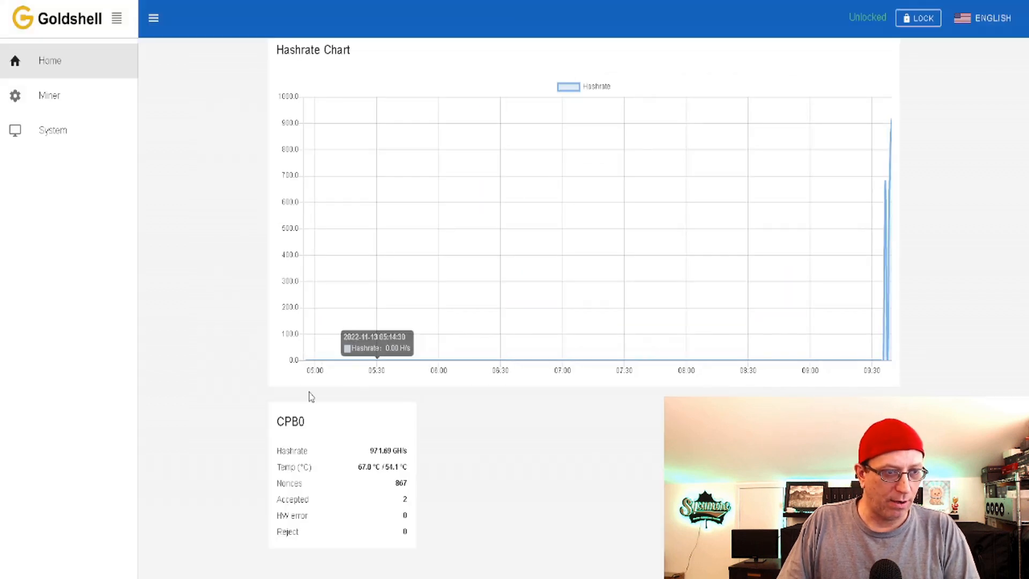
pyautogui.moveTo(425, 496)
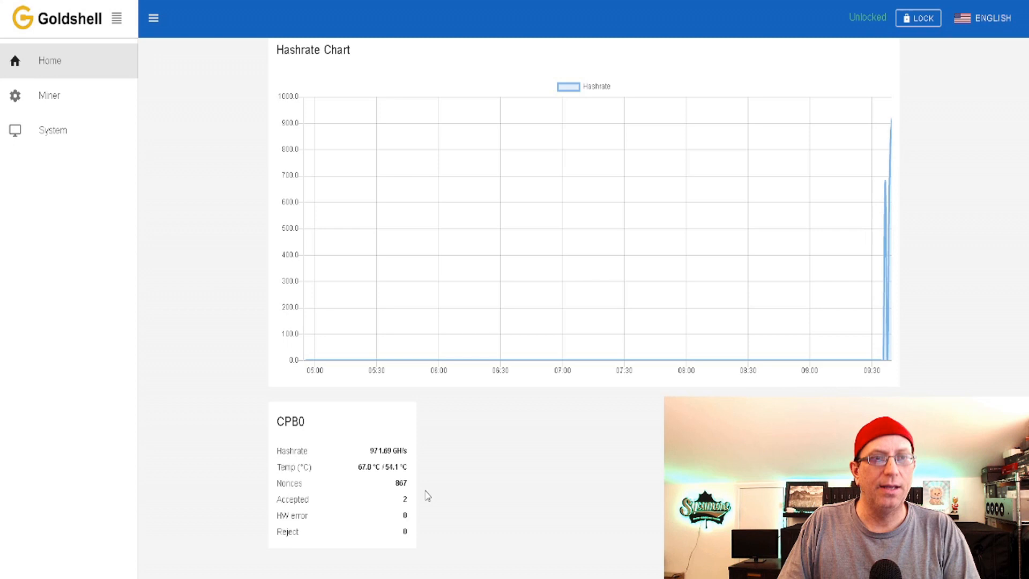
pyautogui.moveTo(365, 438)
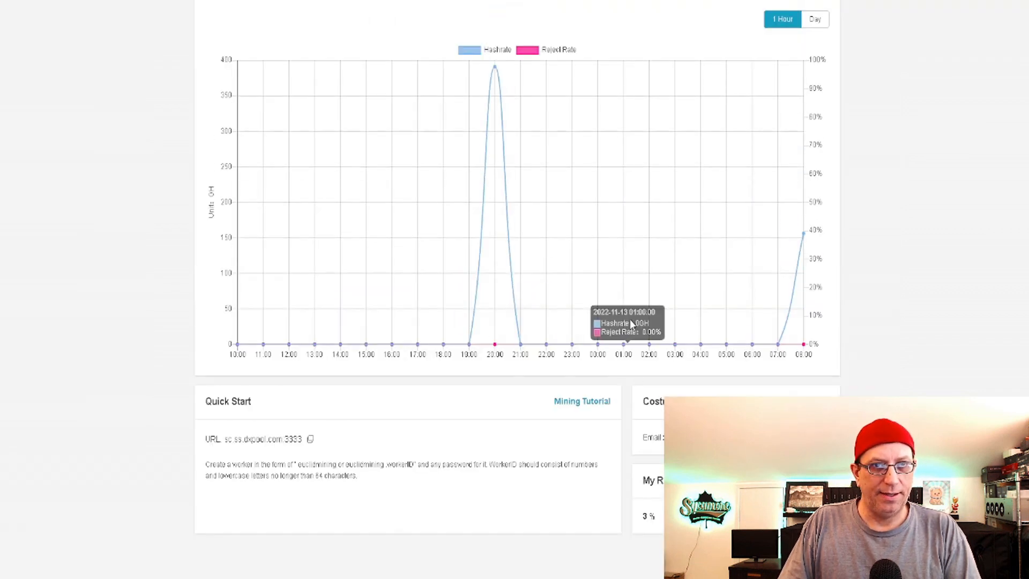
pyautogui.scroll(3)
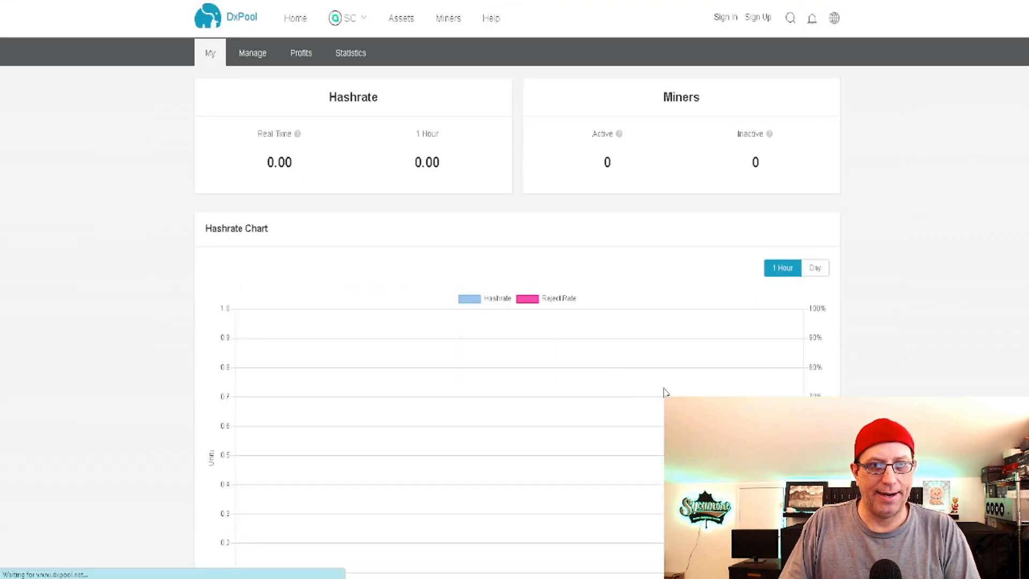
pyautogui.scroll(-3)
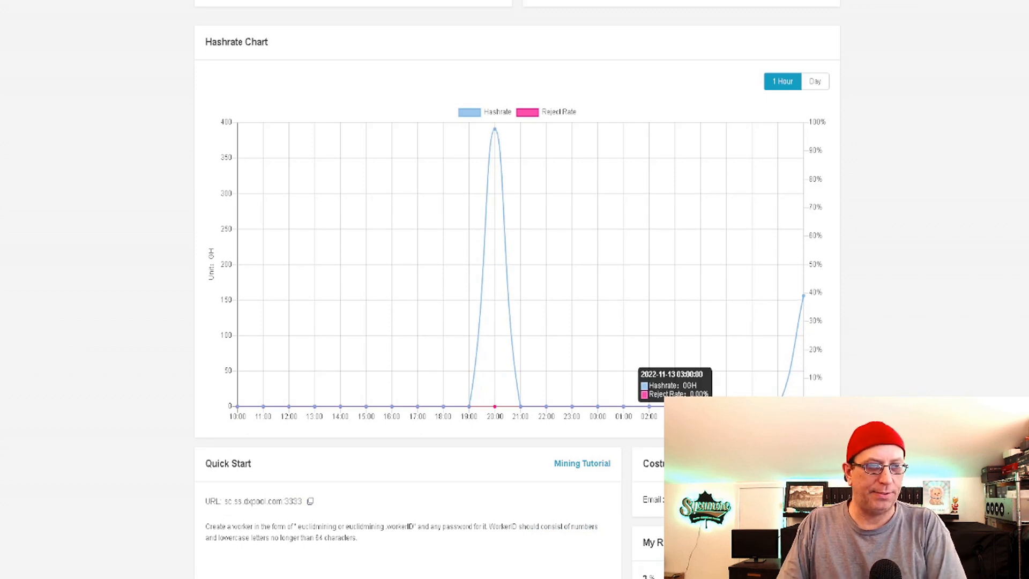
pyautogui.moveTo(650, 387)
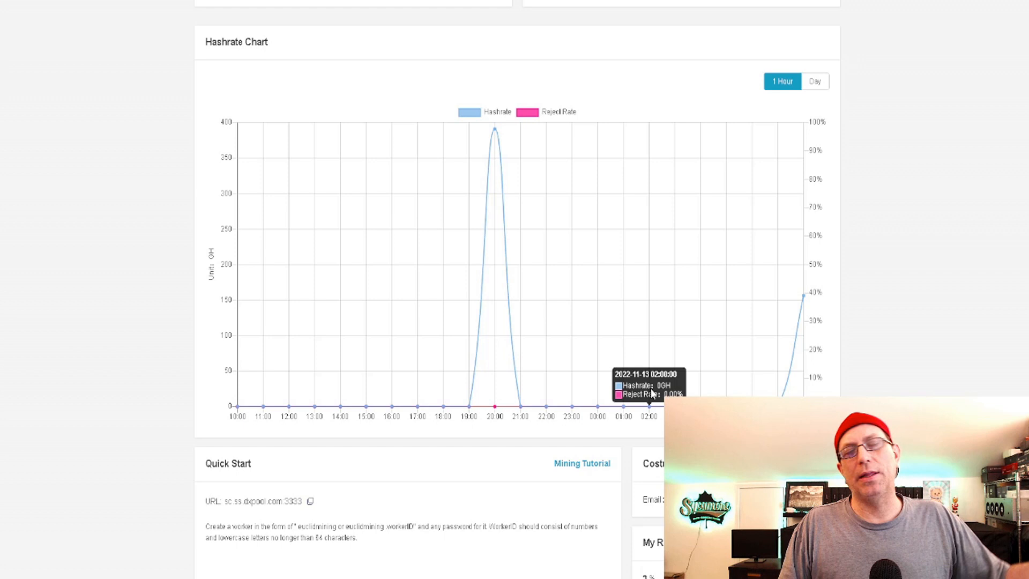
pyautogui.moveTo(617, 277)
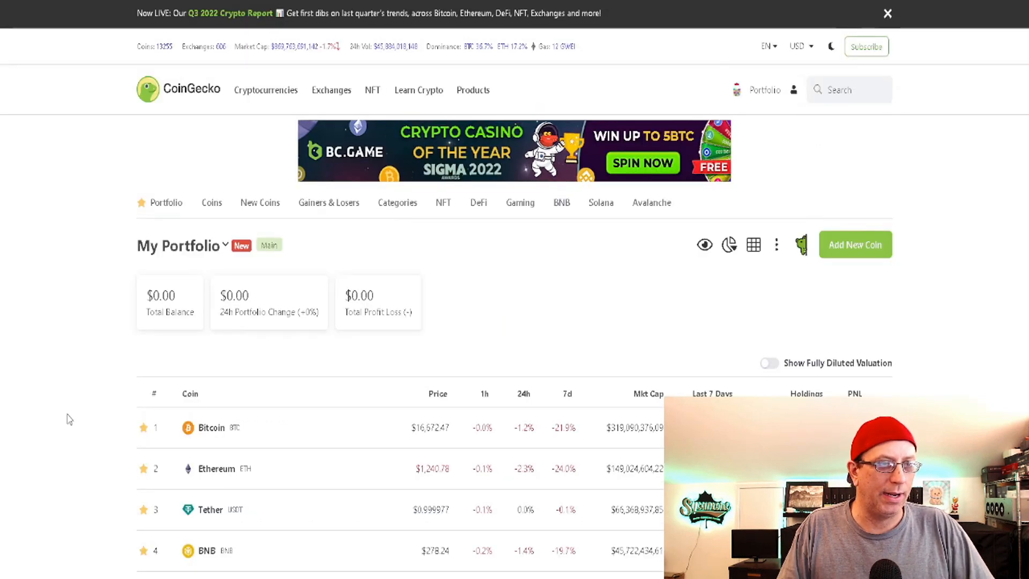
# - View Bitcoin's page at $16,672 and show its 30-day price chart
pyautogui.click(211, 428)
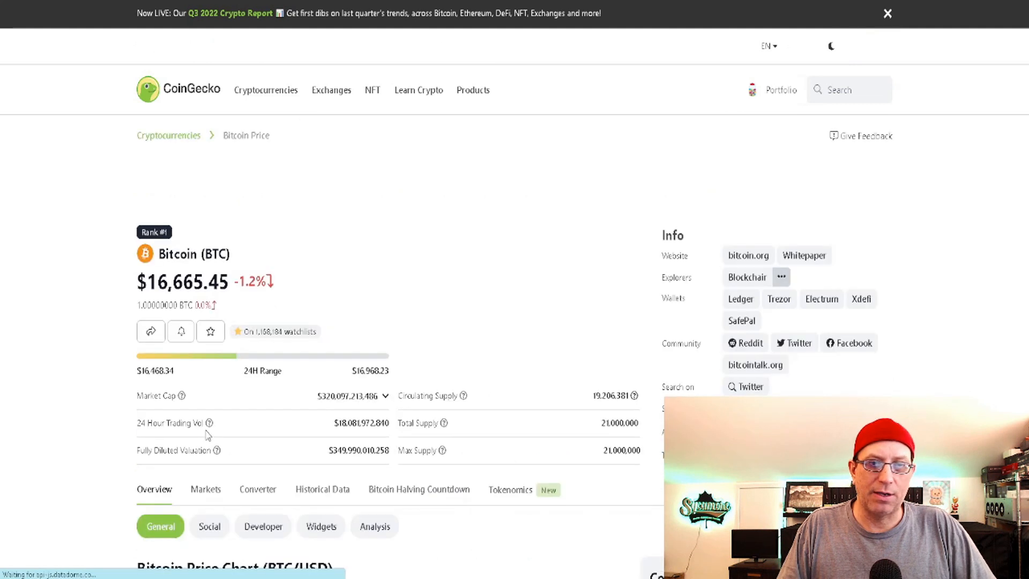
pyautogui.scroll(-3)
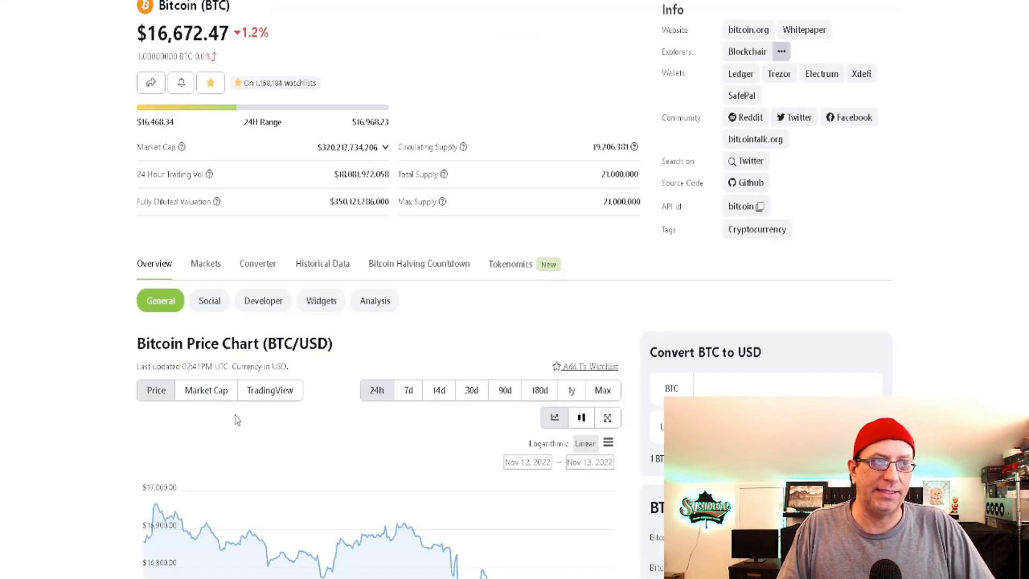
pyautogui.scroll(-3)
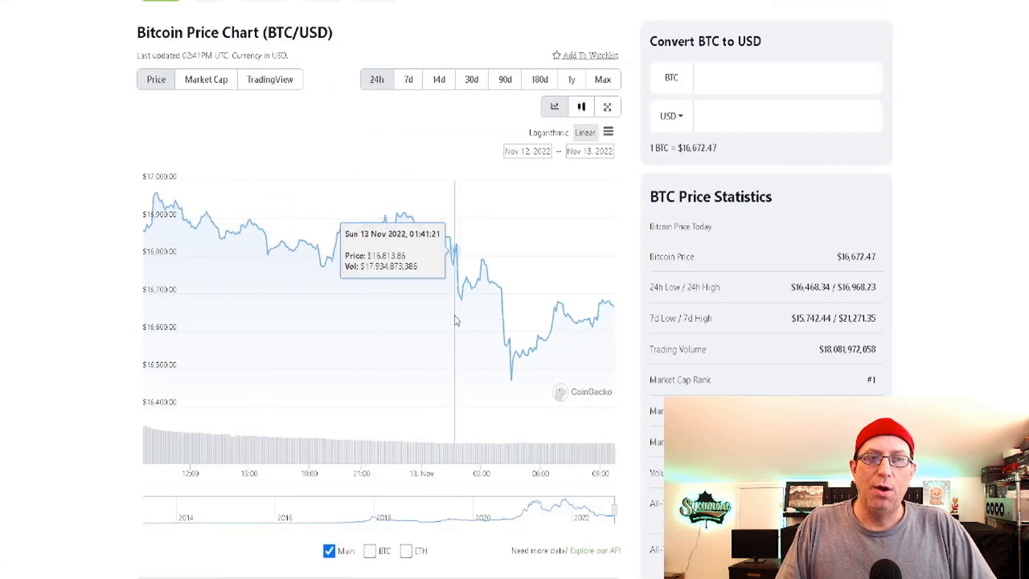
pyautogui.moveTo(508, 326)
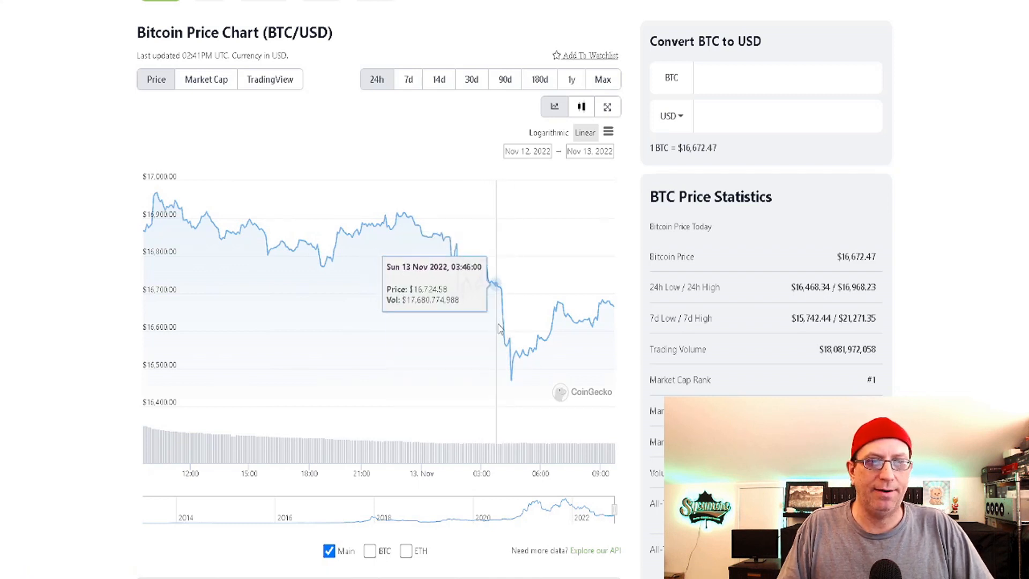
pyautogui.moveTo(510, 340)
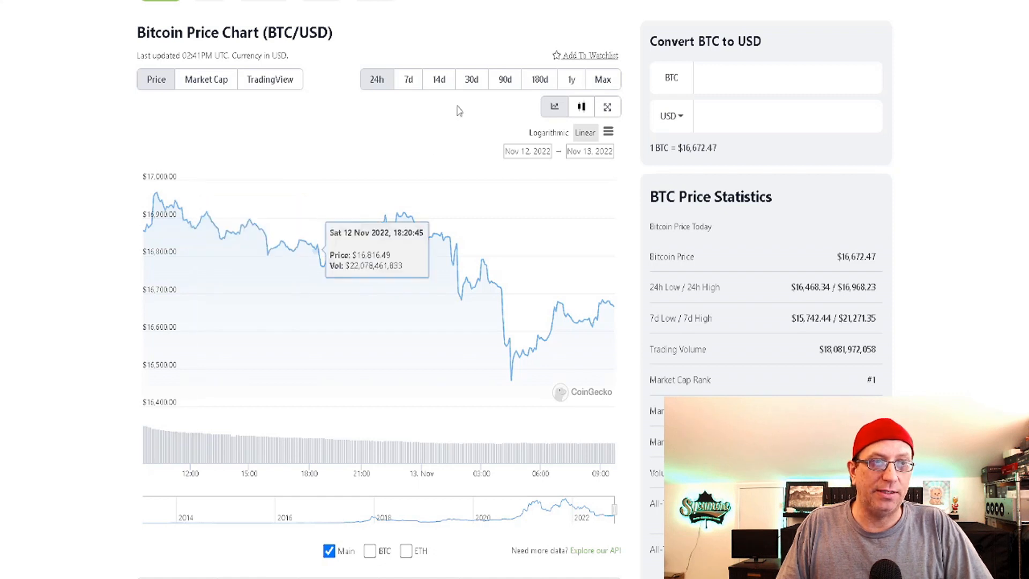
pyautogui.click(472, 78)
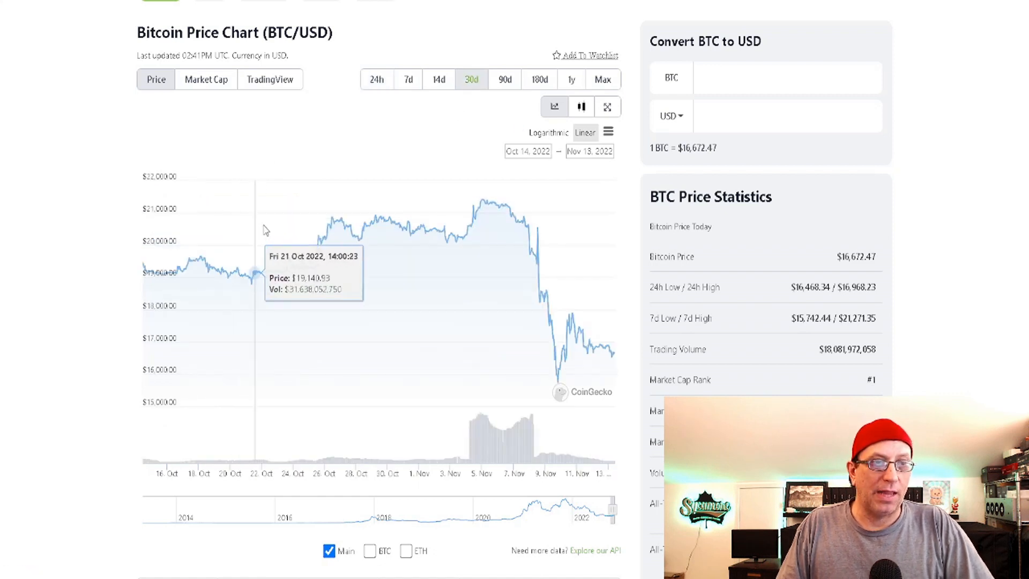
pyautogui.moveTo(443, 233)
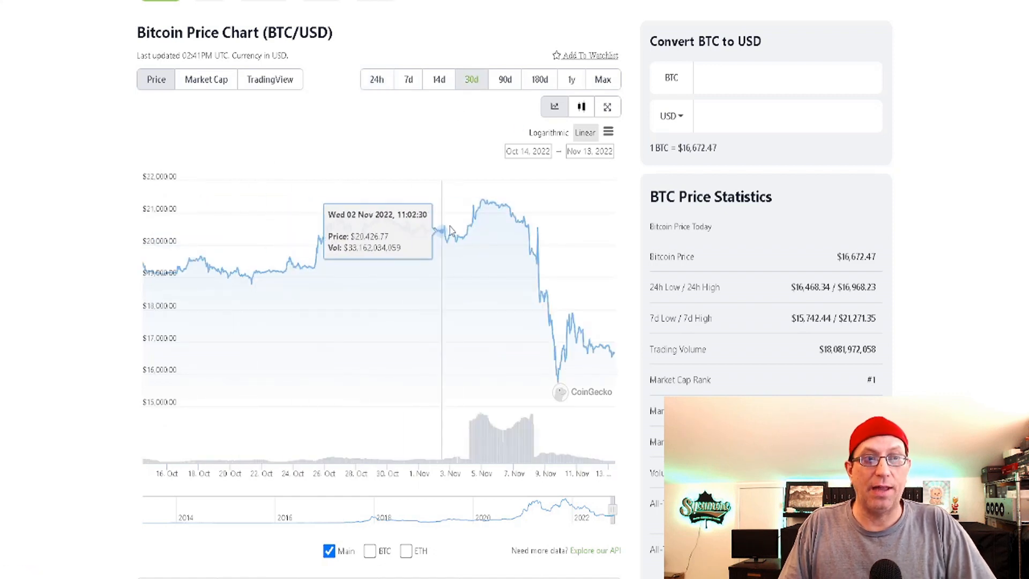
pyautogui.moveTo(482, 236)
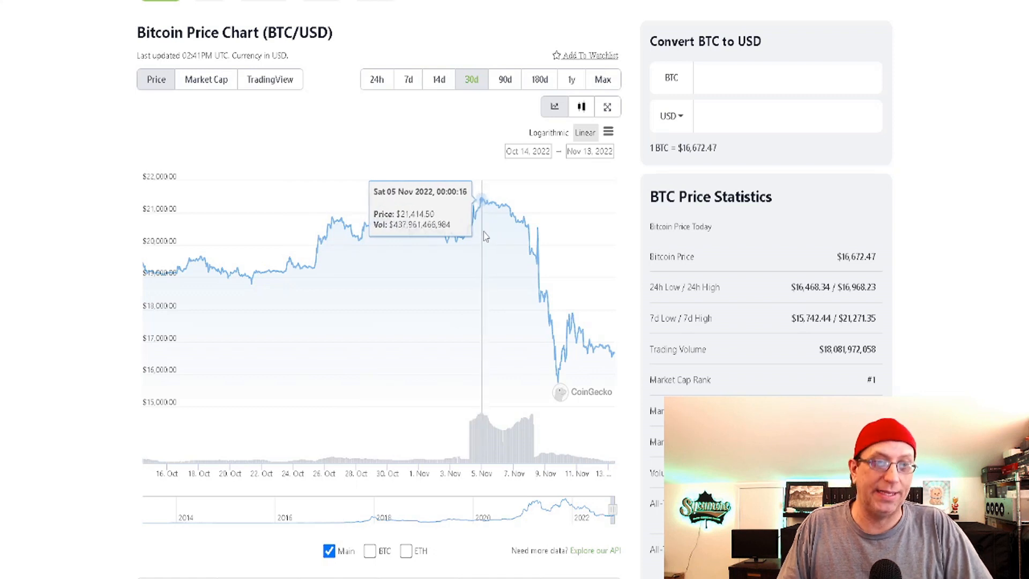
pyautogui.moveTo(522, 247)
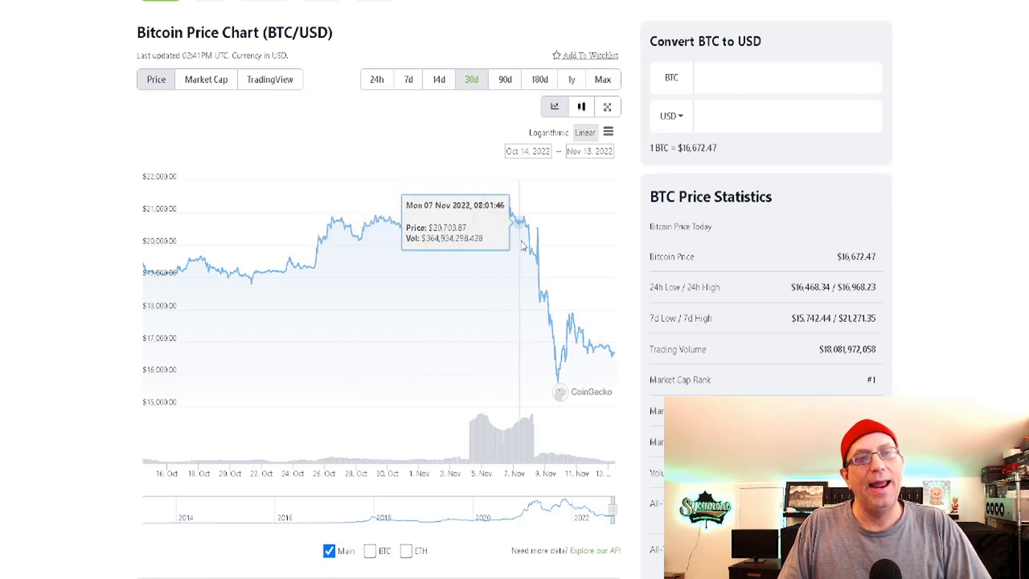
pyautogui.moveTo(312, 260)
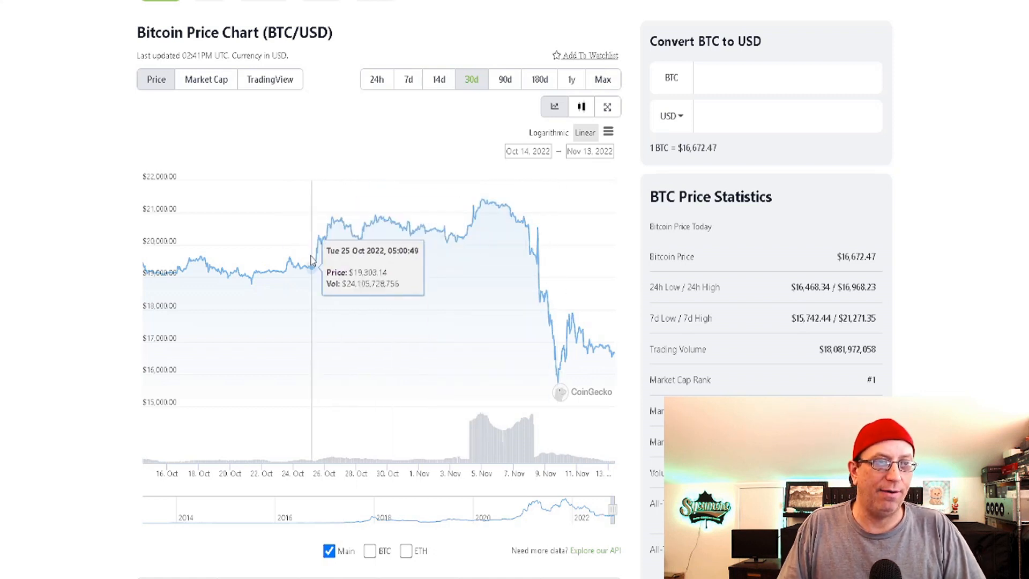
pyautogui.moveTo(422, 256)
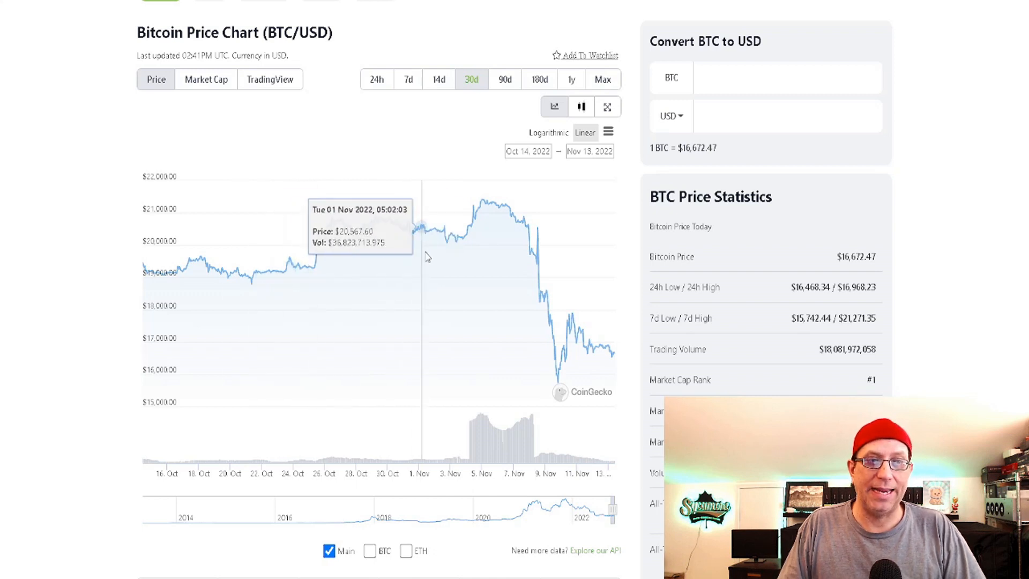
pyautogui.moveTo(470, 254)
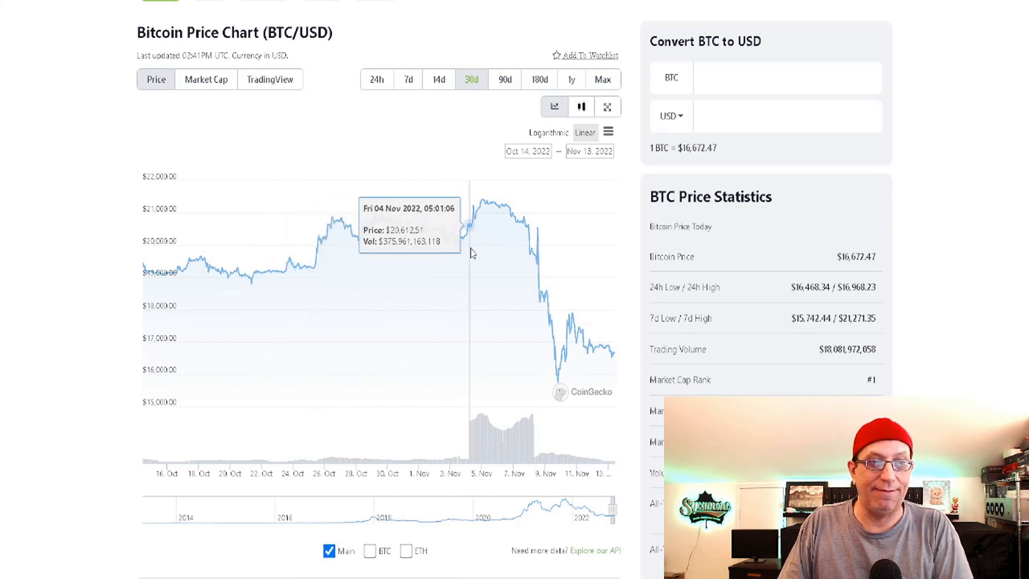
pyautogui.moveTo(442, 258)
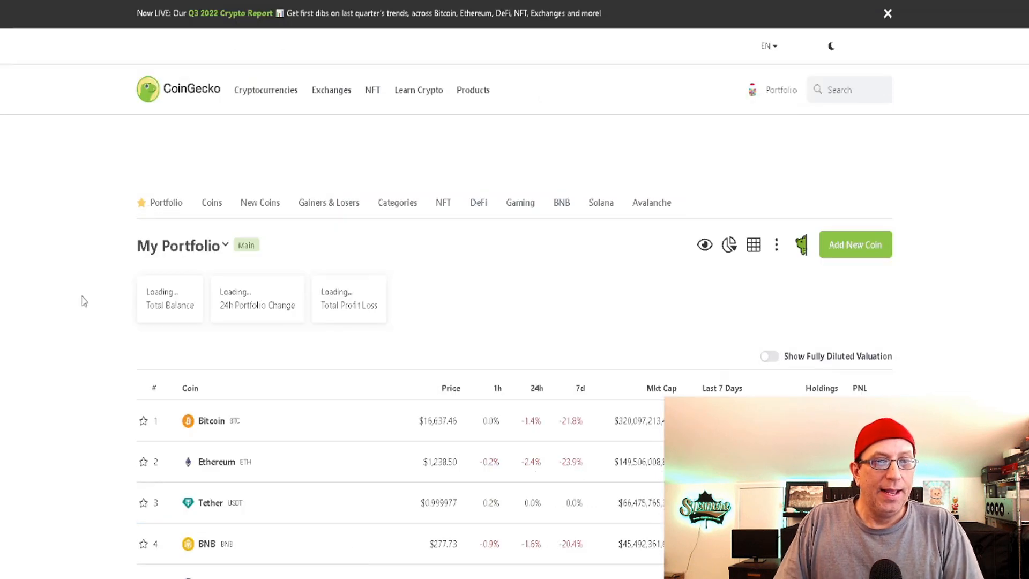
pyautogui.scroll(-3)
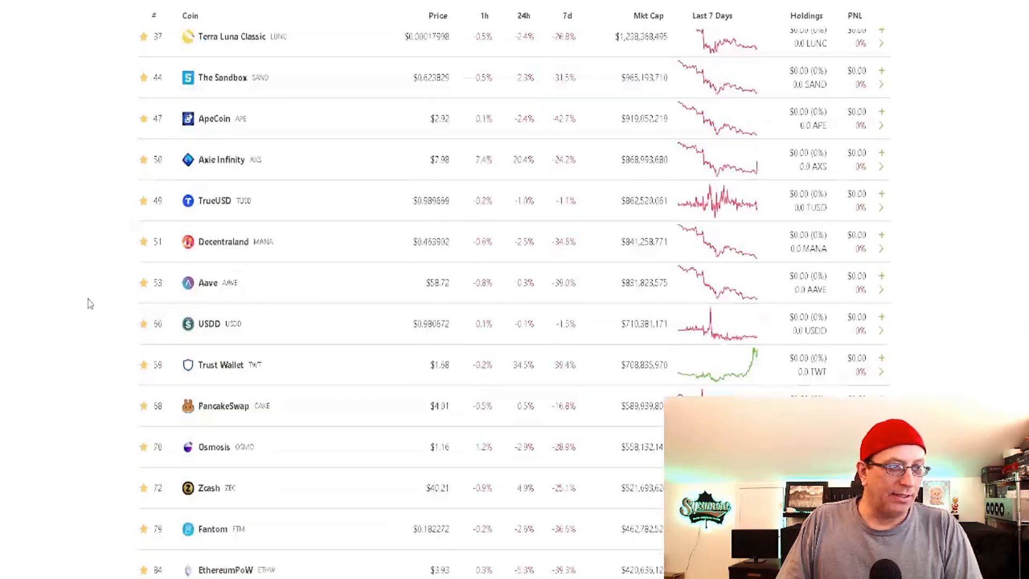
pyautogui.scroll(-3)
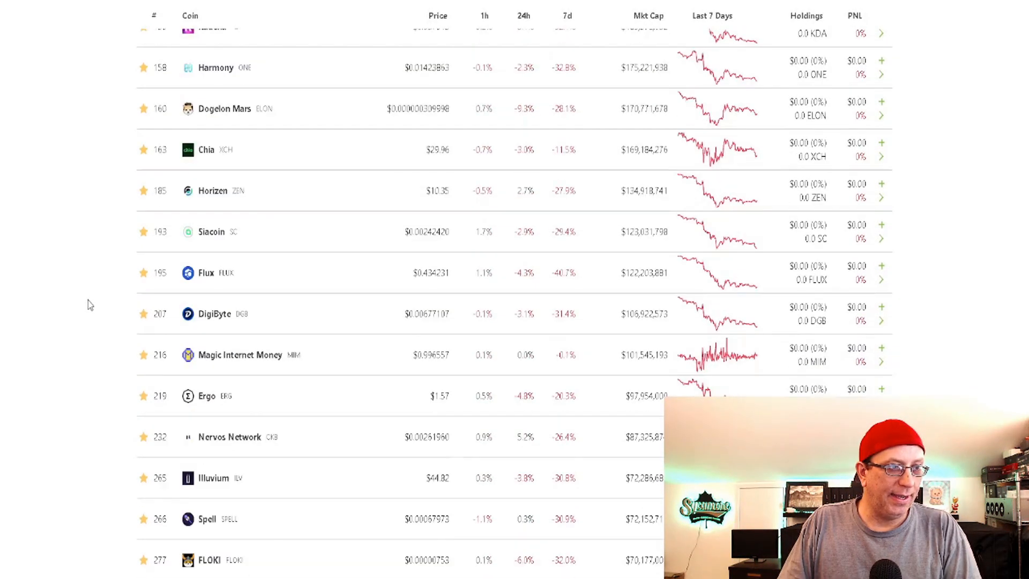
pyautogui.click(211, 232)
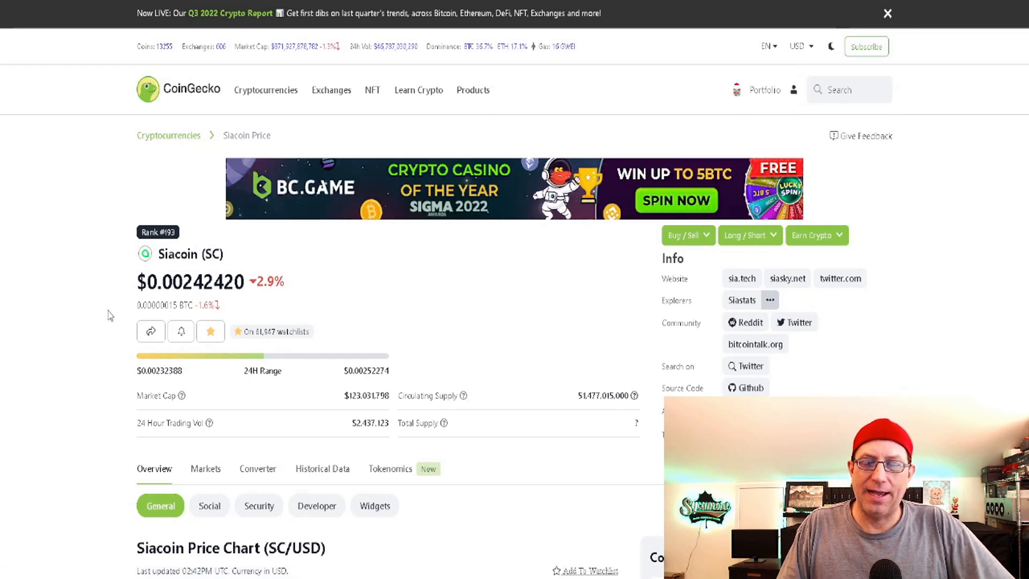
pyautogui.scroll(-3)
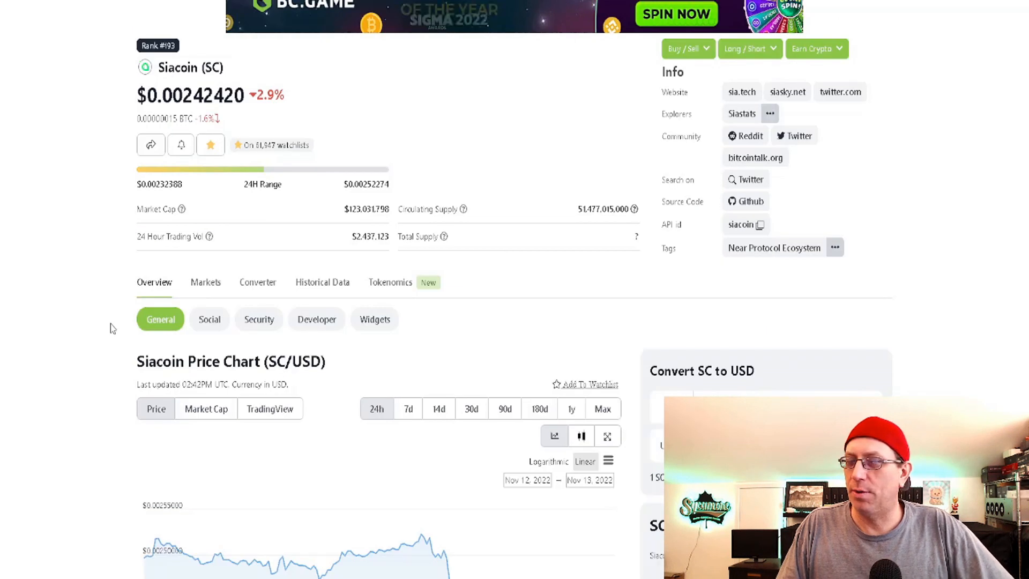
pyautogui.scroll(-3)
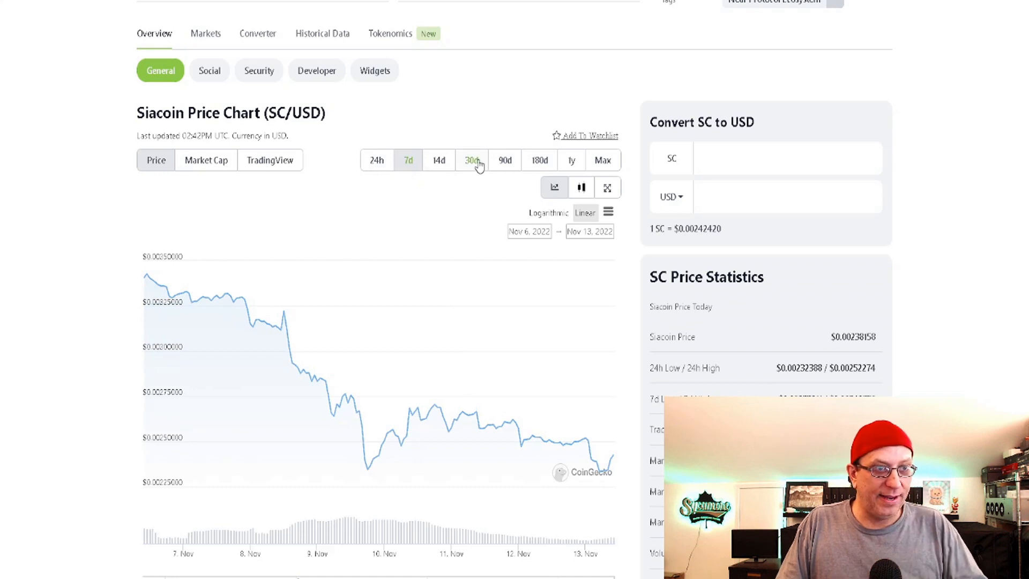
pyautogui.click(472, 159)
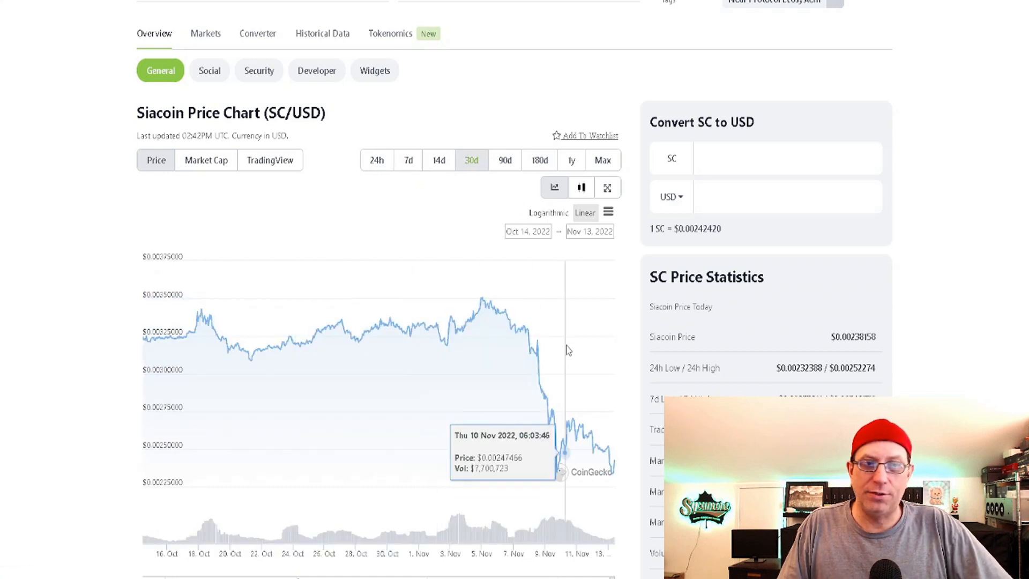
pyautogui.moveTo(163, 310)
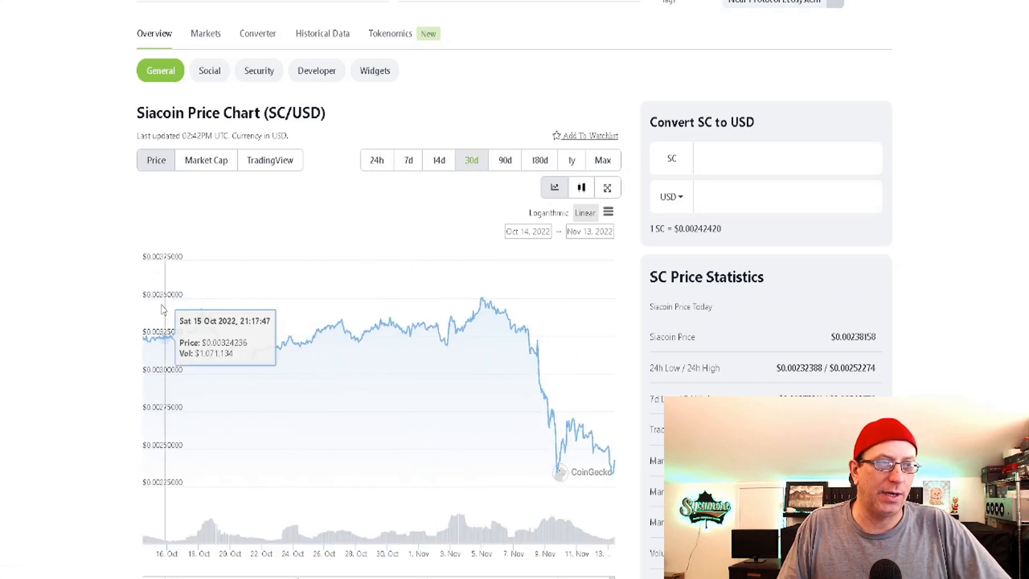
pyautogui.moveTo(429, 335)
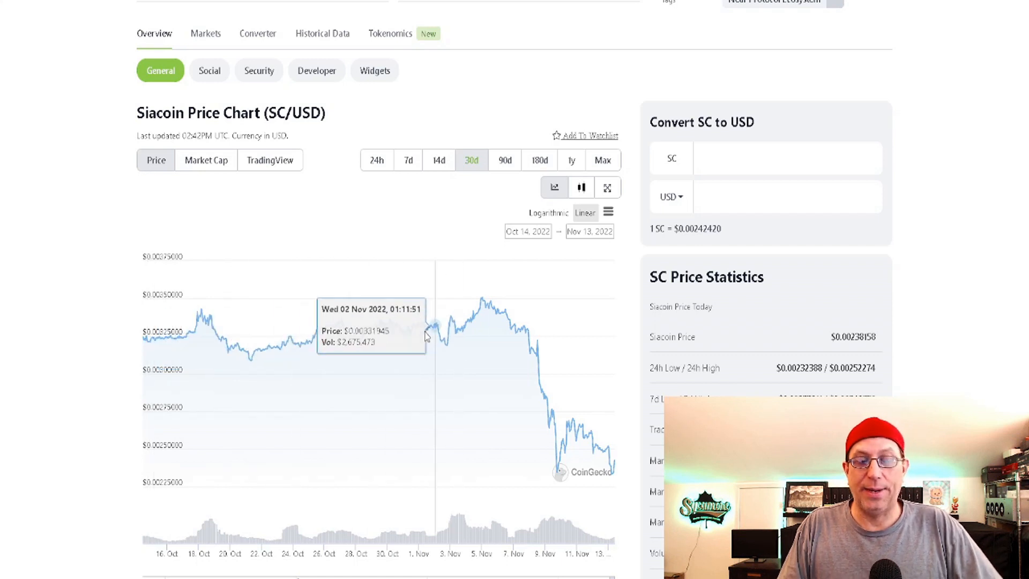
pyautogui.moveTo(63, 355)
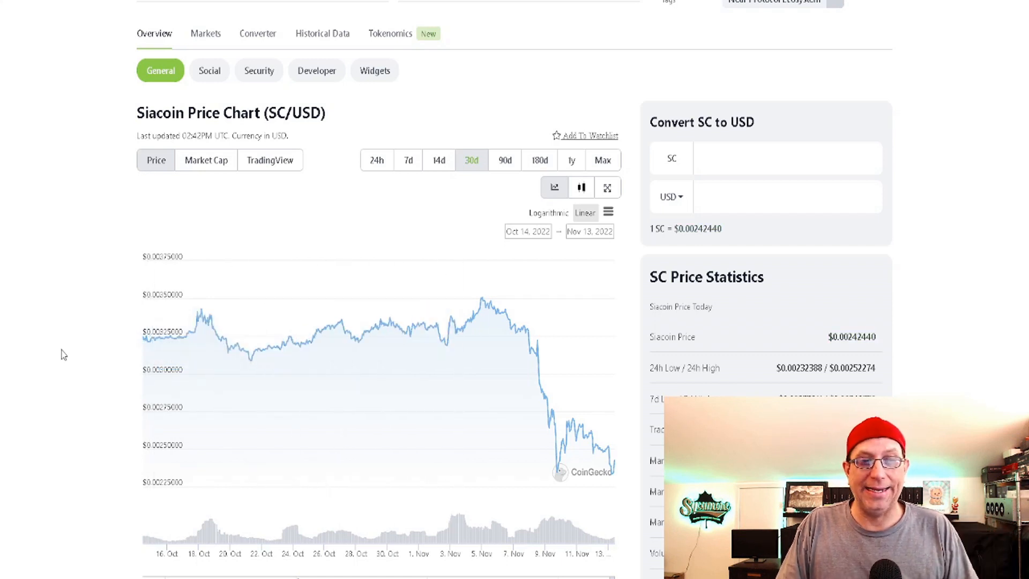
pyautogui.moveTo(411, 368)
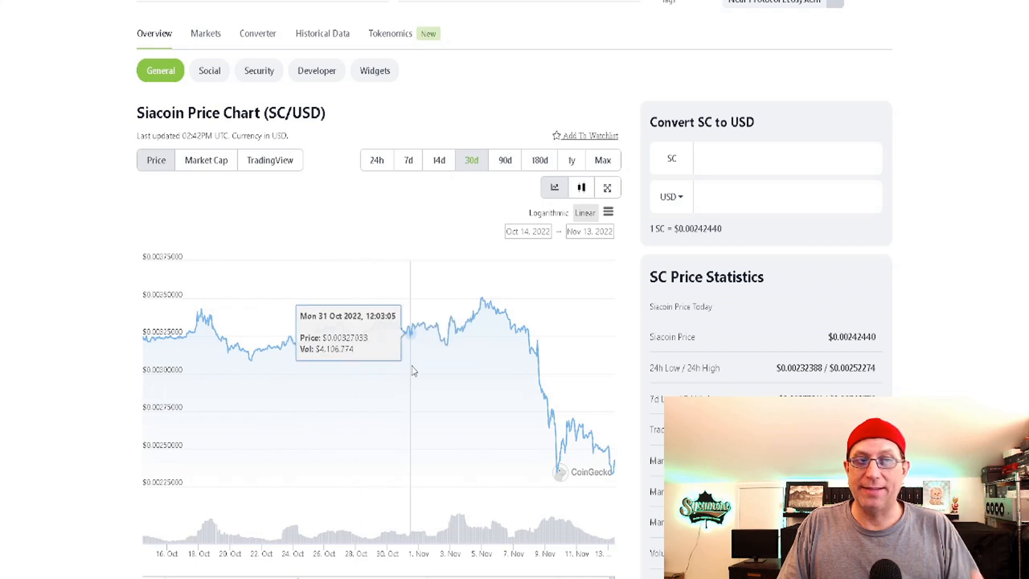
pyautogui.moveTo(386, 375)
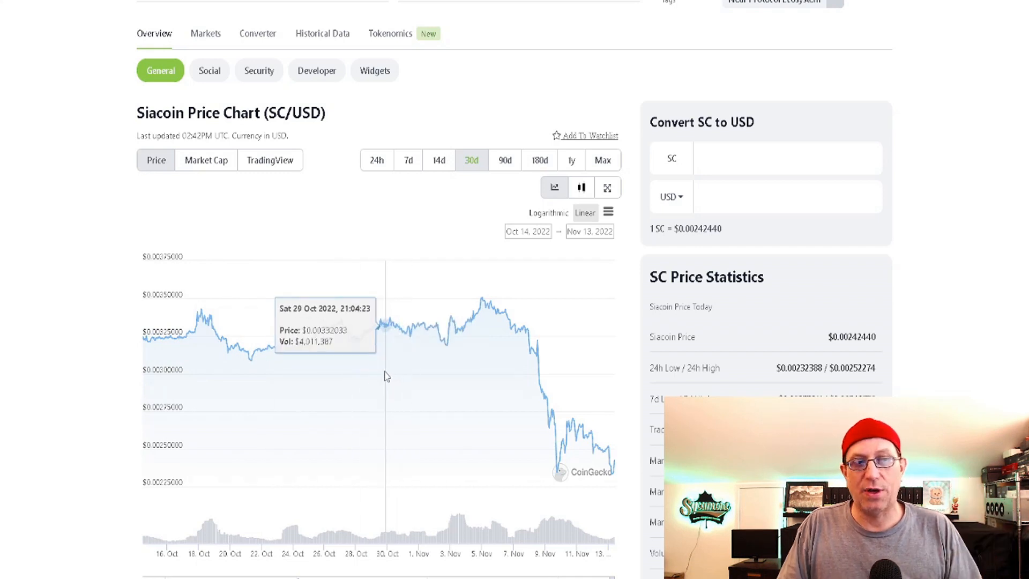
pyautogui.moveTo(358, 384)
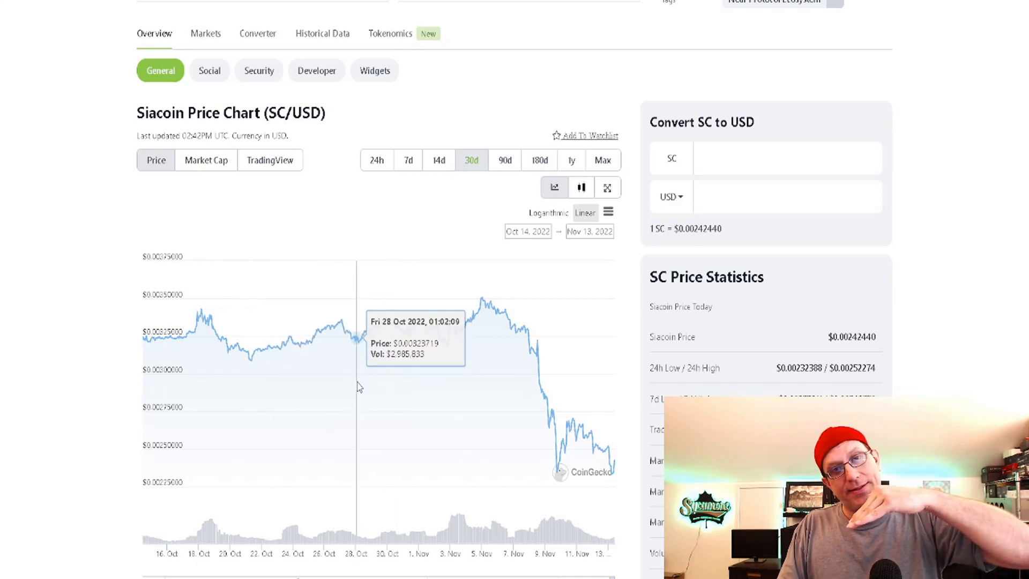
pyautogui.moveTo(358, 389)
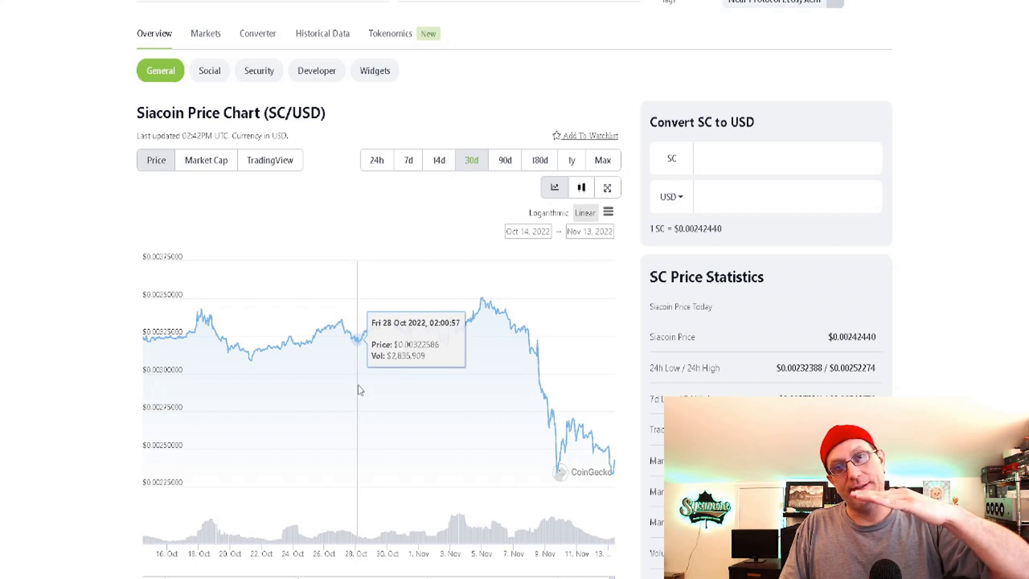
pyautogui.moveTo(360, 390)
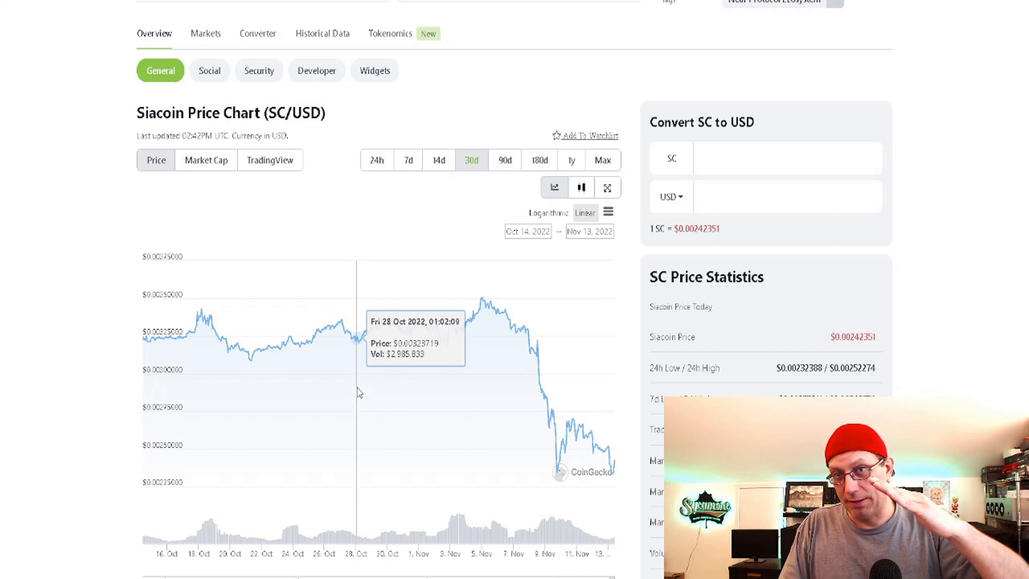
pyautogui.moveTo(352, 393)
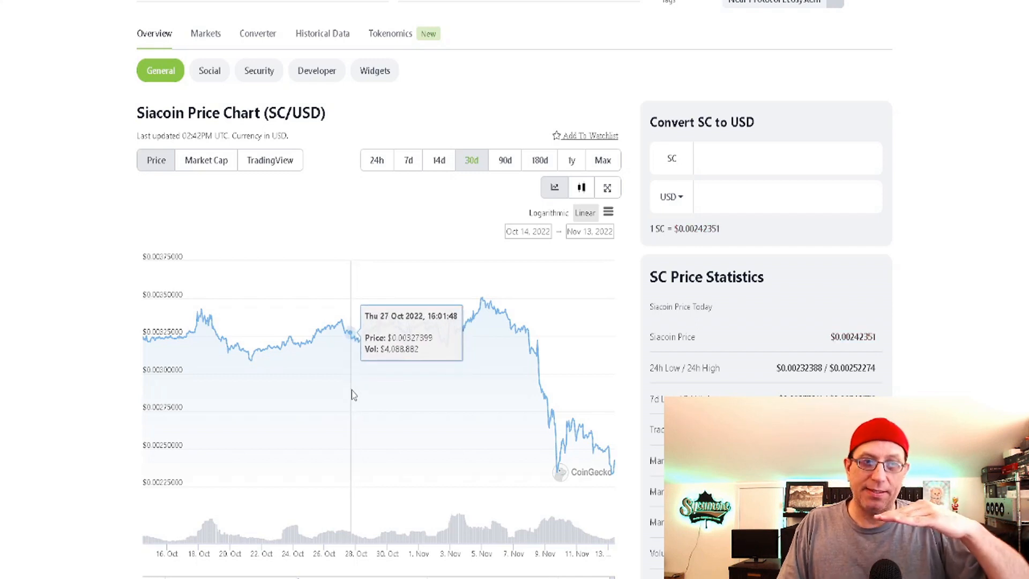
pyautogui.moveTo(487, 361)
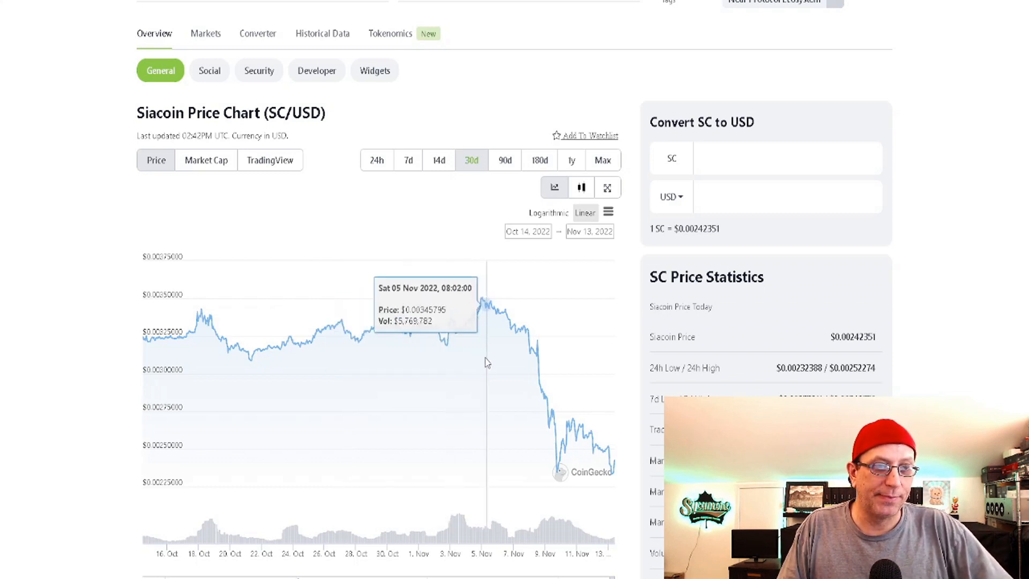
pyautogui.moveTo(408, 356)
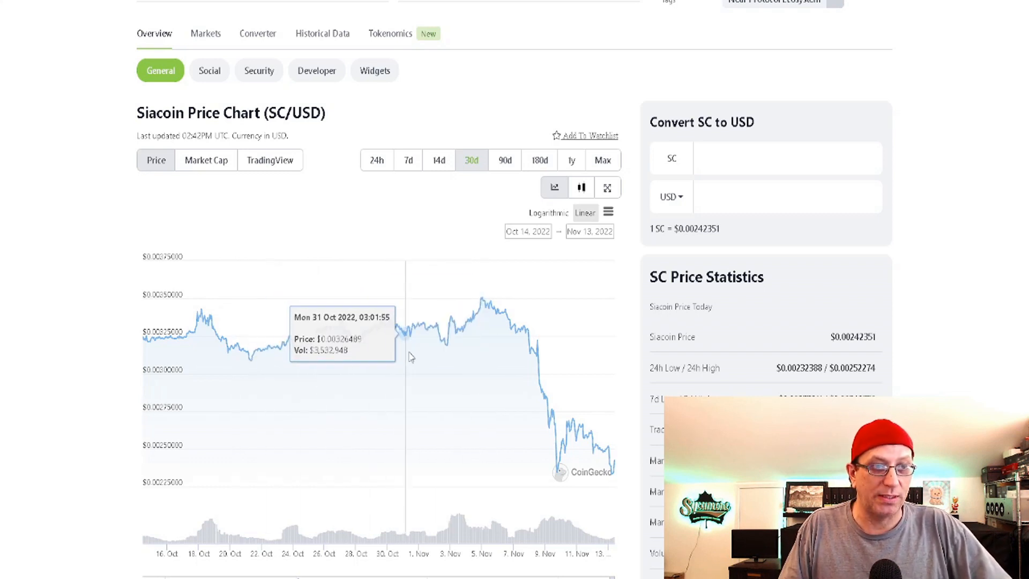
pyautogui.moveTo(551, 344)
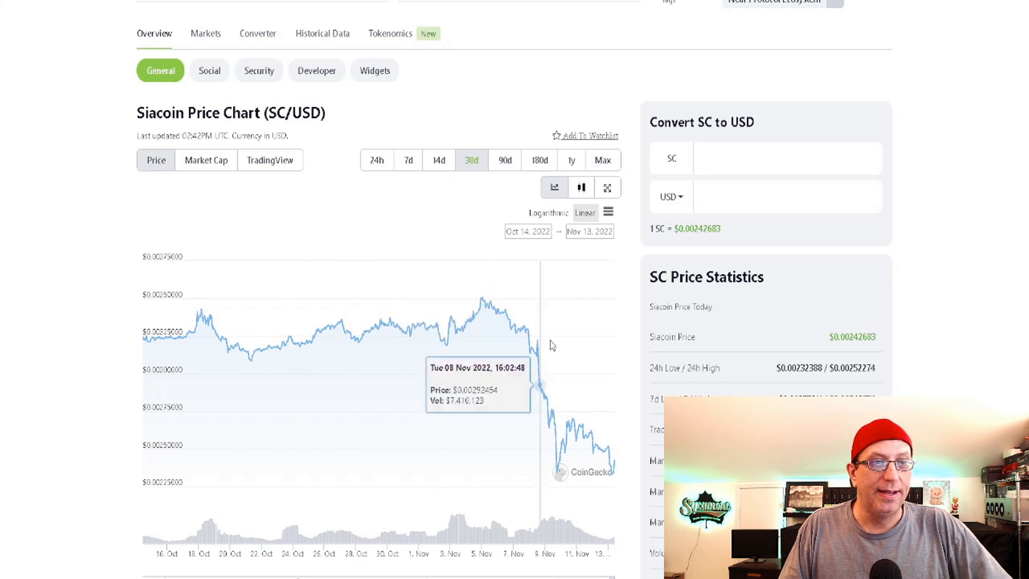
pyautogui.scroll(-3)
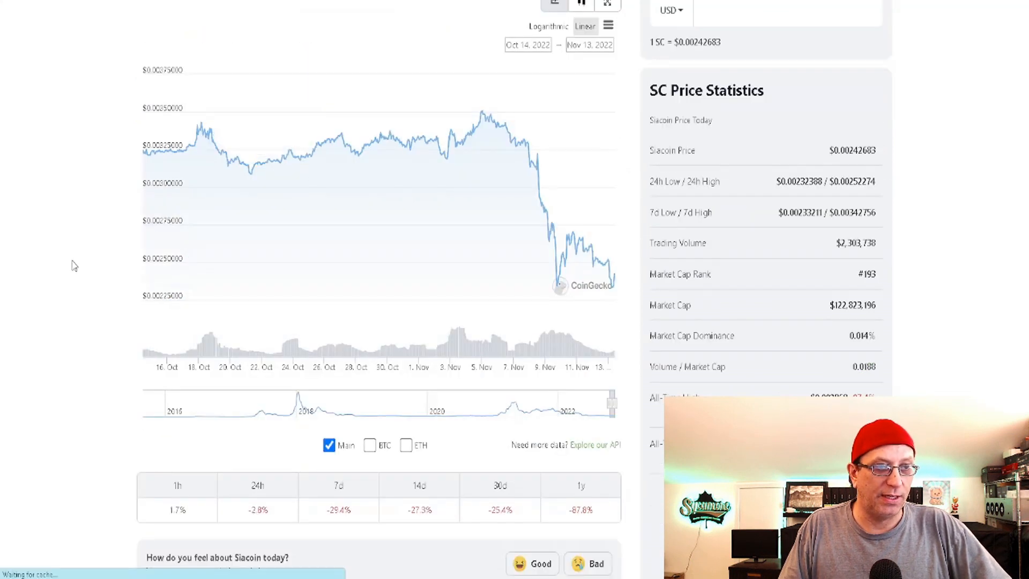
pyautogui.scroll(3)
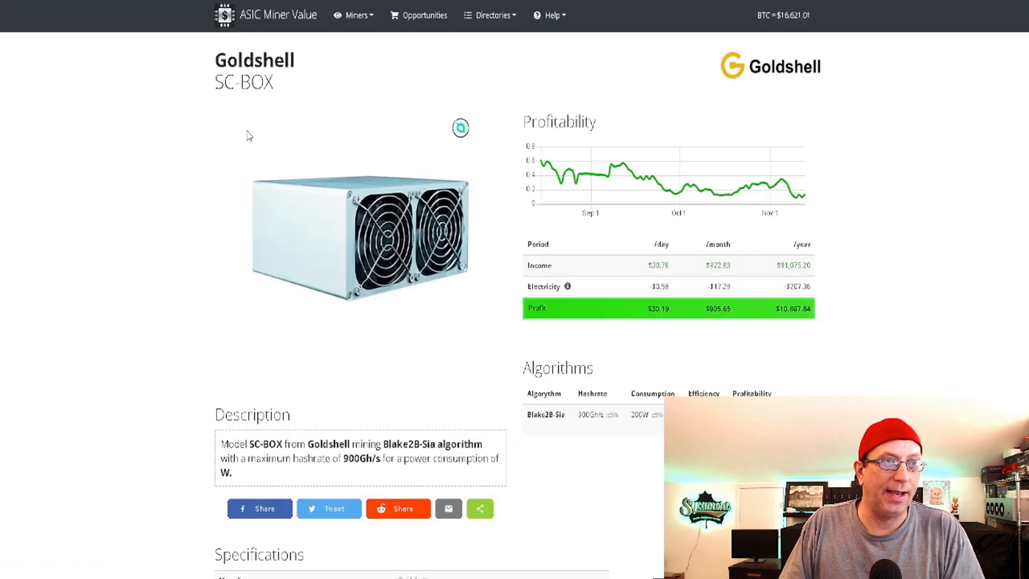
pyautogui.moveTo(630, 332)
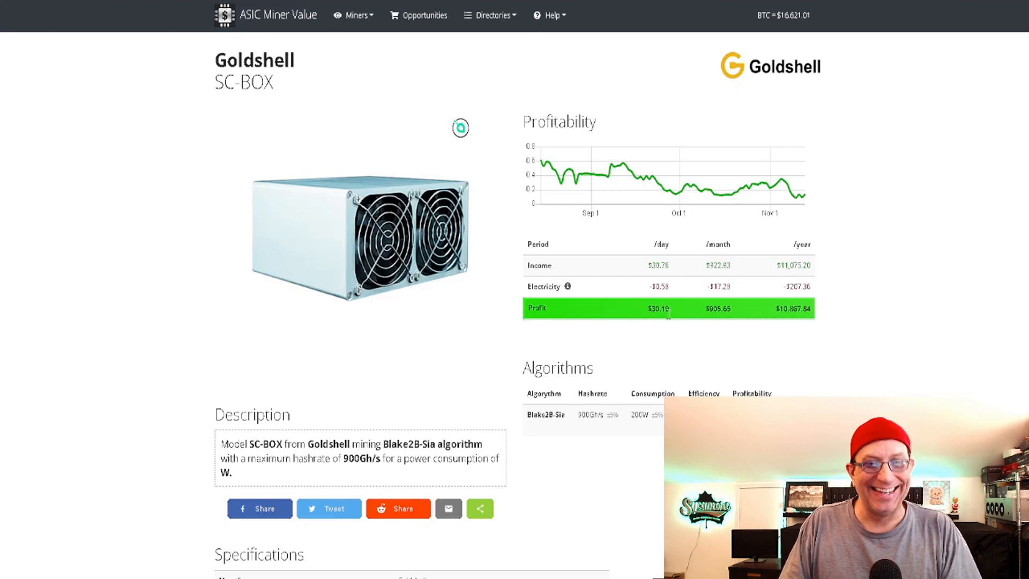
pyautogui.moveTo(653, 353)
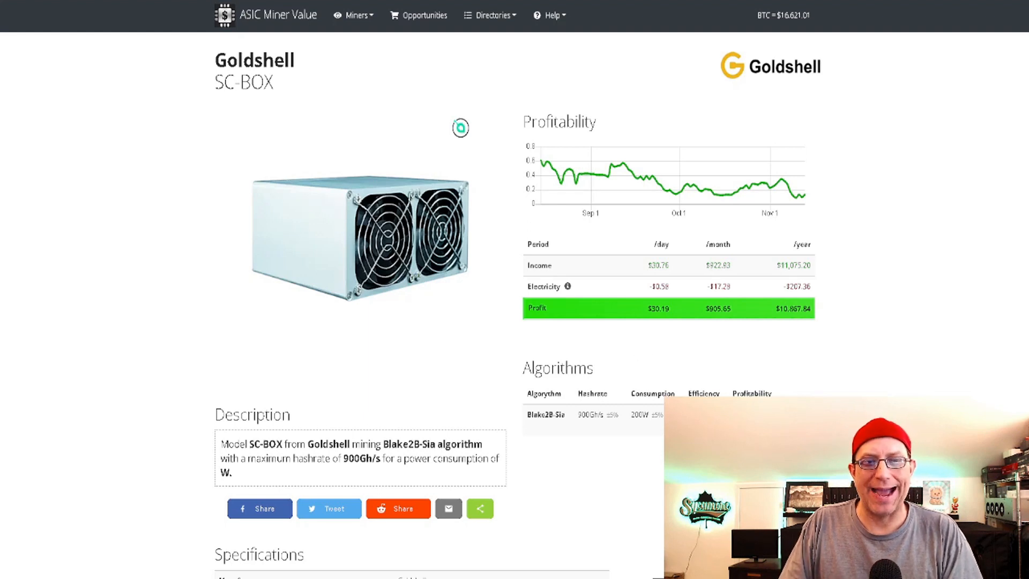
# - Scroll through the Goldshell SC-BOX profitability table and specifications
pyautogui.scroll(-3)
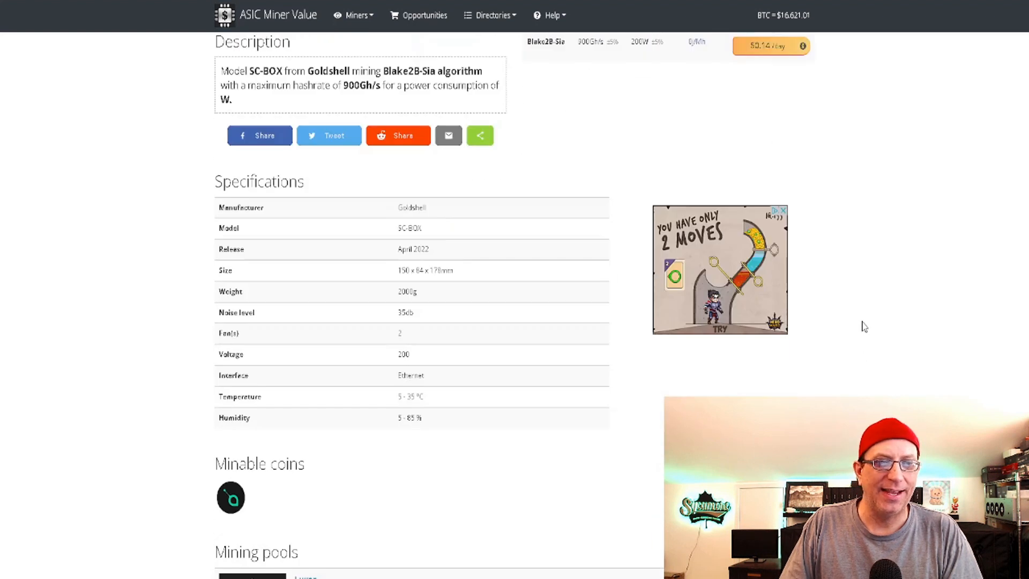
pyautogui.scroll(-3)
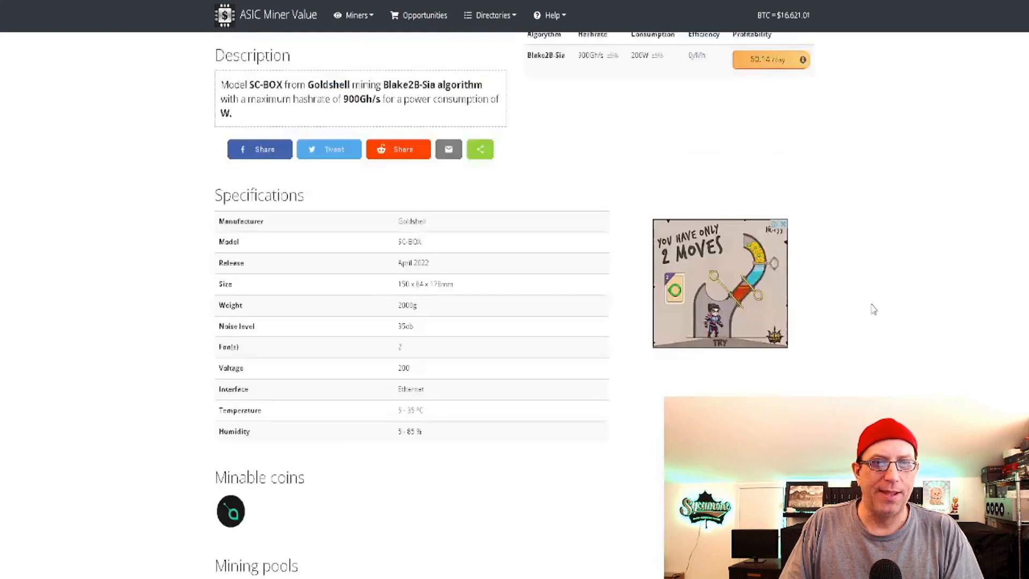
pyautogui.scroll(3)
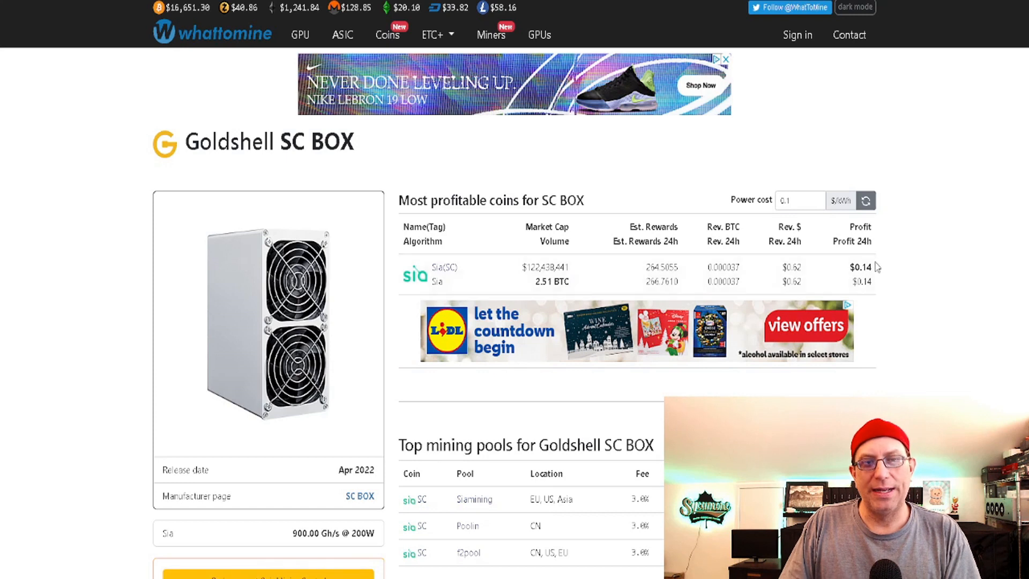
pyautogui.moveTo(928, 256)
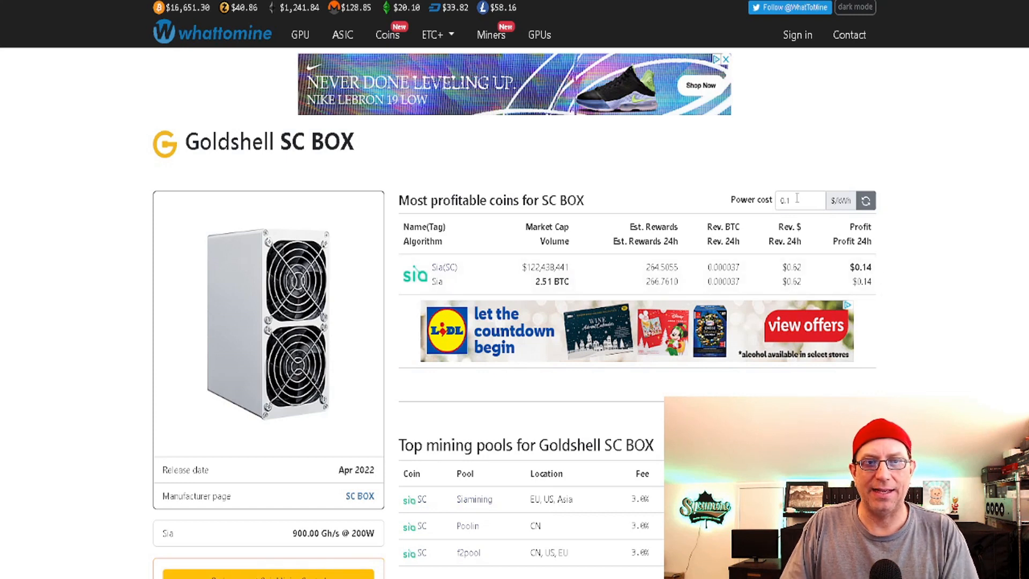
pyautogui.moveTo(920, 243)
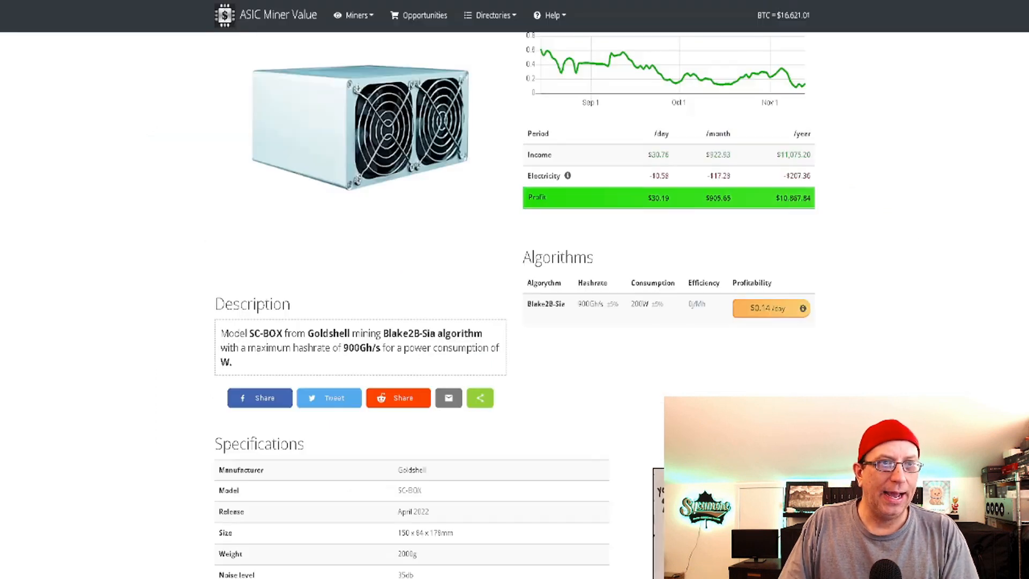
# - Scroll up to the SC-BOX profitability chart to read daily profit points
pyautogui.scroll(3)
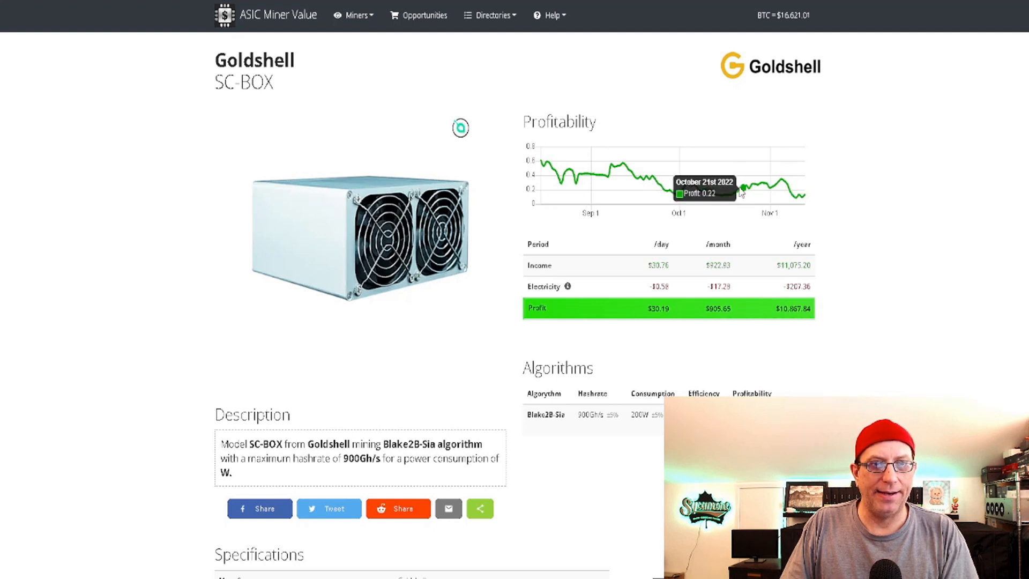
pyautogui.moveTo(744, 191)
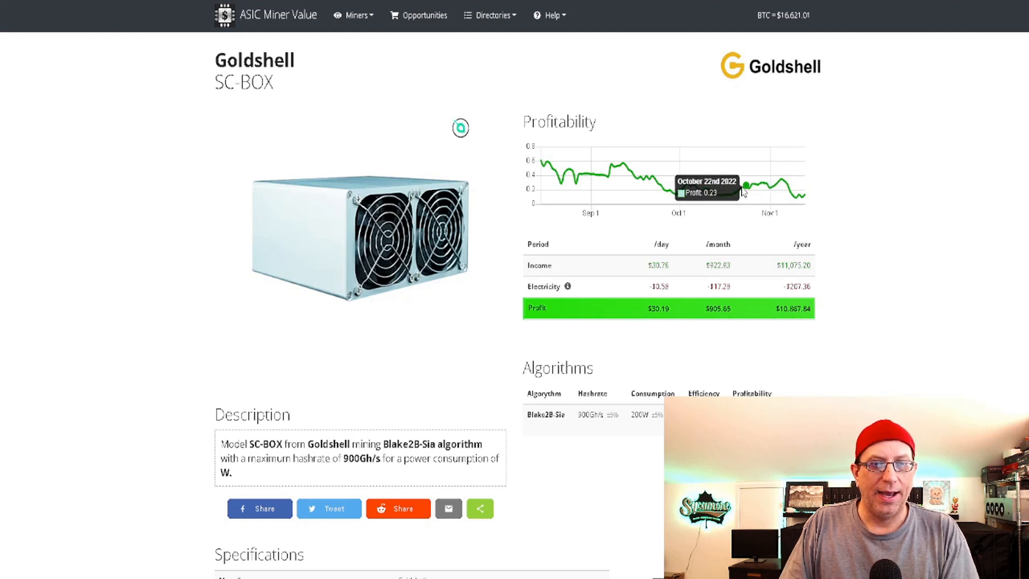
pyautogui.moveTo(758, 191)
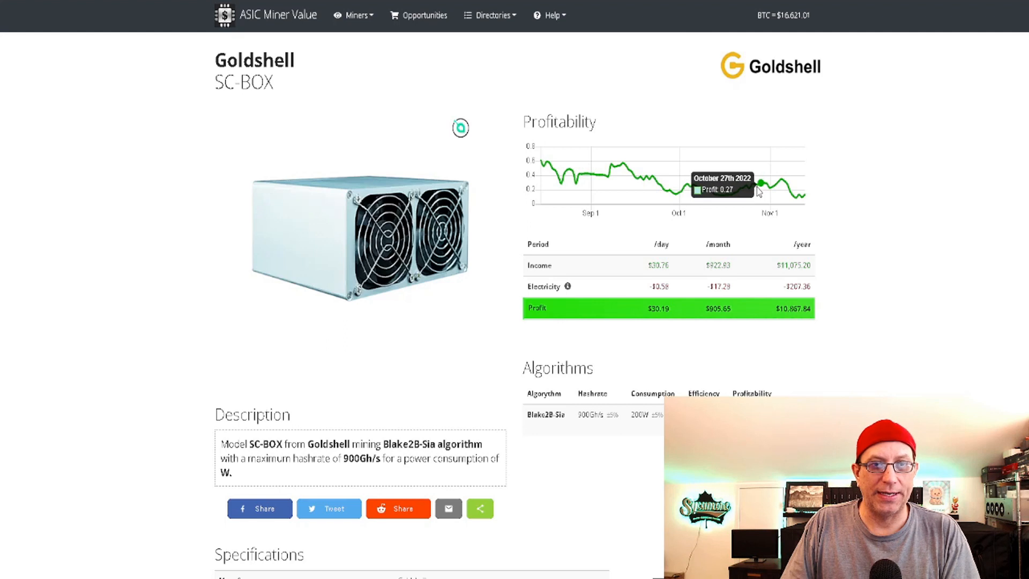
pyautogui.moveTo(755, 194)
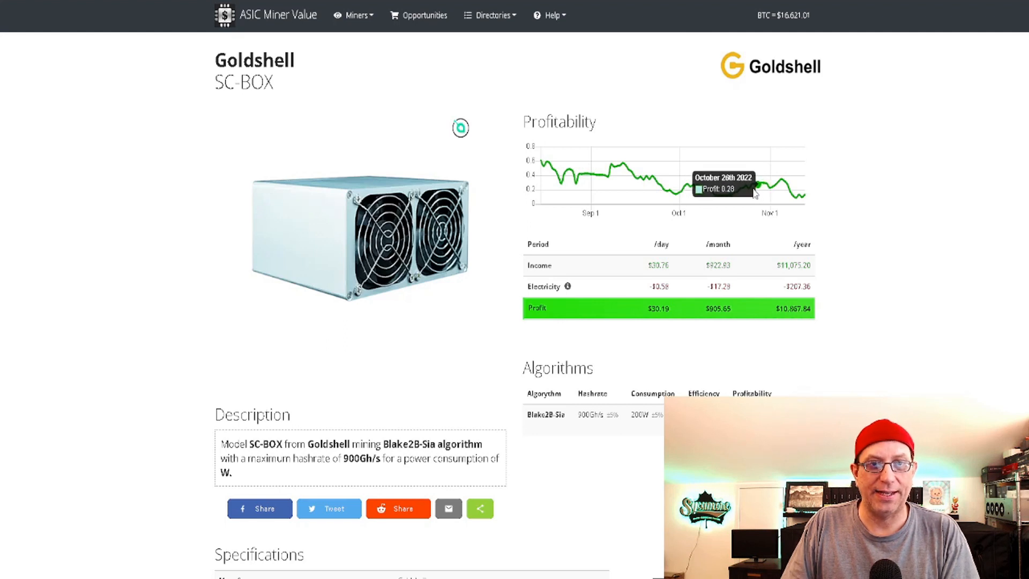
pyautogui.moveTo(794, 197)
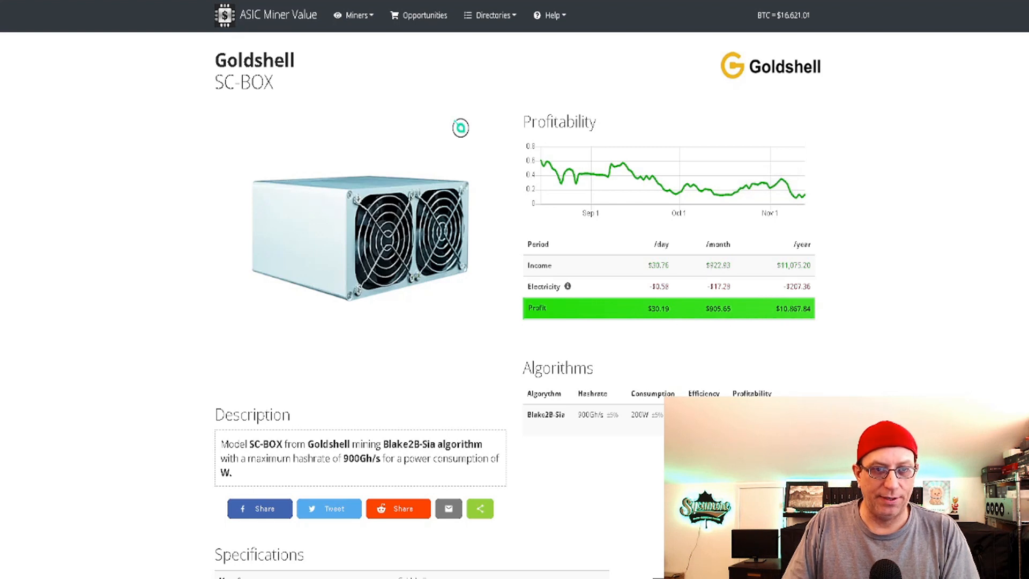
pyautogui.moveTo(862, 317)
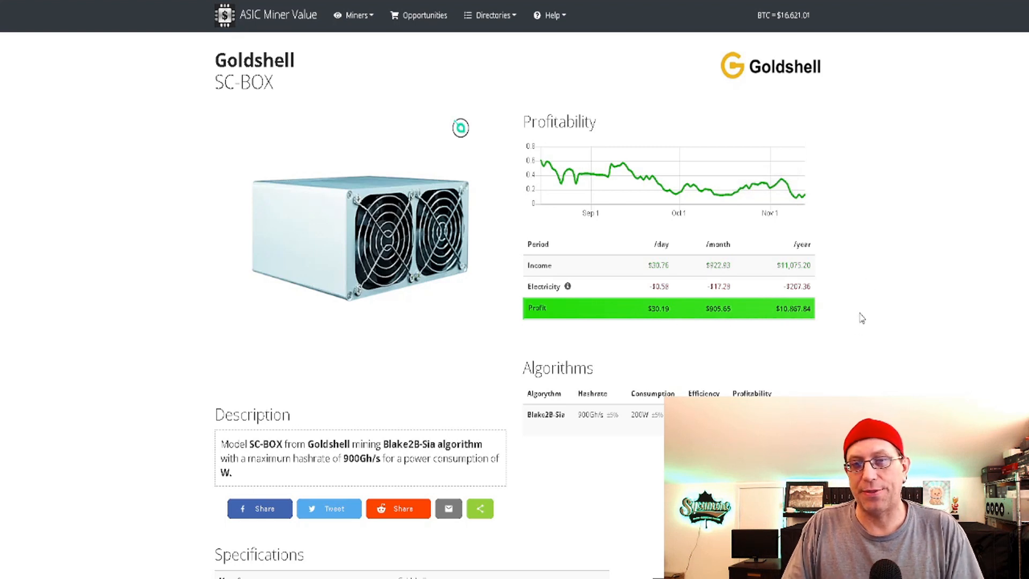
pyautogui.moveTo(898, 249)
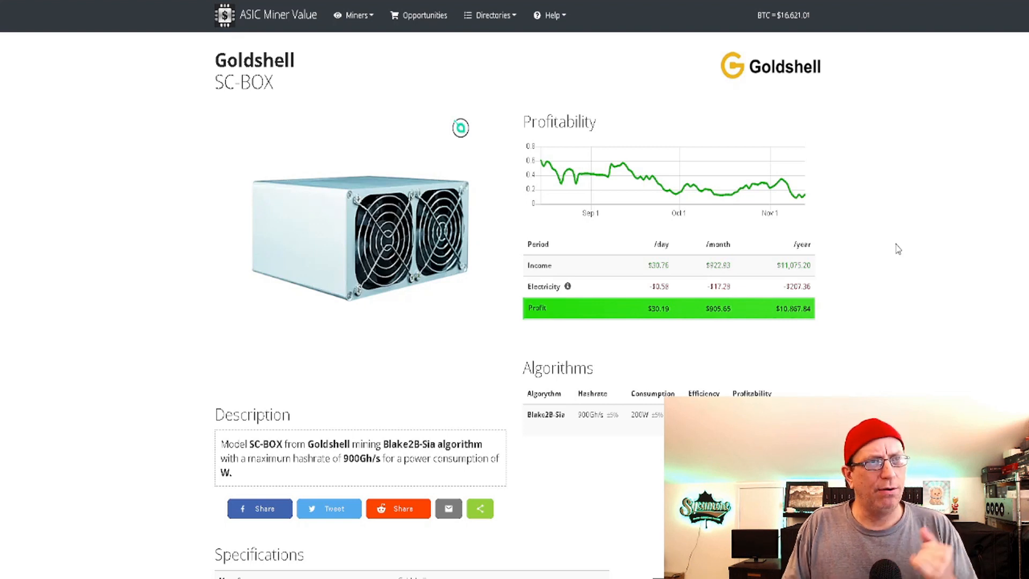
pyautogui.moveTo(818, 264)
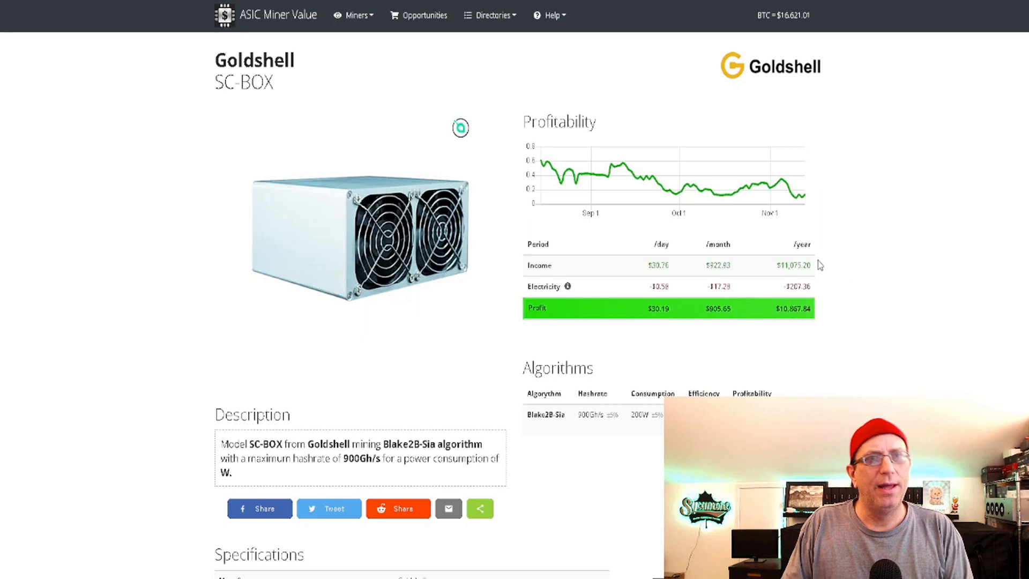
pyautogui.moveTo(370, 140)
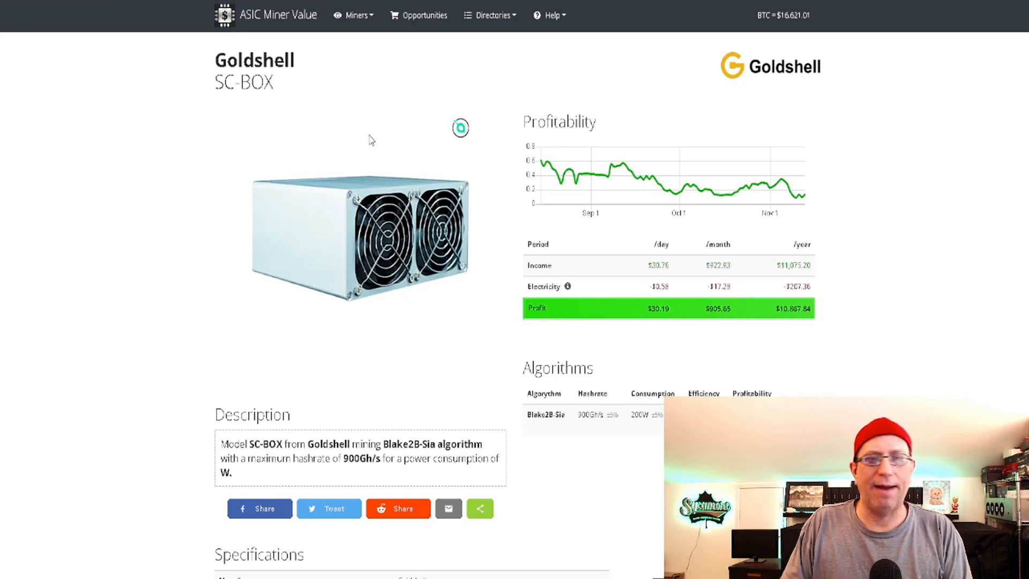
pyautogui.moveTo(191, 174)
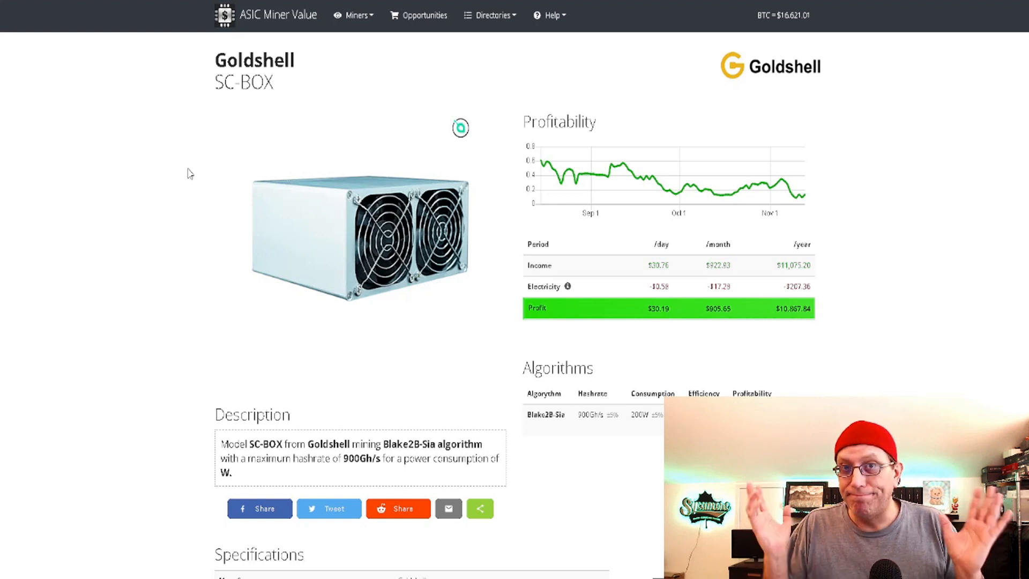
pyautogui.moveTo(560, 198)
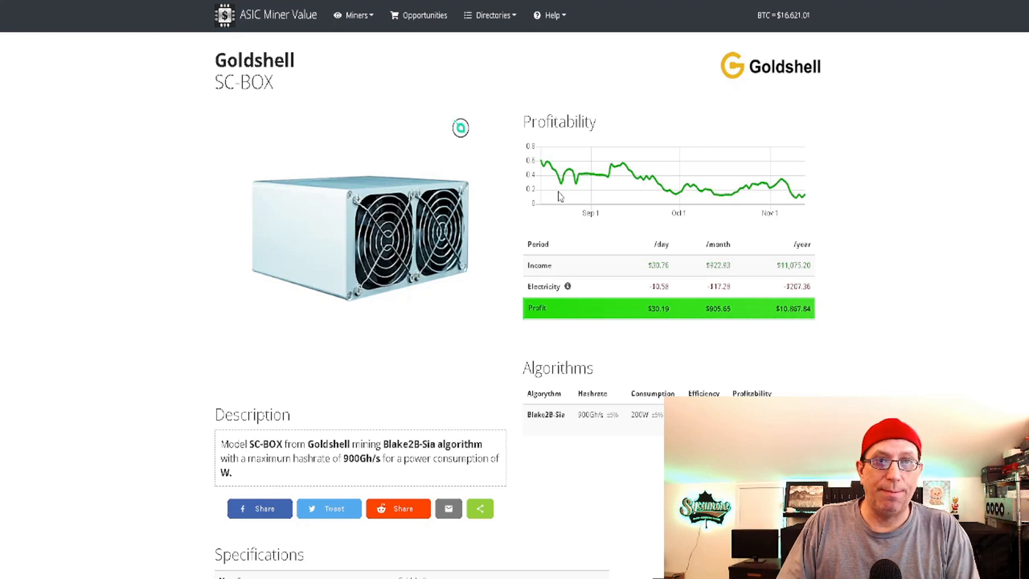
pyautogui.moveTo(567, 87)
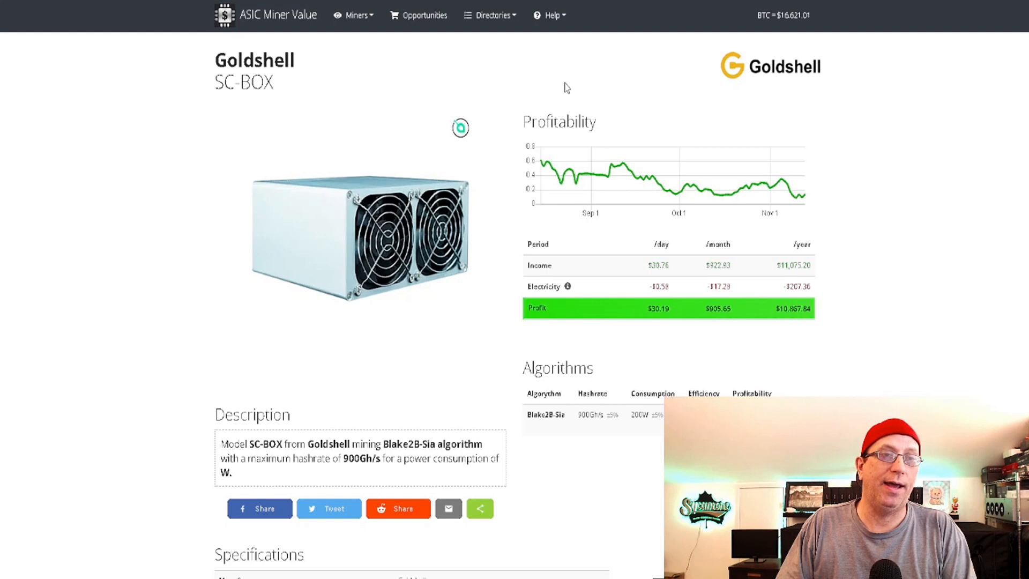
pyautogui.moveTo(109, 189)
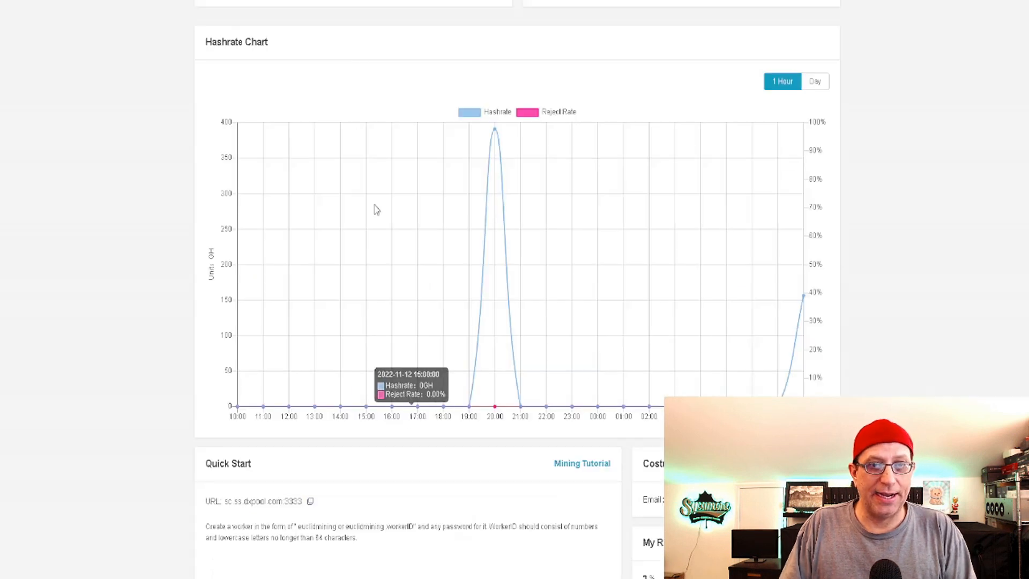
# - Scroll to the hashrate chart and read hashrate and zero reject rate points
pyautogui.scroll(3)
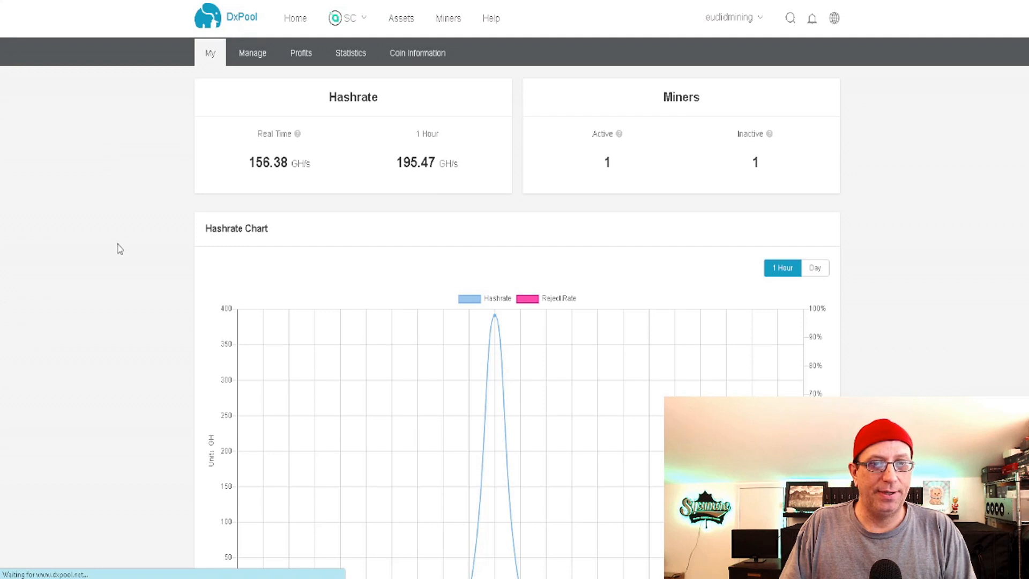
pyautogui.scroll(-3)
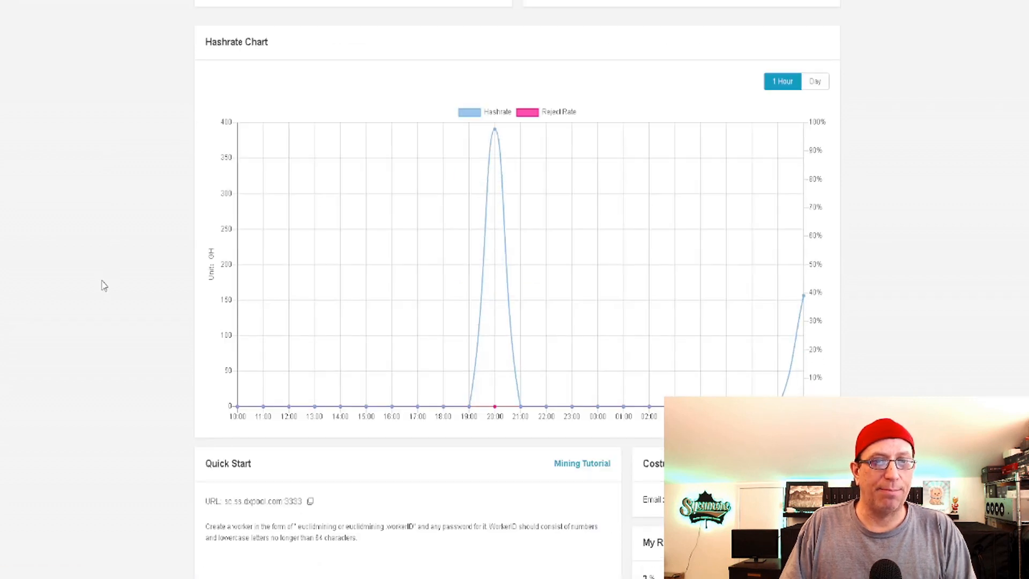
pyautogui.moveTo(110, 282)
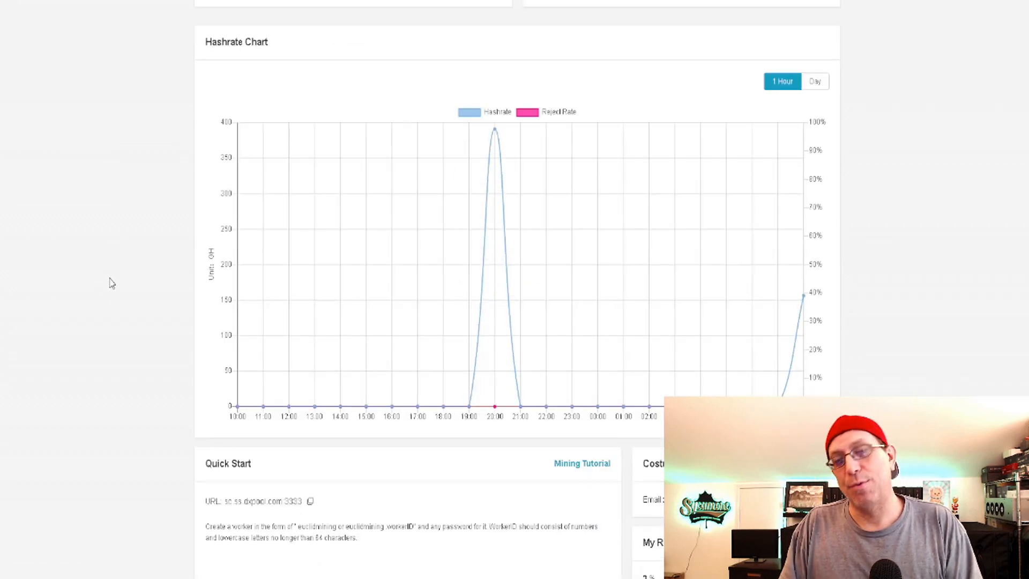
pyautogui.moveTo(87, 291)
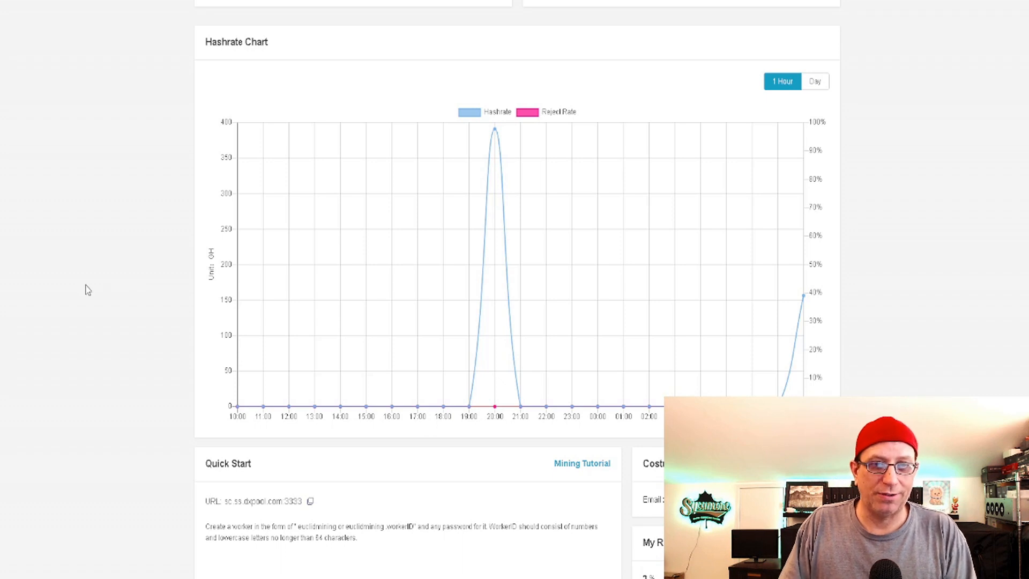
pyautogui.moveTo(428, 122)
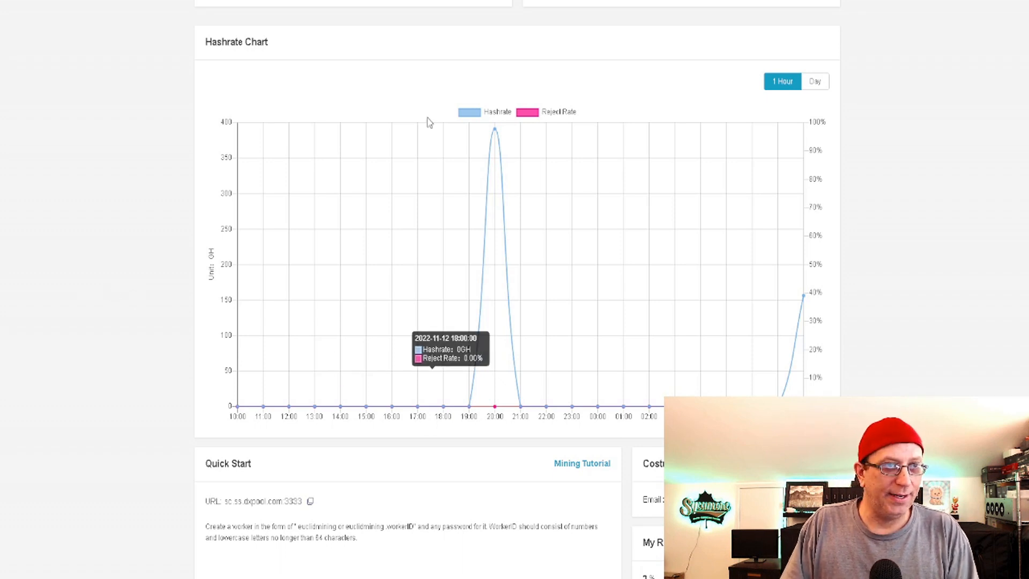
pyautogui.moveTo(808, 384)
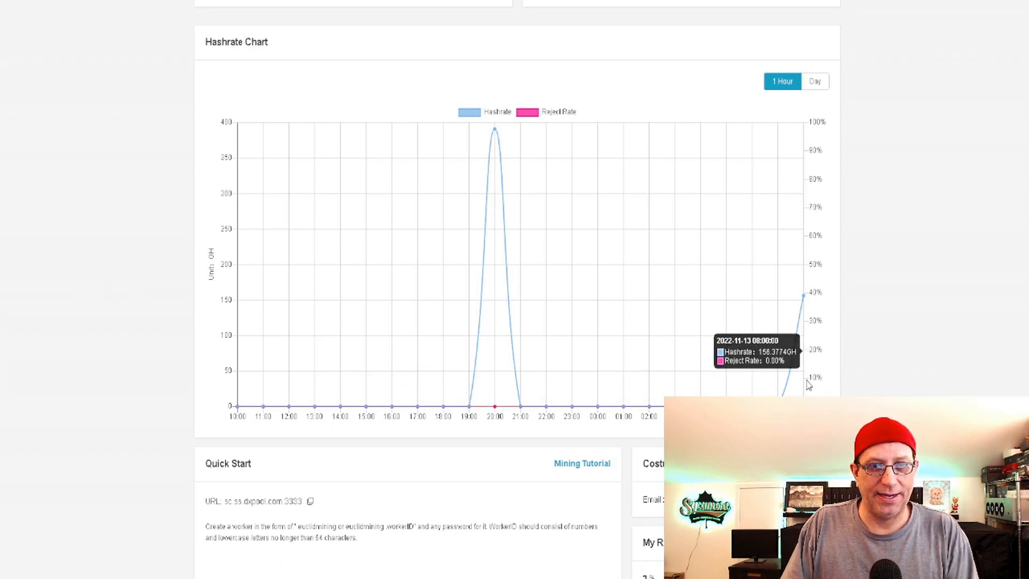
pyautogui.moveTo(811, 278)
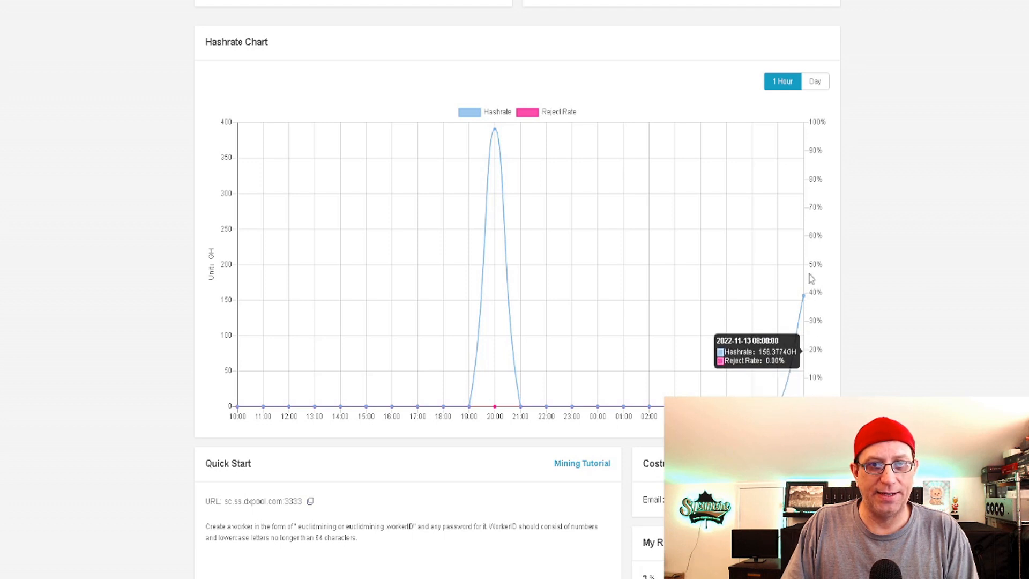